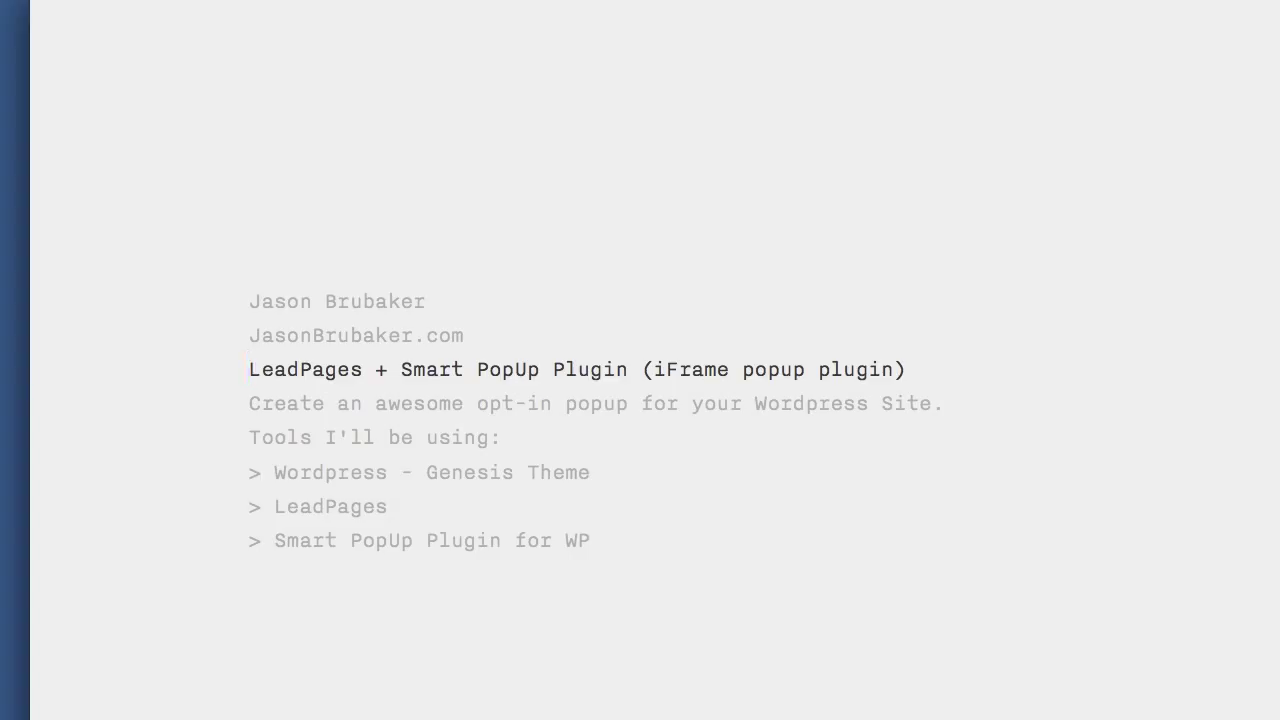
Step: Show the Indeed Smart PopUp CodeCanyon page, then switch to the jasonbrubaker.com blog
click(250, 368)
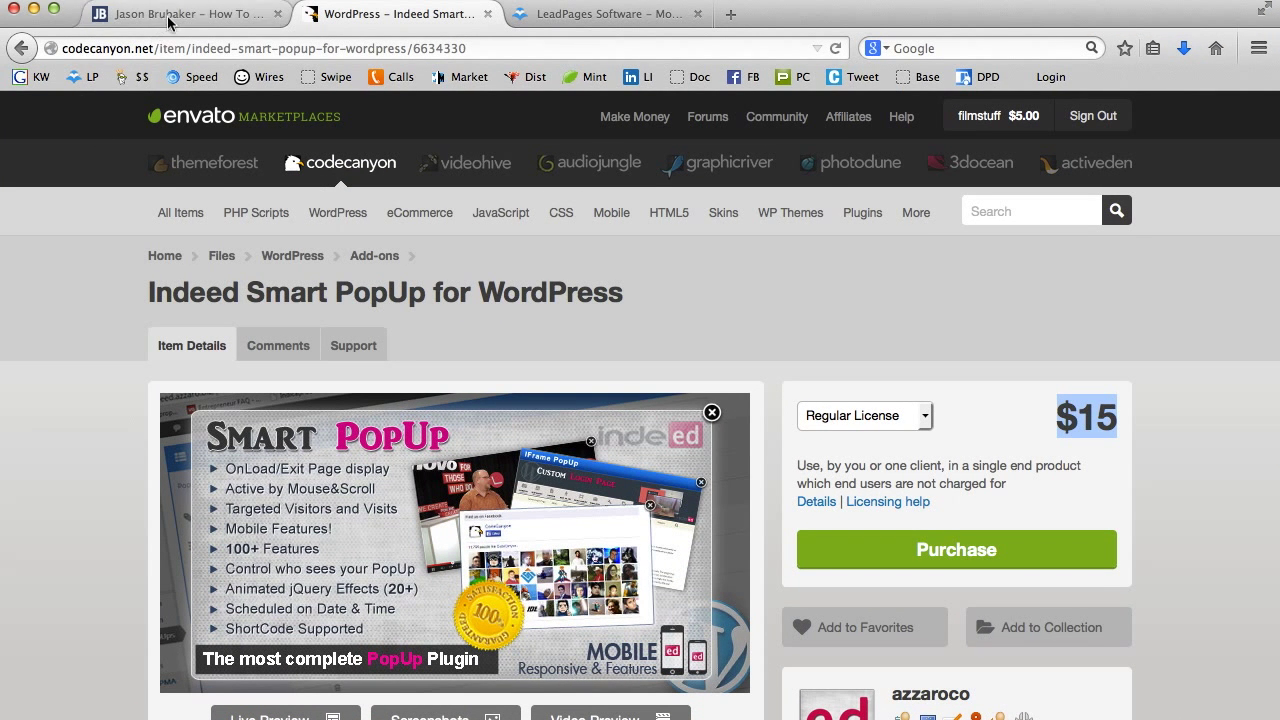
click(184, 12)
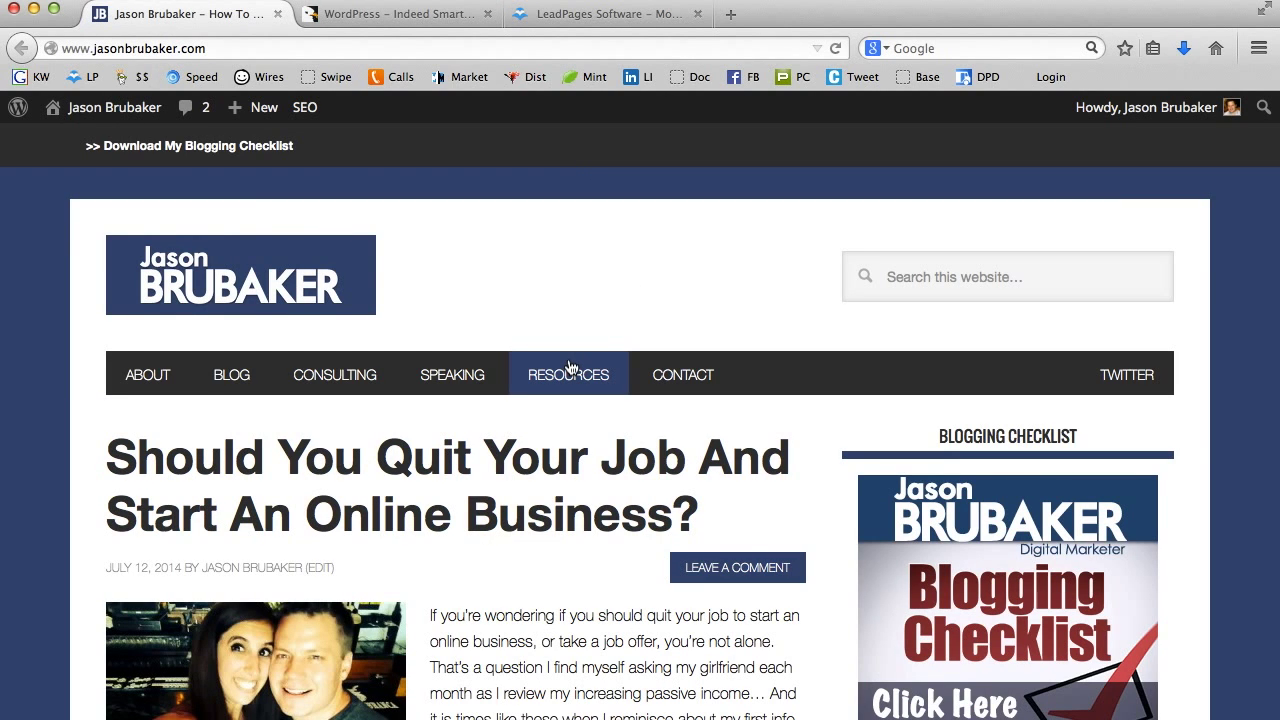
mouse_move(94, 148)
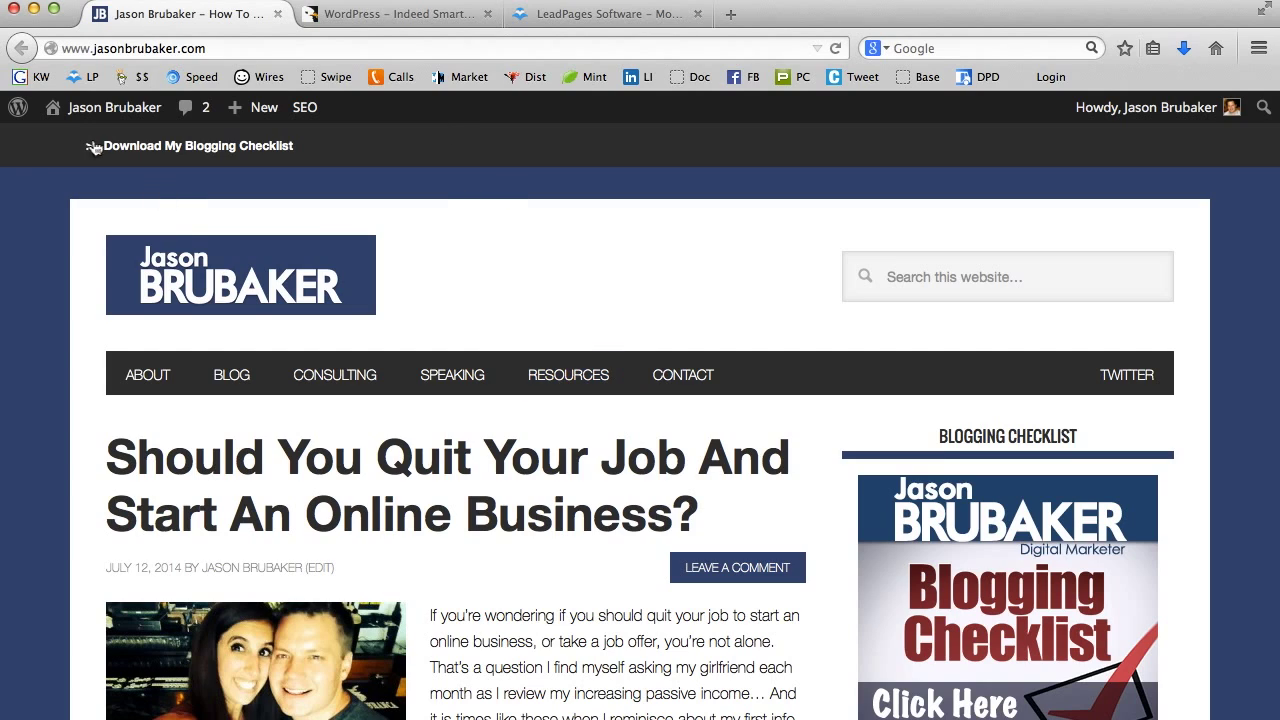
Step: From the dashboard's Plugins list, start uploading a new plugin from a zip file
click(112, 108)
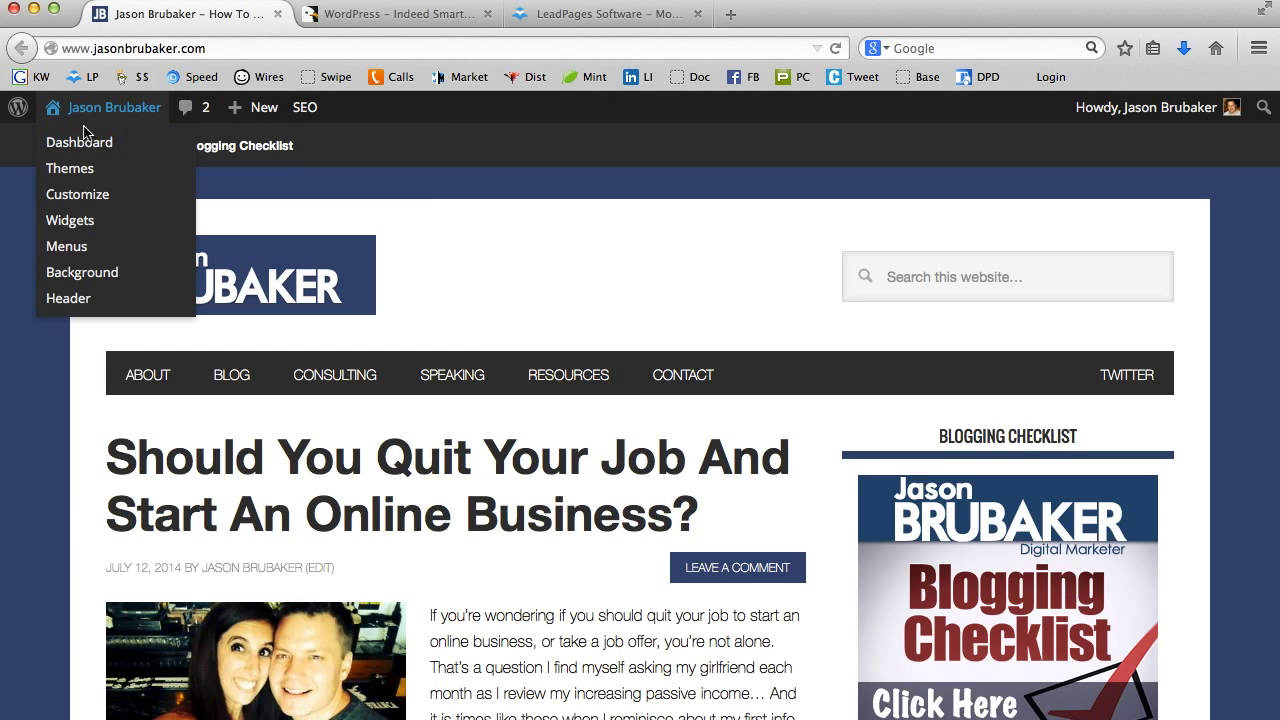
click(80, 140)
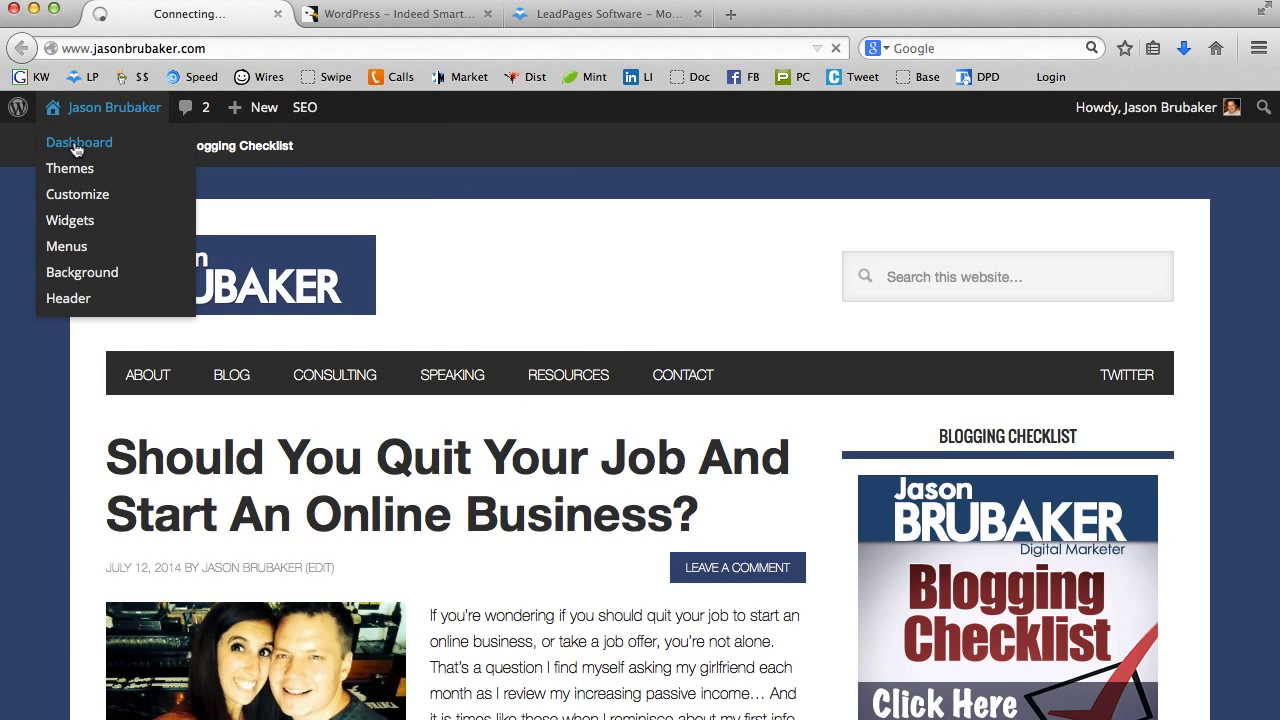
click(80, 140)
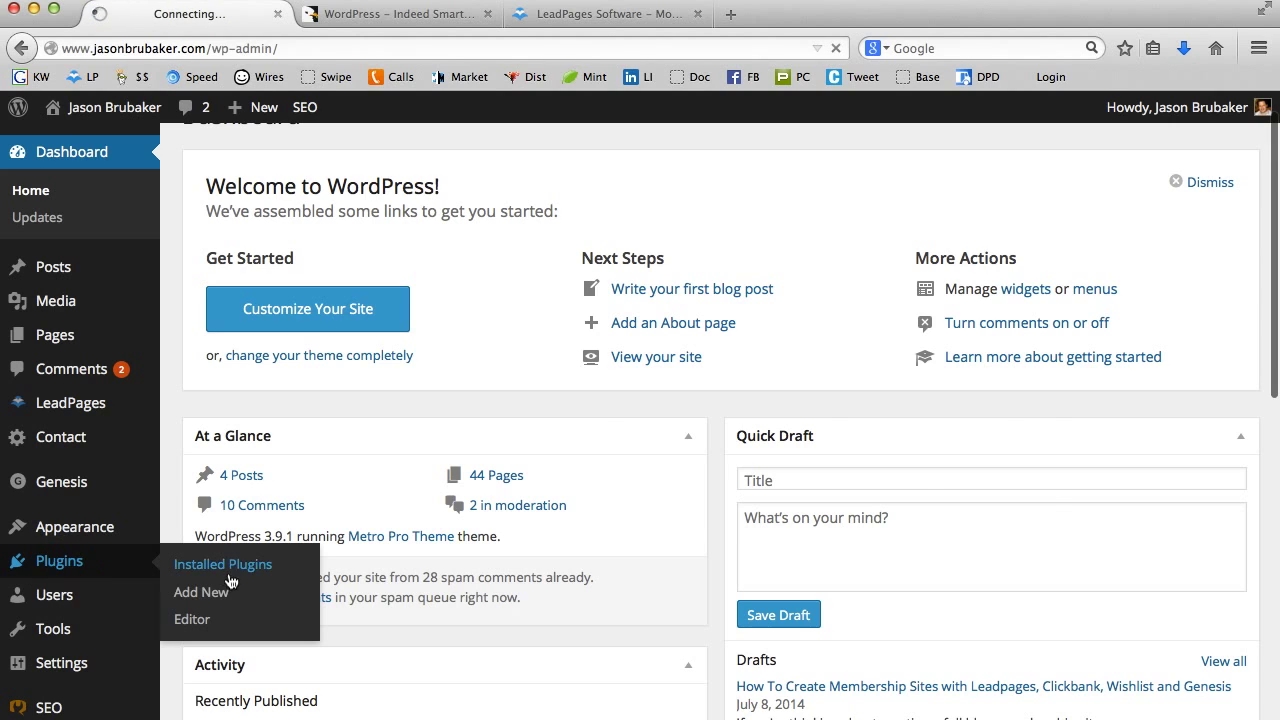
click(224, 564)
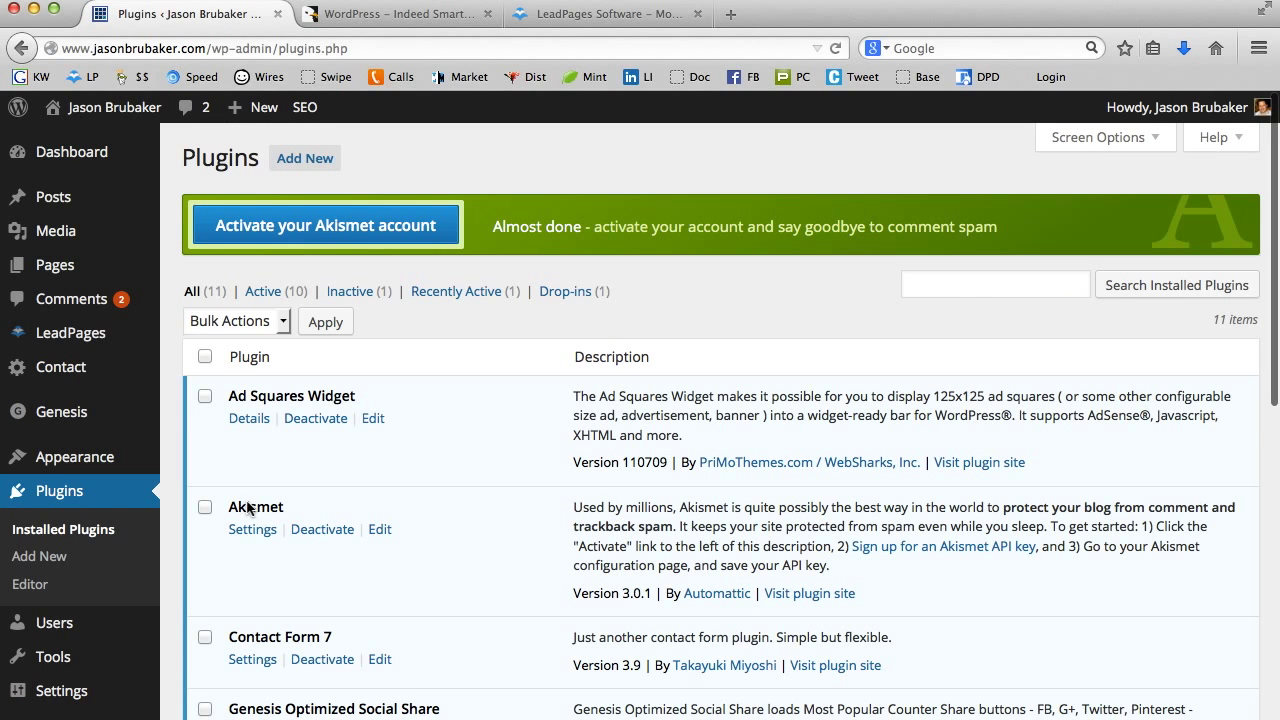
click(304, 158)
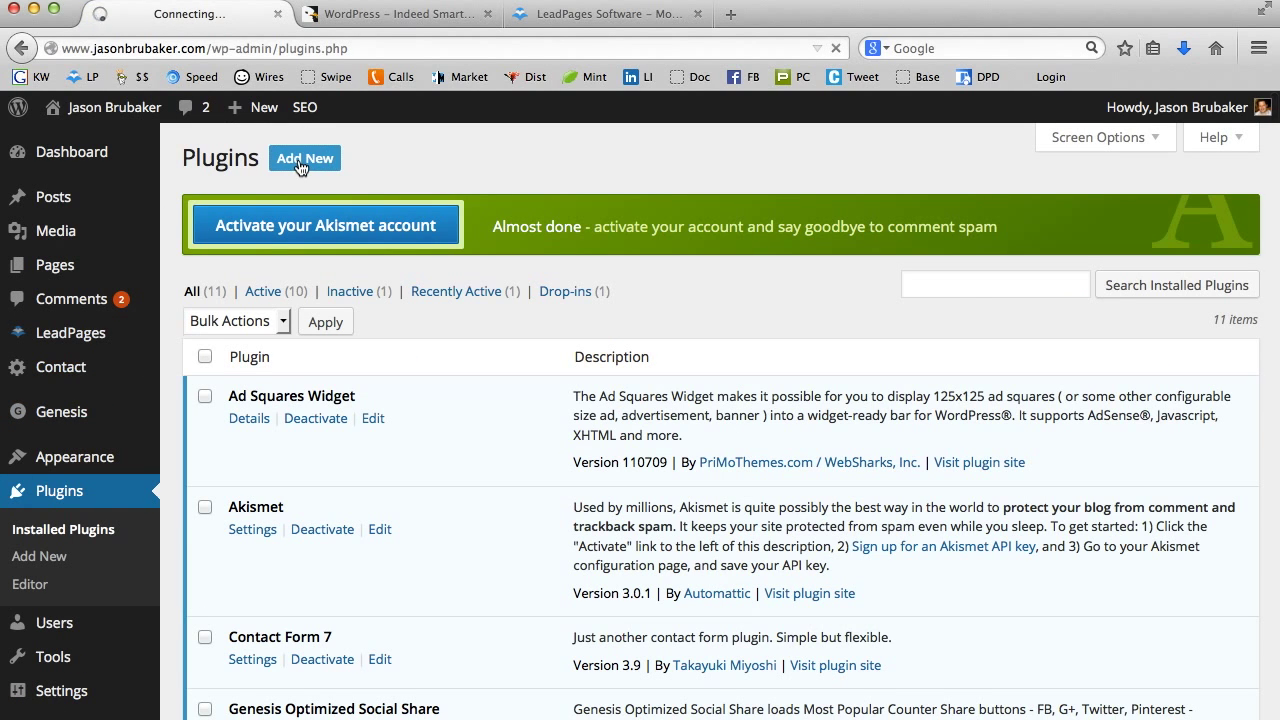
click(304, 158)
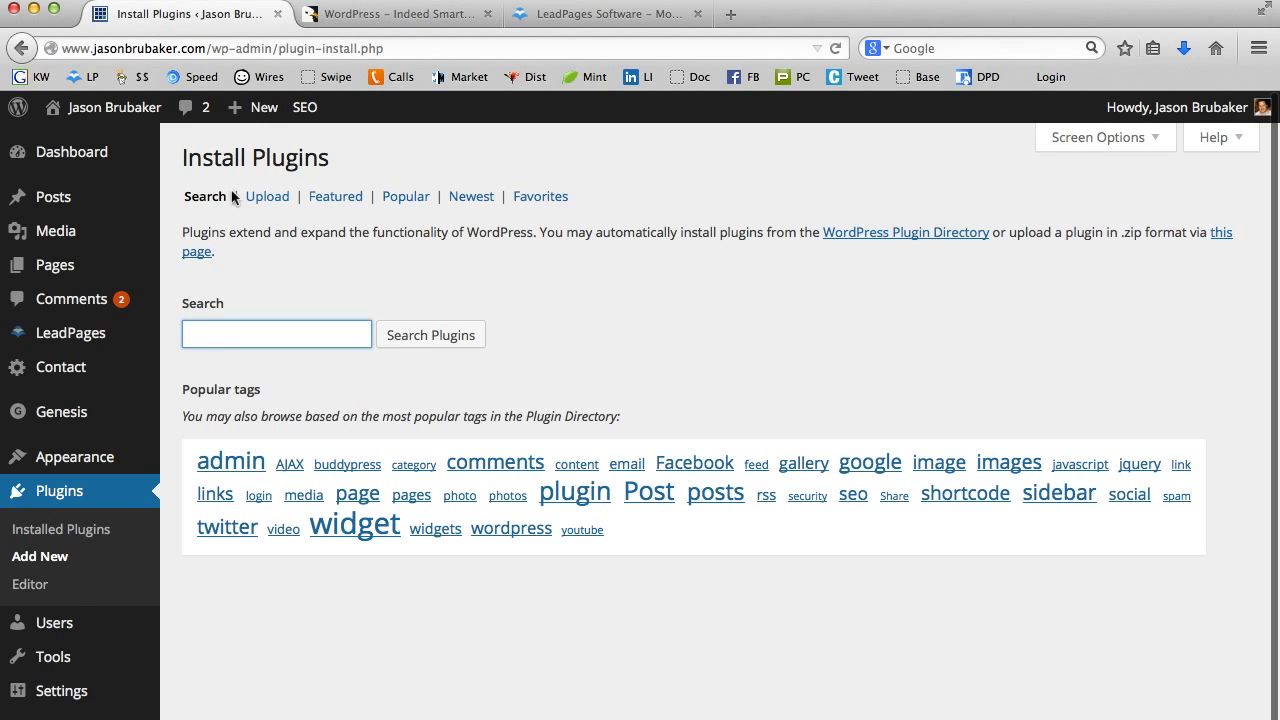
click(268, 196)
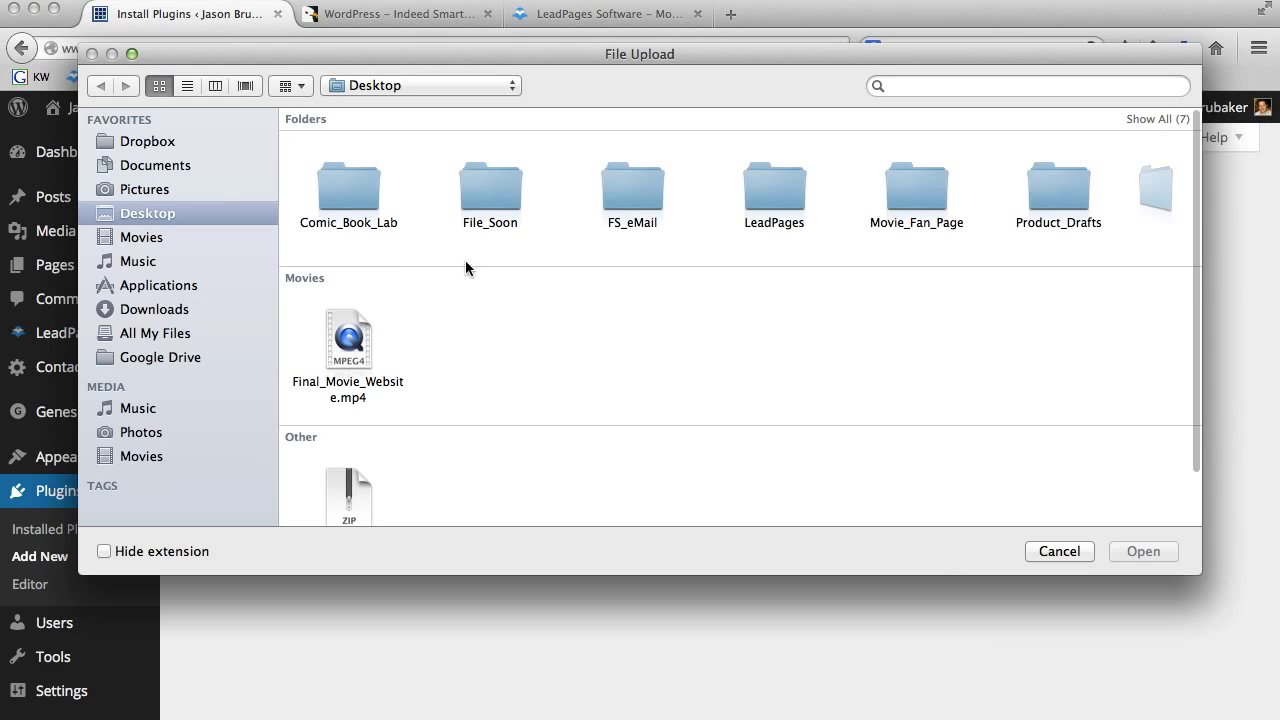
Step: Install smart-pop-up.zip and activate the Smart PopUp plugin
click(348, 476)
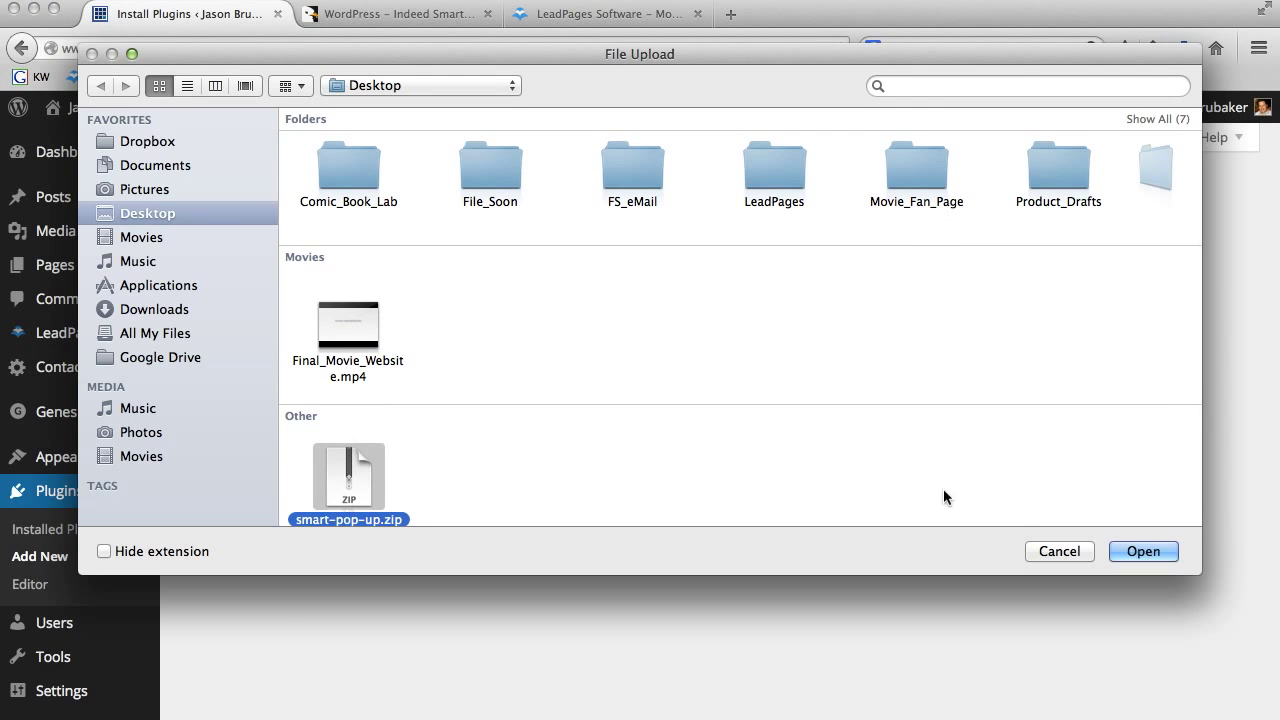
click(1142, 552)
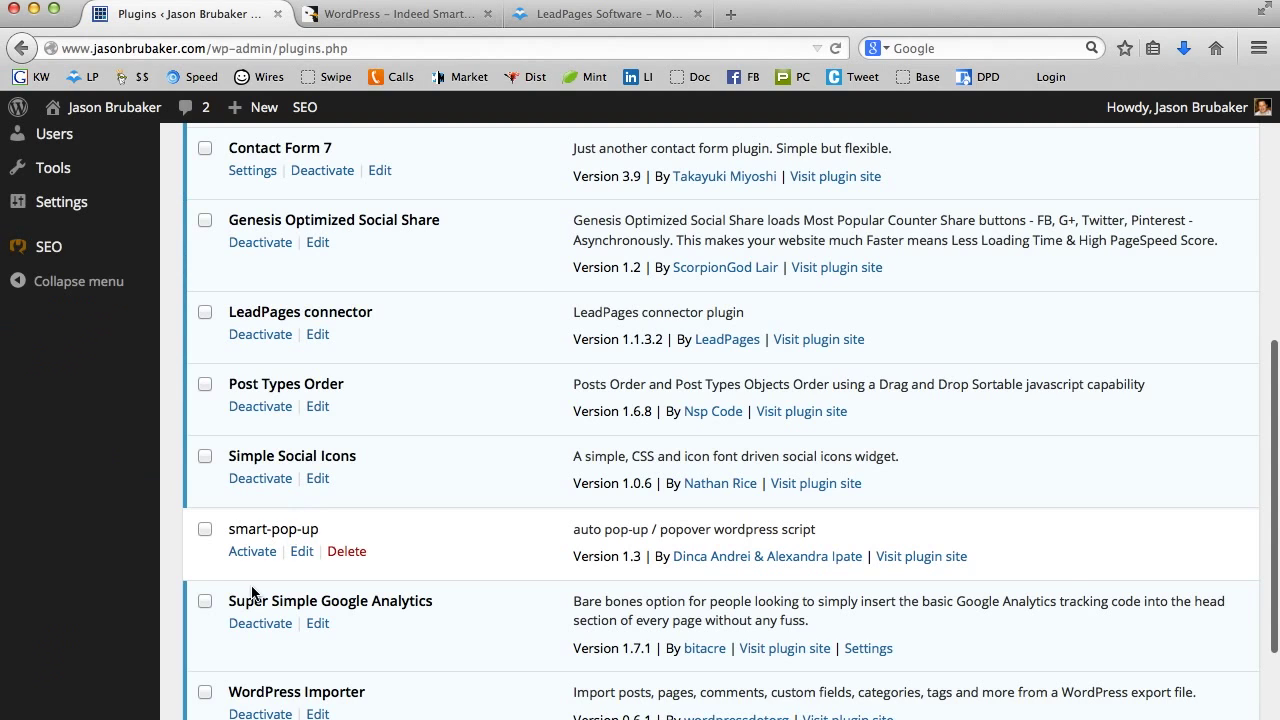
mouse_move(252, 552)
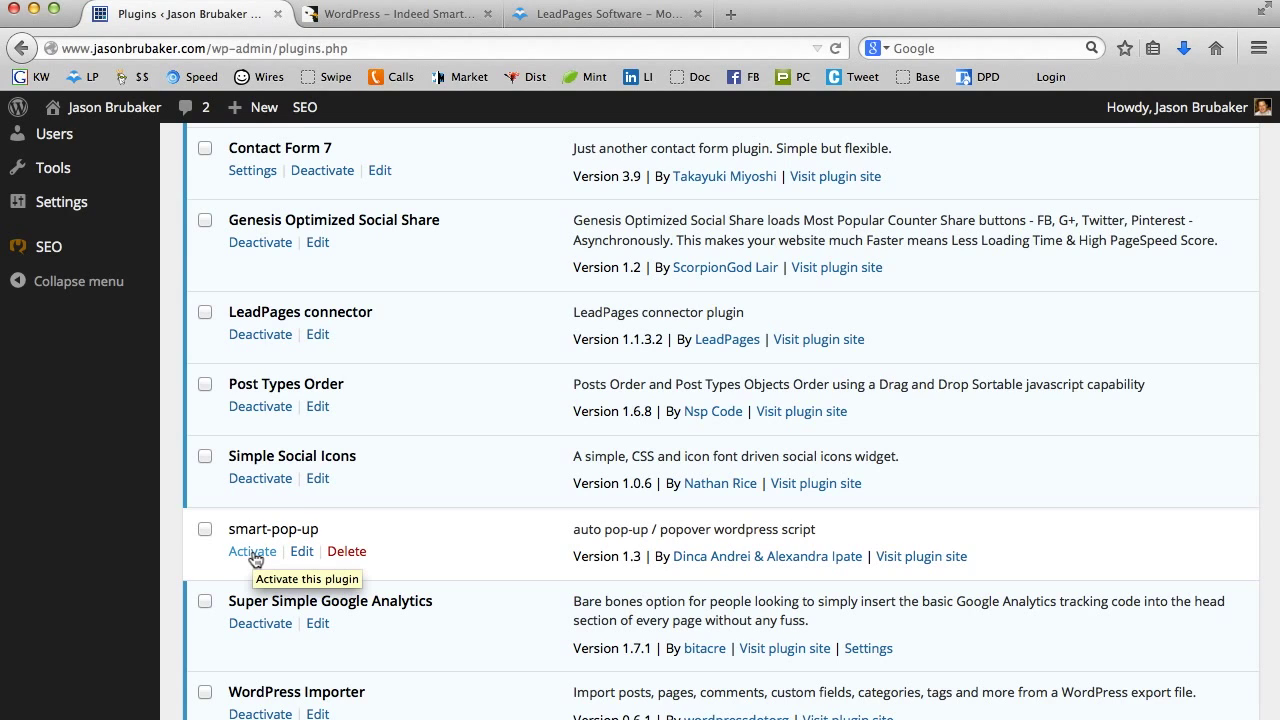
click(252, 552)
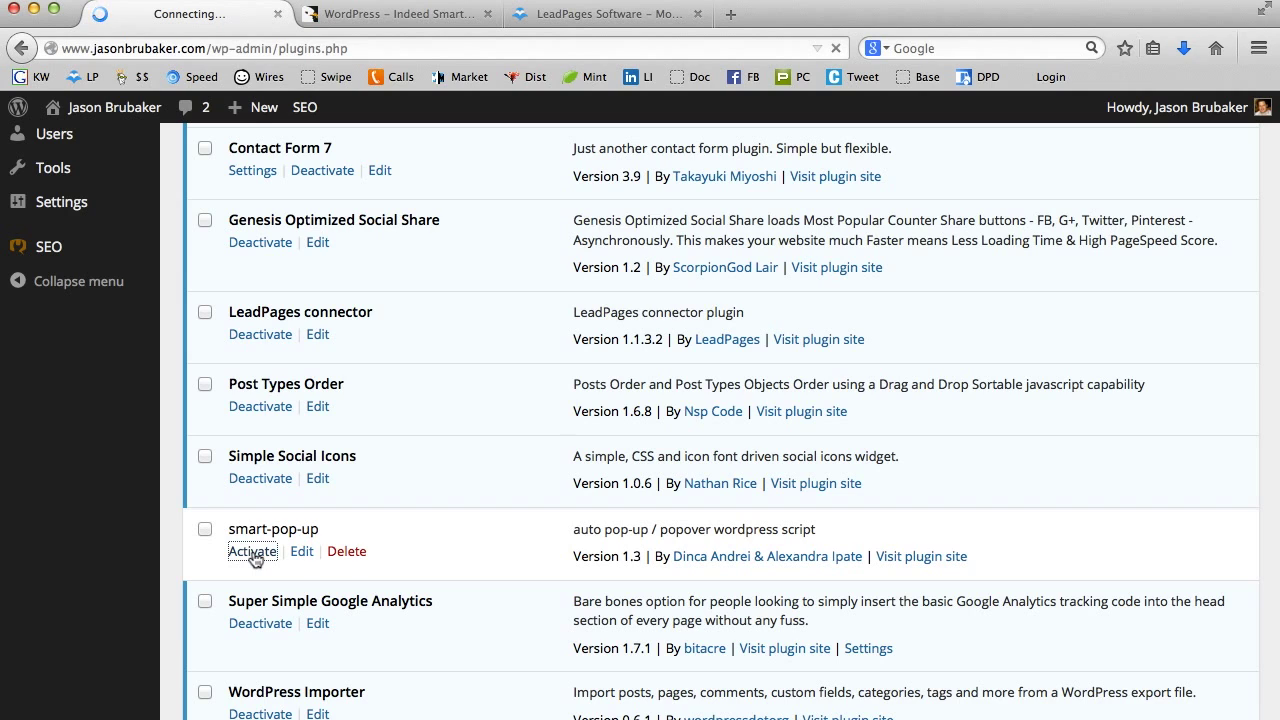
click(252, 552)
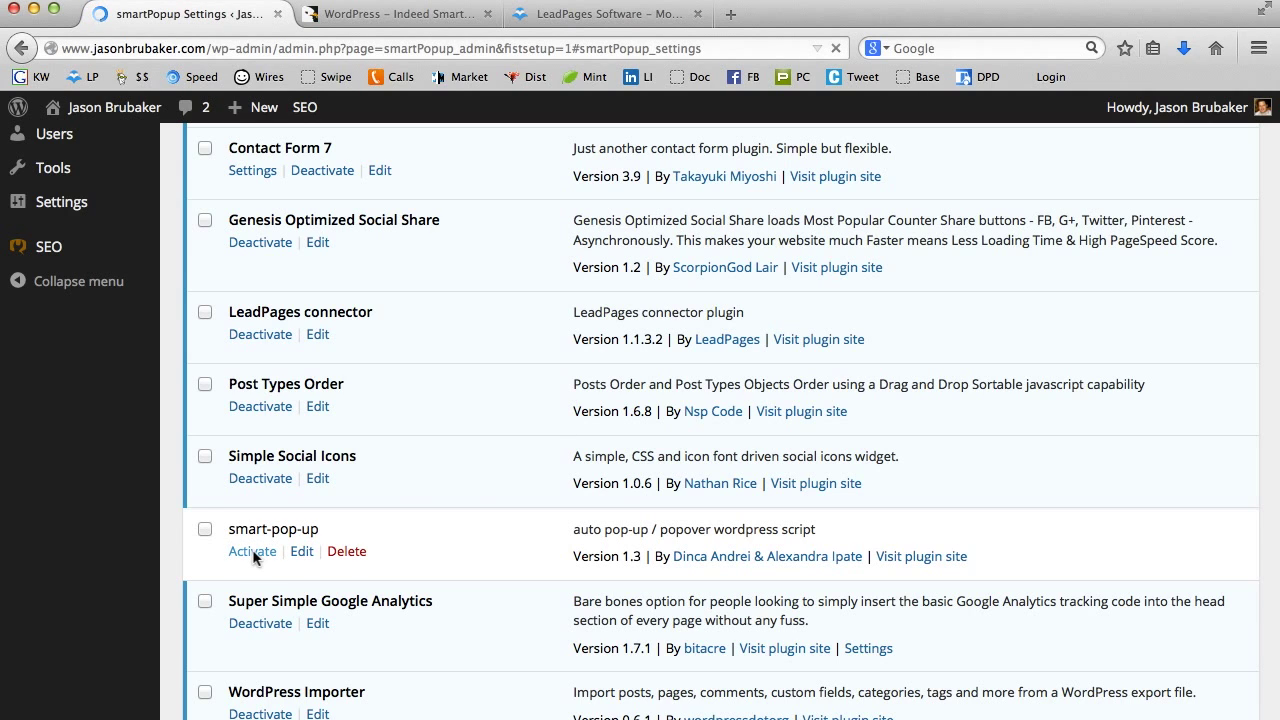
Step: Review the smartPopup Settings defaults: develop mode on, page-load display, 550×464 size, Frame settings
click(252, 552)
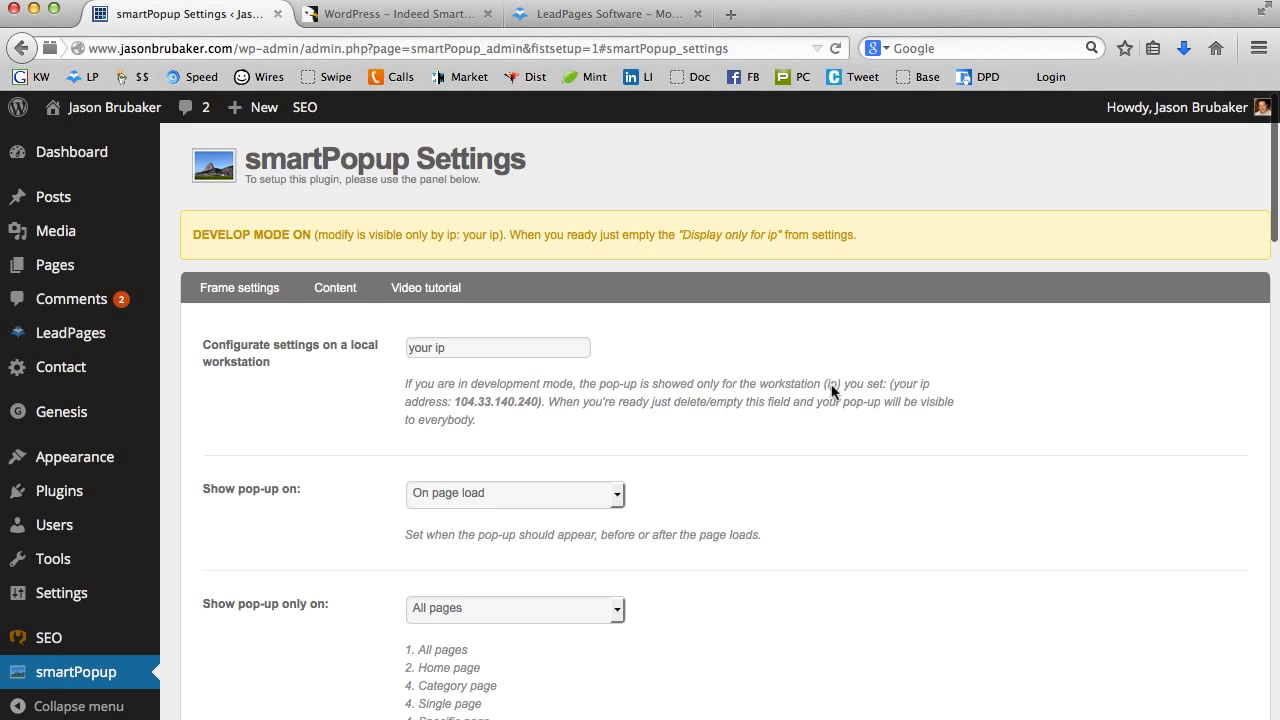
scroll(down, 3)
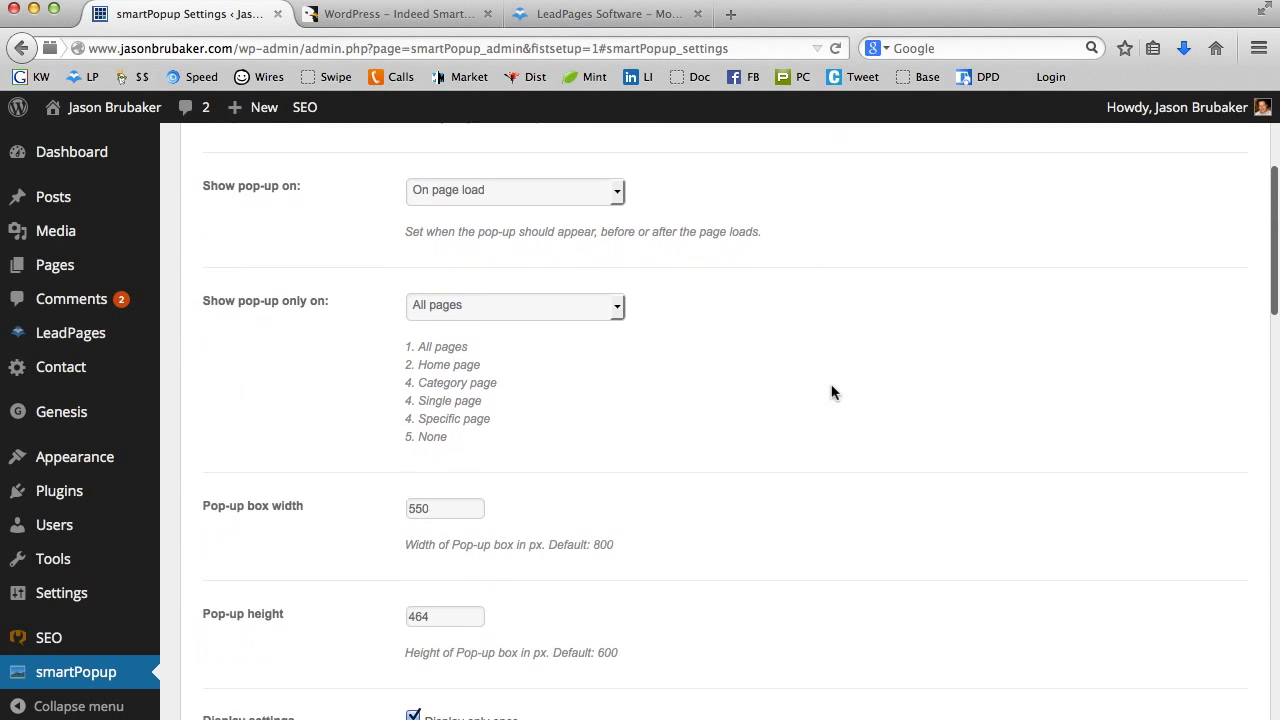
scroll(down, 3)
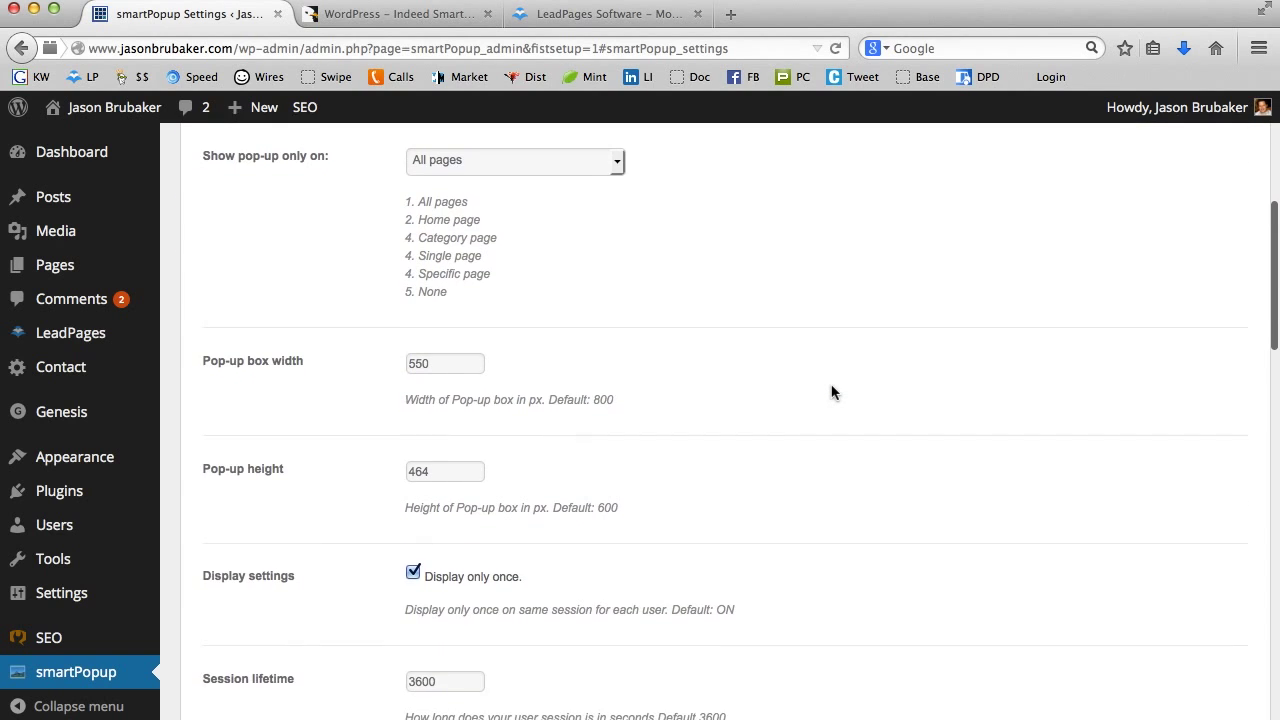
scroll(down, 3)
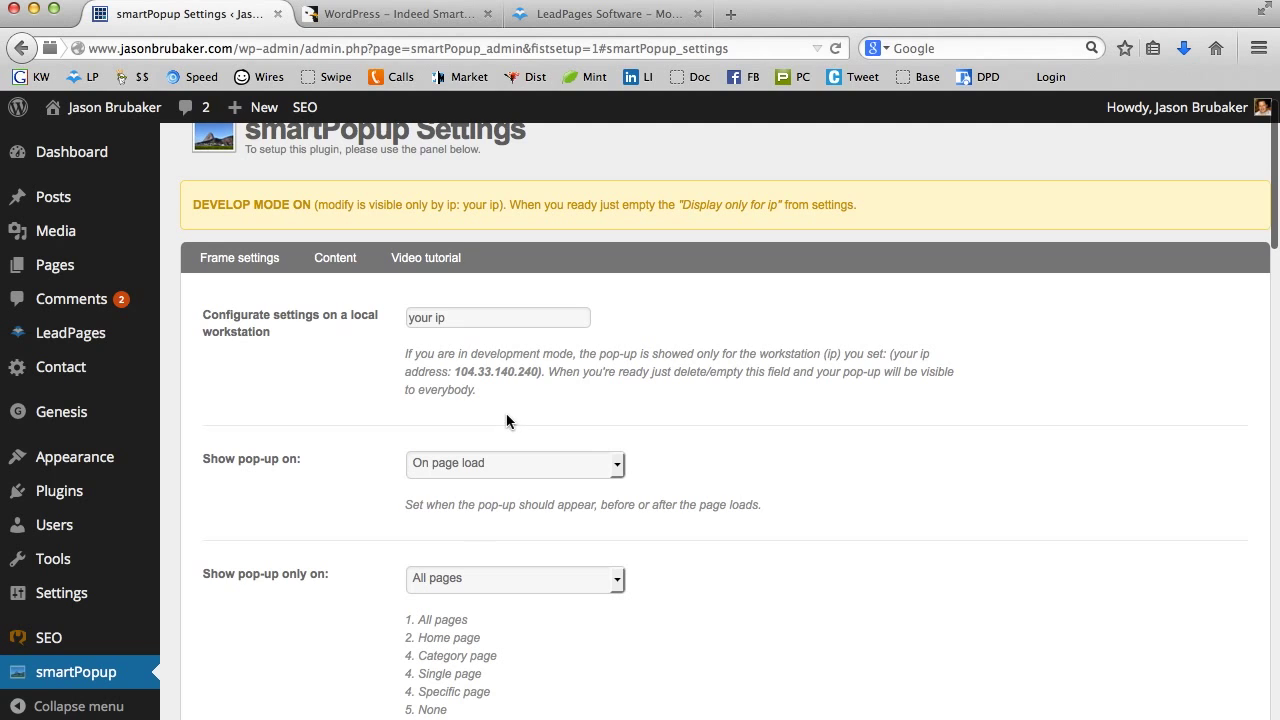
mouse_move(600, 12)
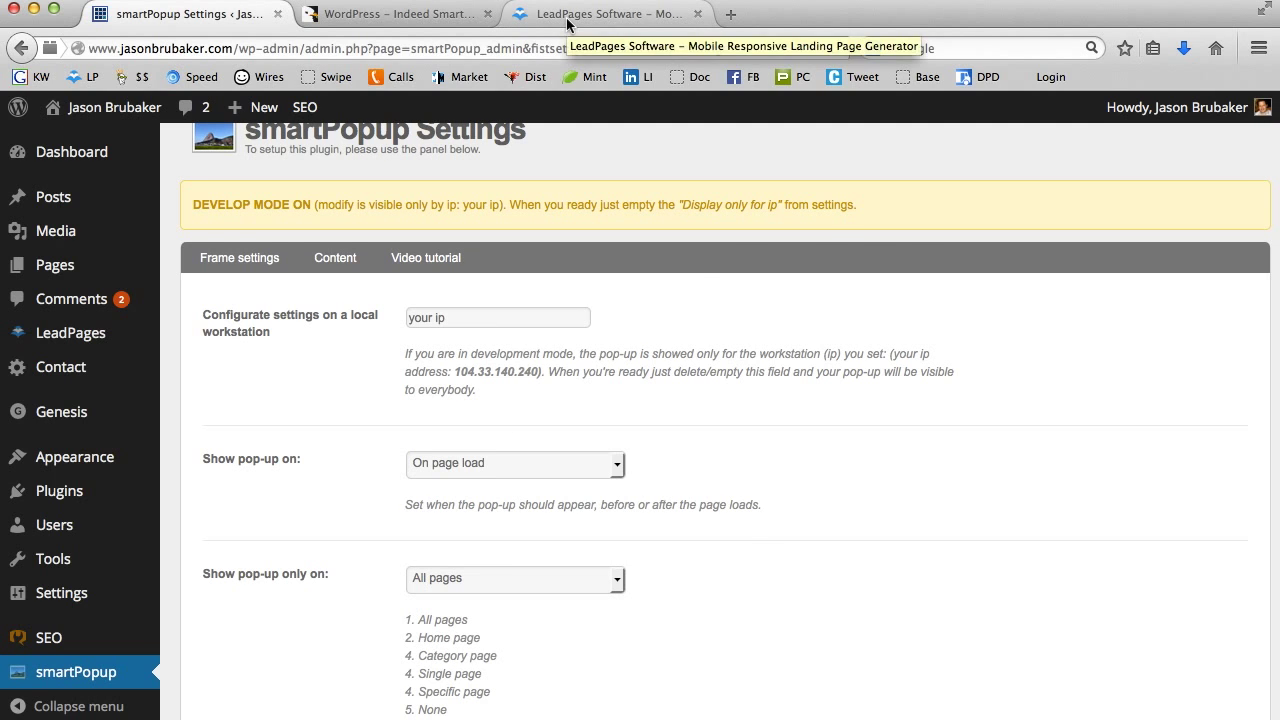
Step: Switch to the LeadPages Software browser tab at leadpages.net/products
click(604, 12)
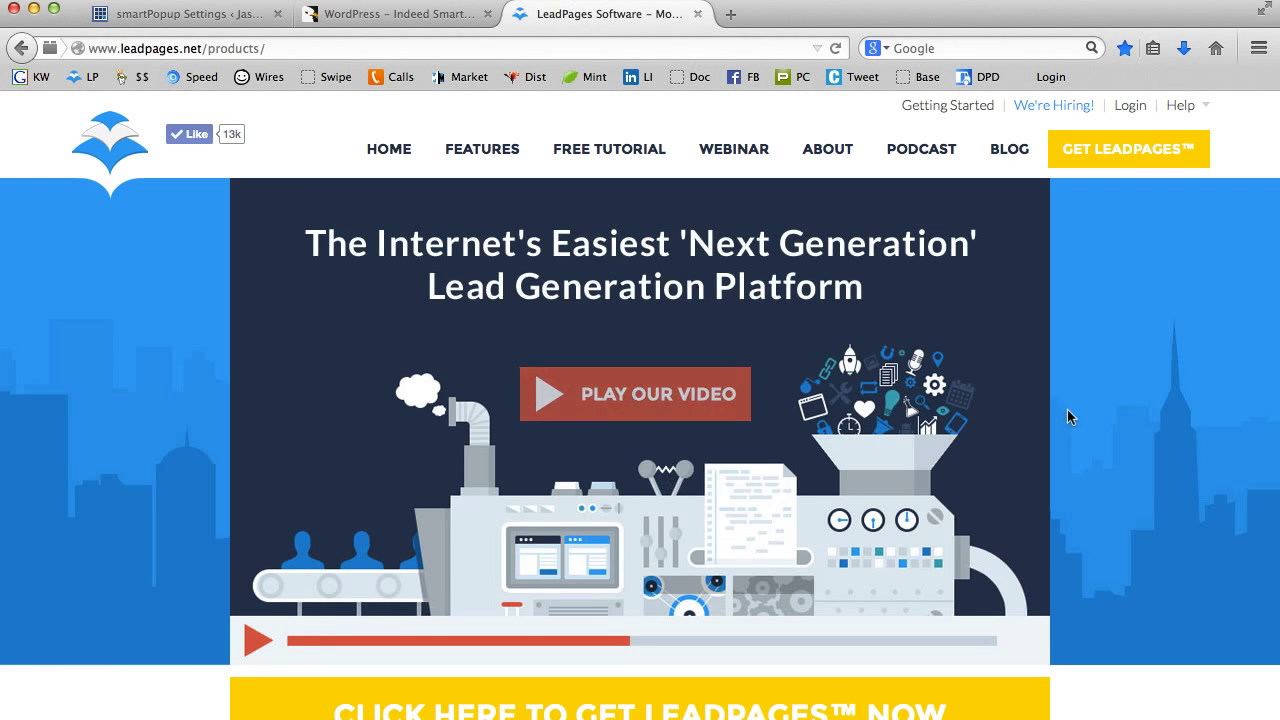
mouse_move(1124, 388)
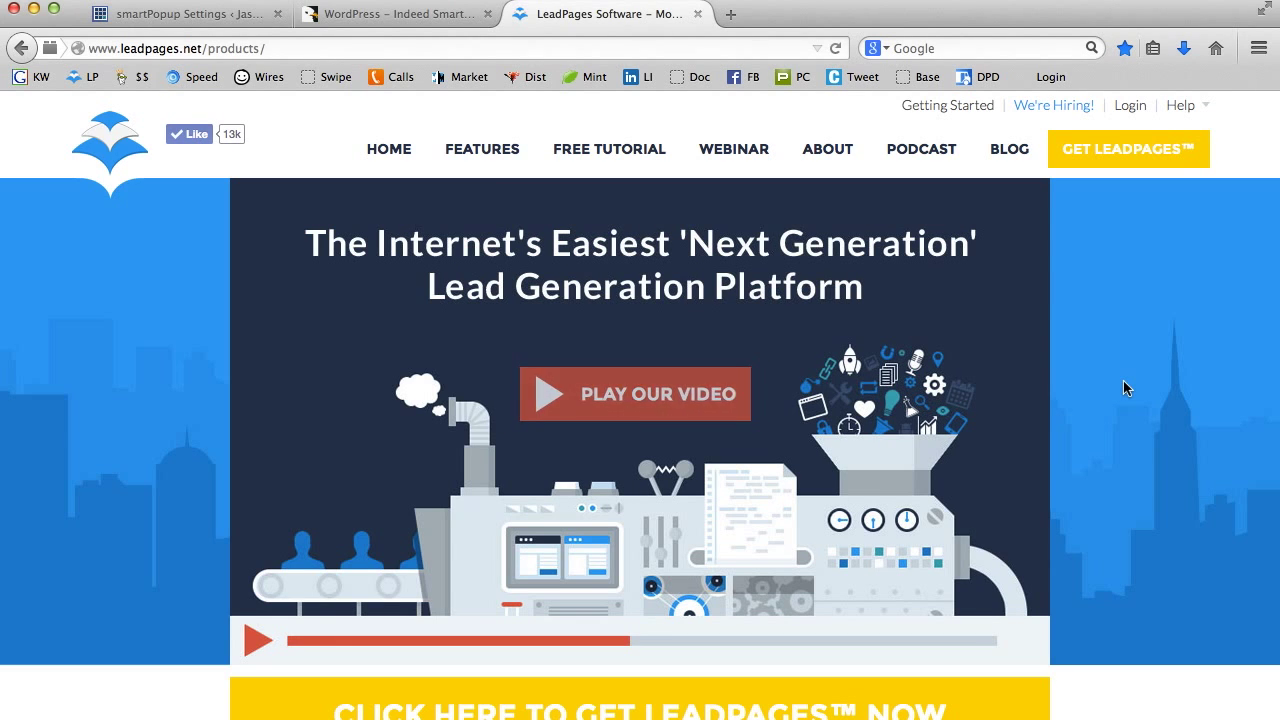
mouse_move(220, 92)
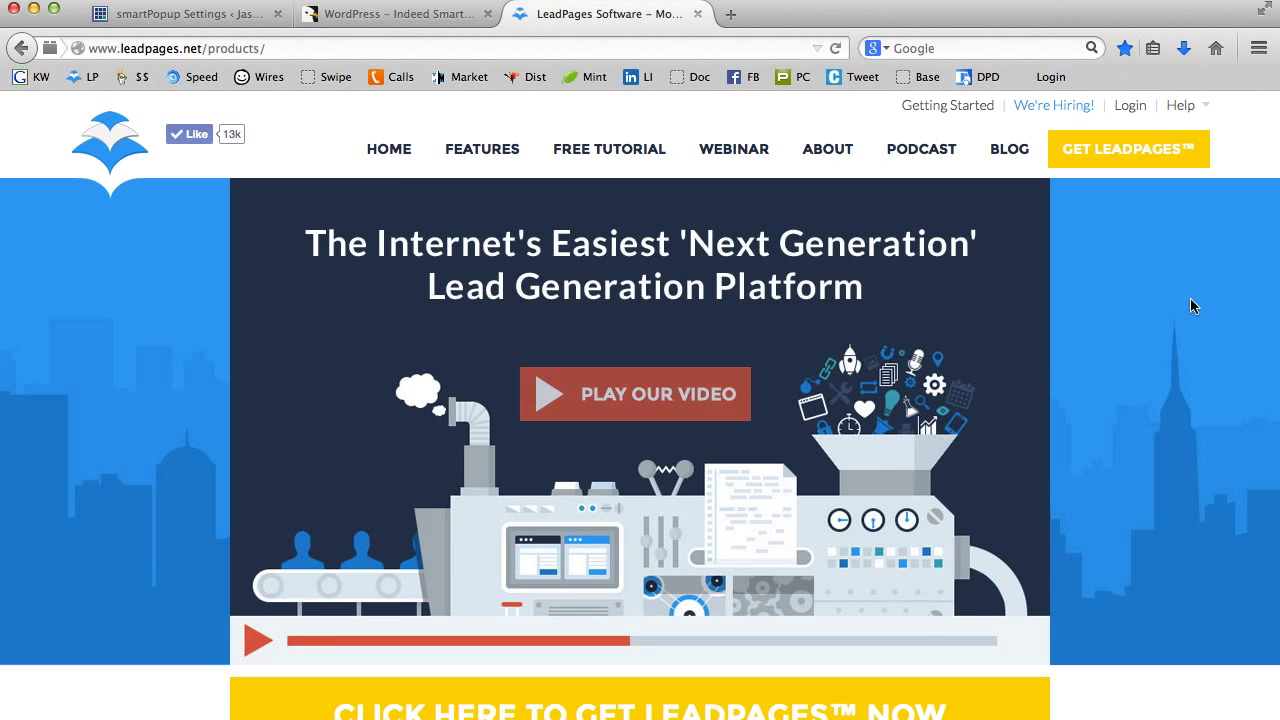
mouse_move(1176, 264)
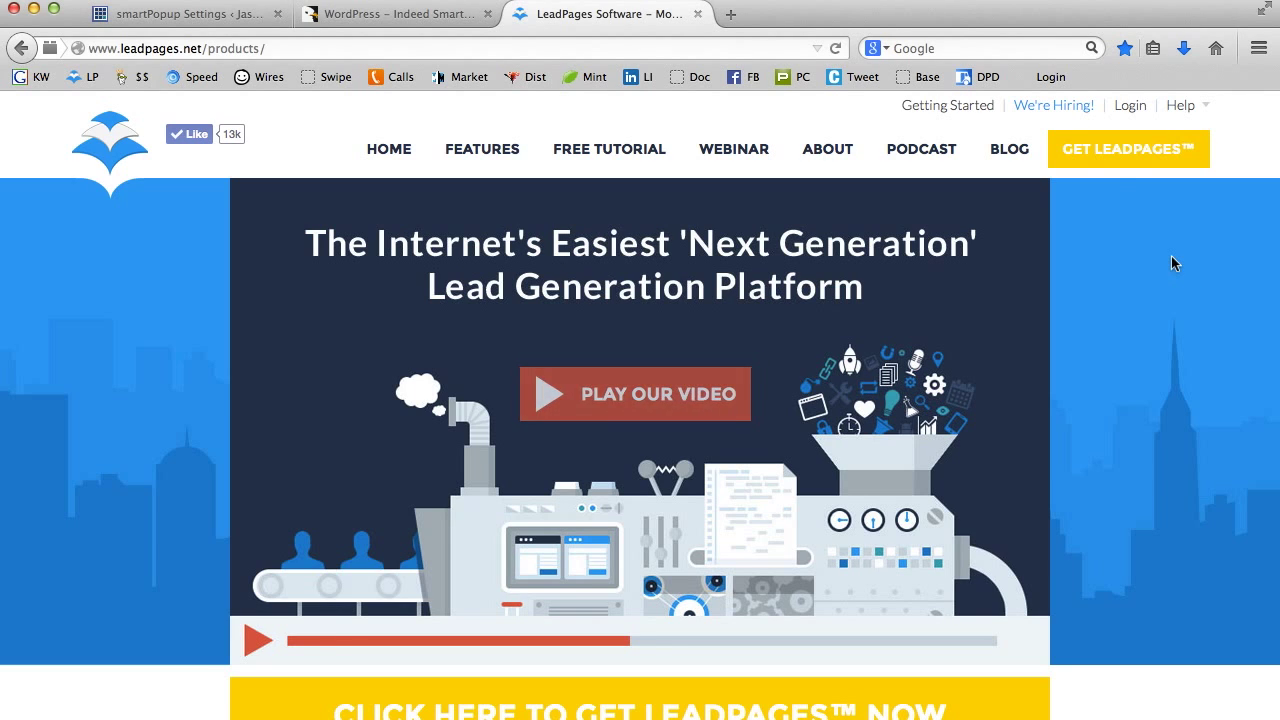
mouse_move(1128, 104)
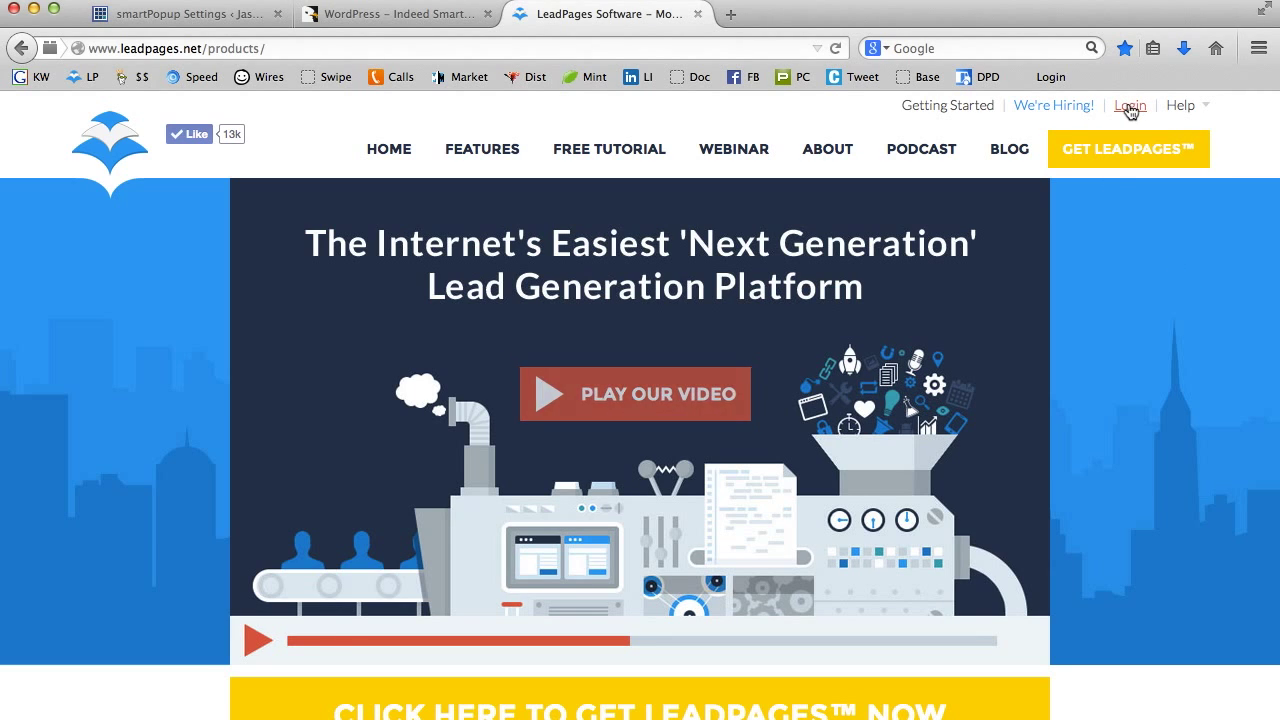
Step: Log in to the LeadPages account
click(1128, 104)
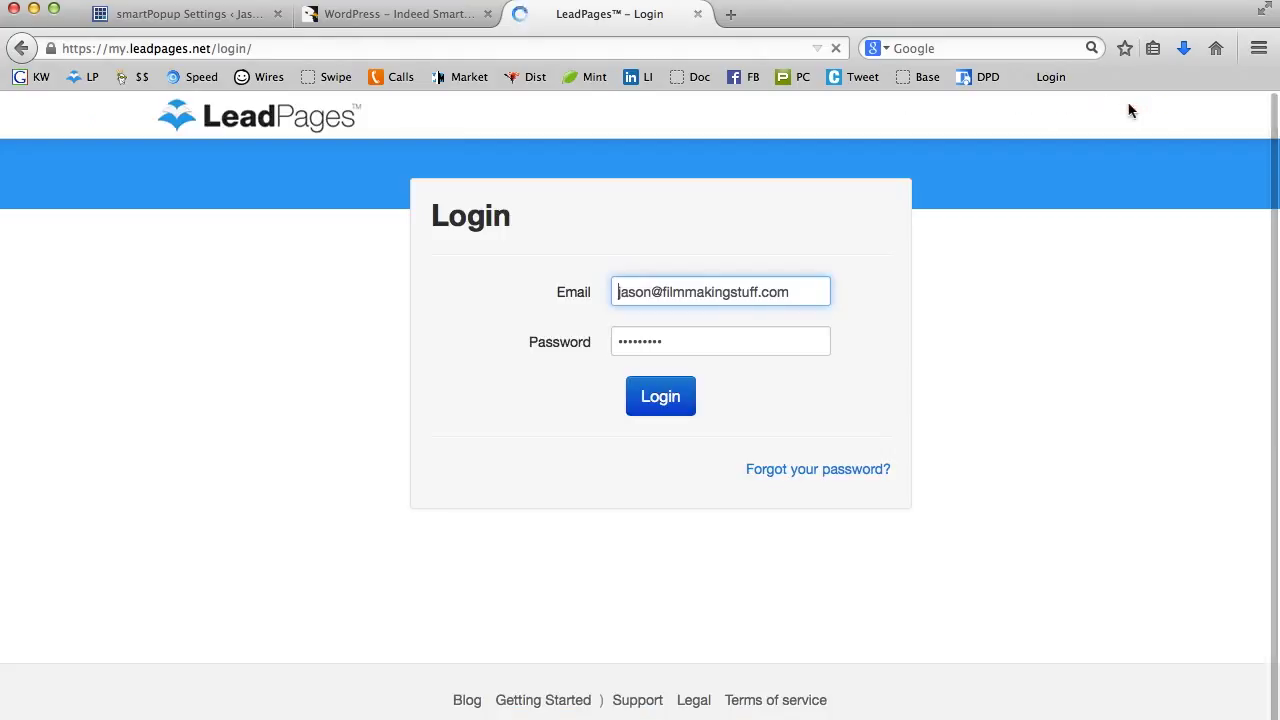
click(660, 396)
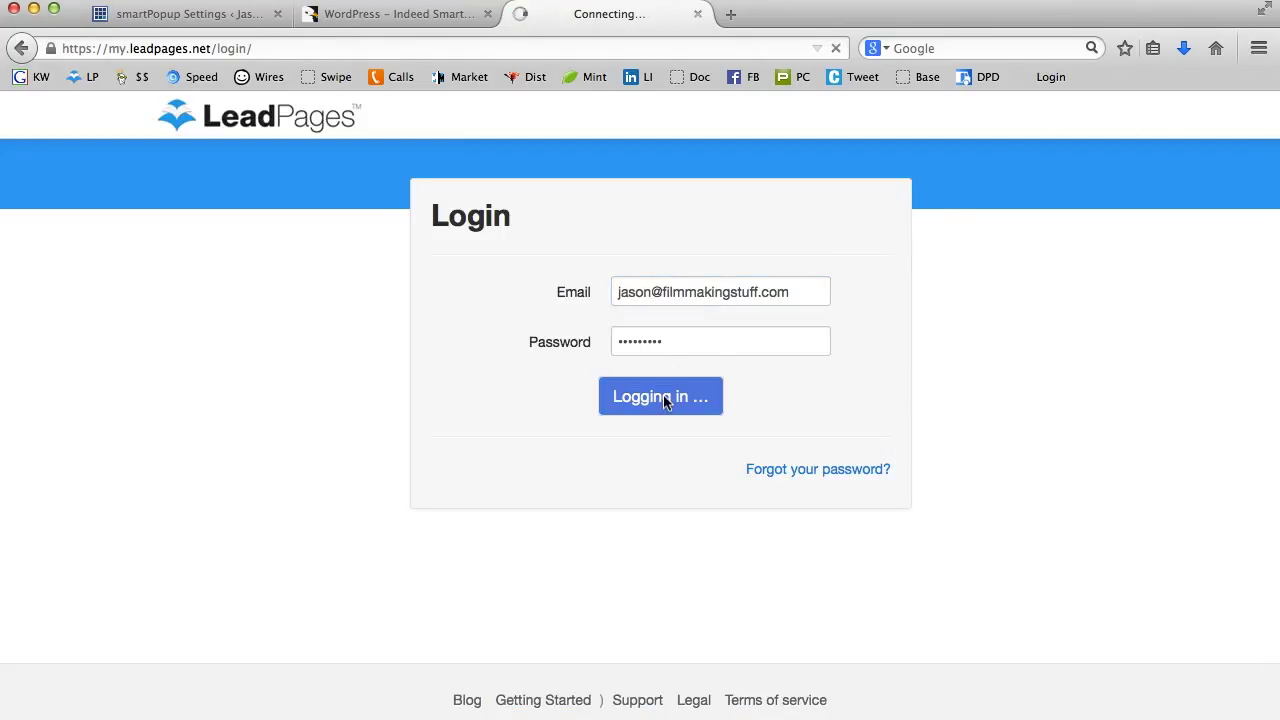
click(660, 396)
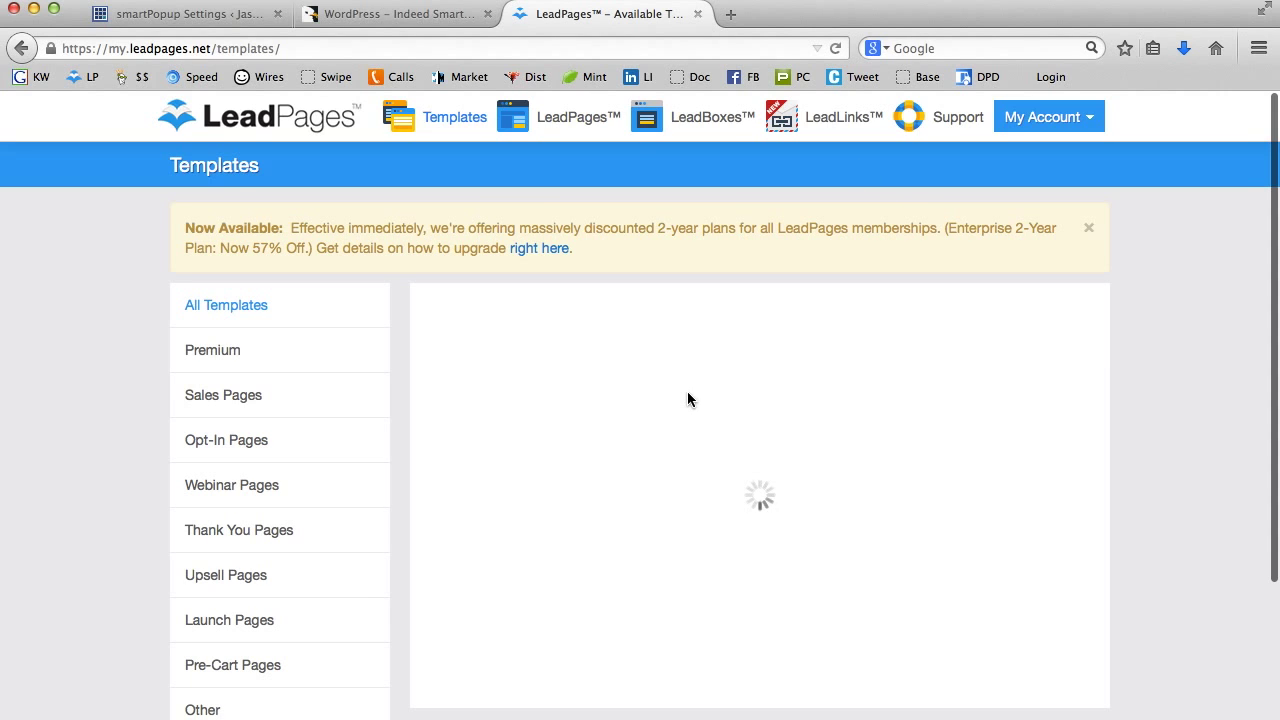
Step: Browse down through the All Templates gallery
scroll(down, 3)
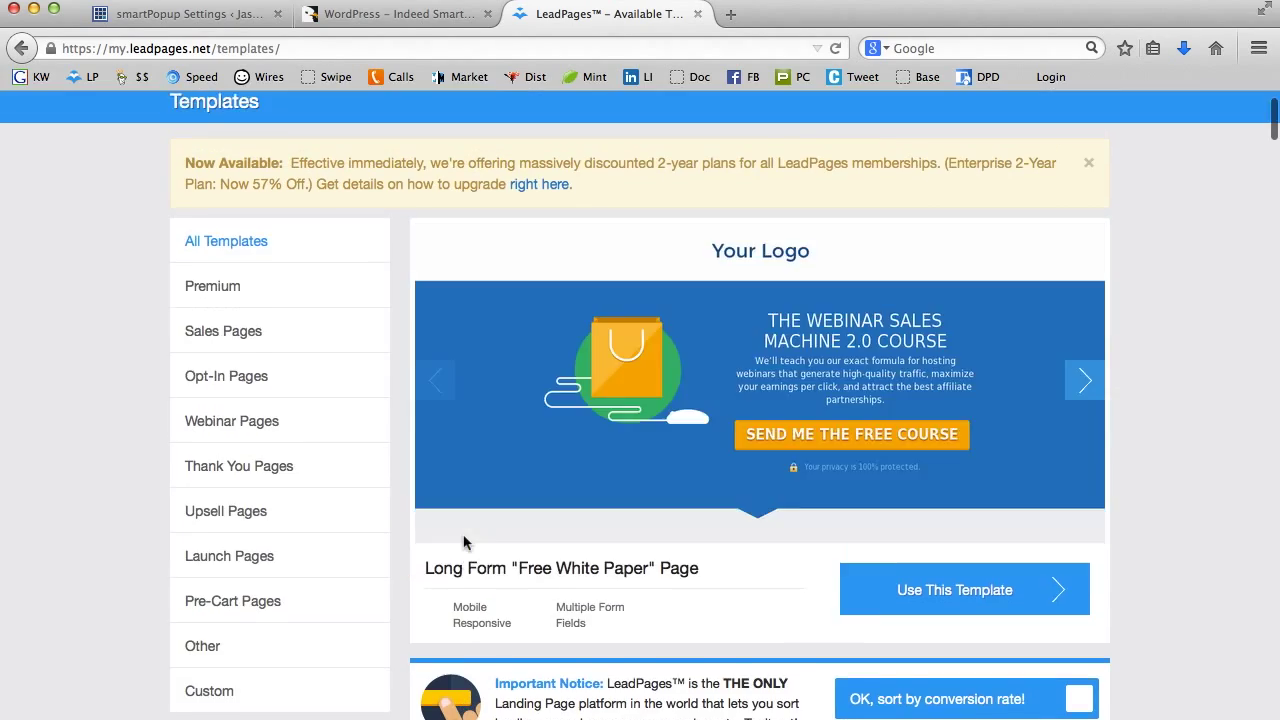
scroll(down, 3)
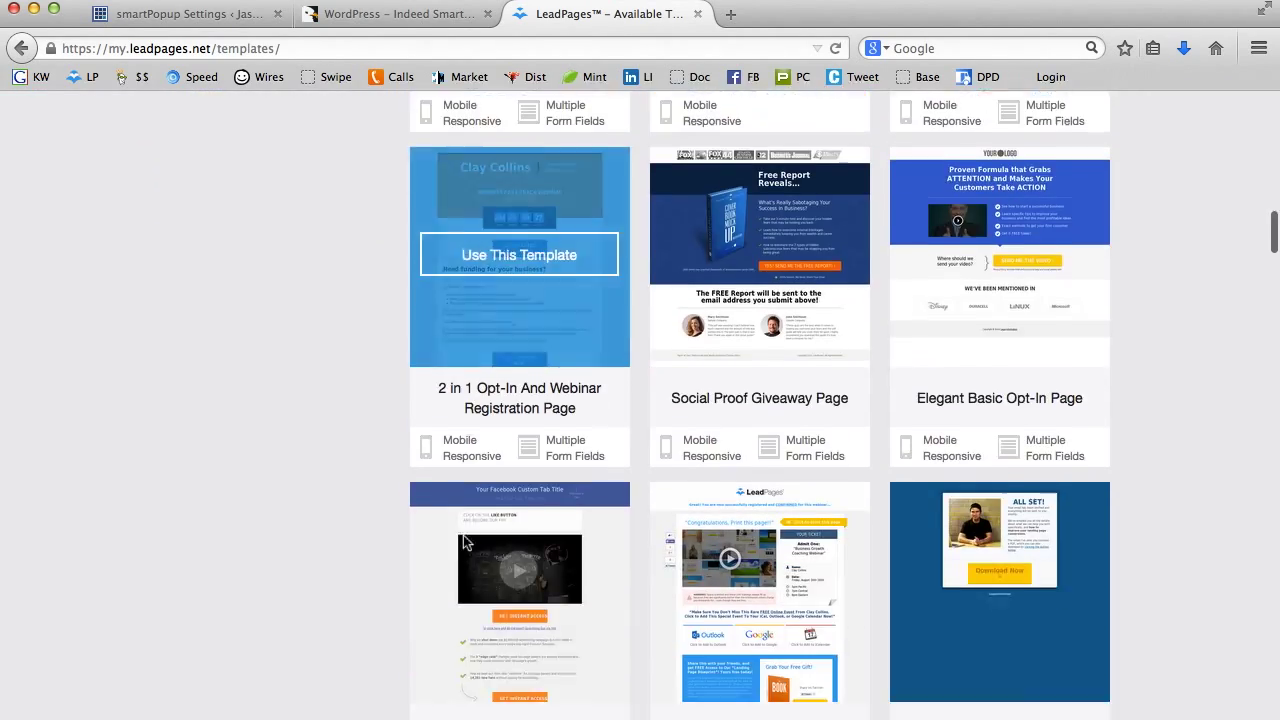
scroll(down, 3)
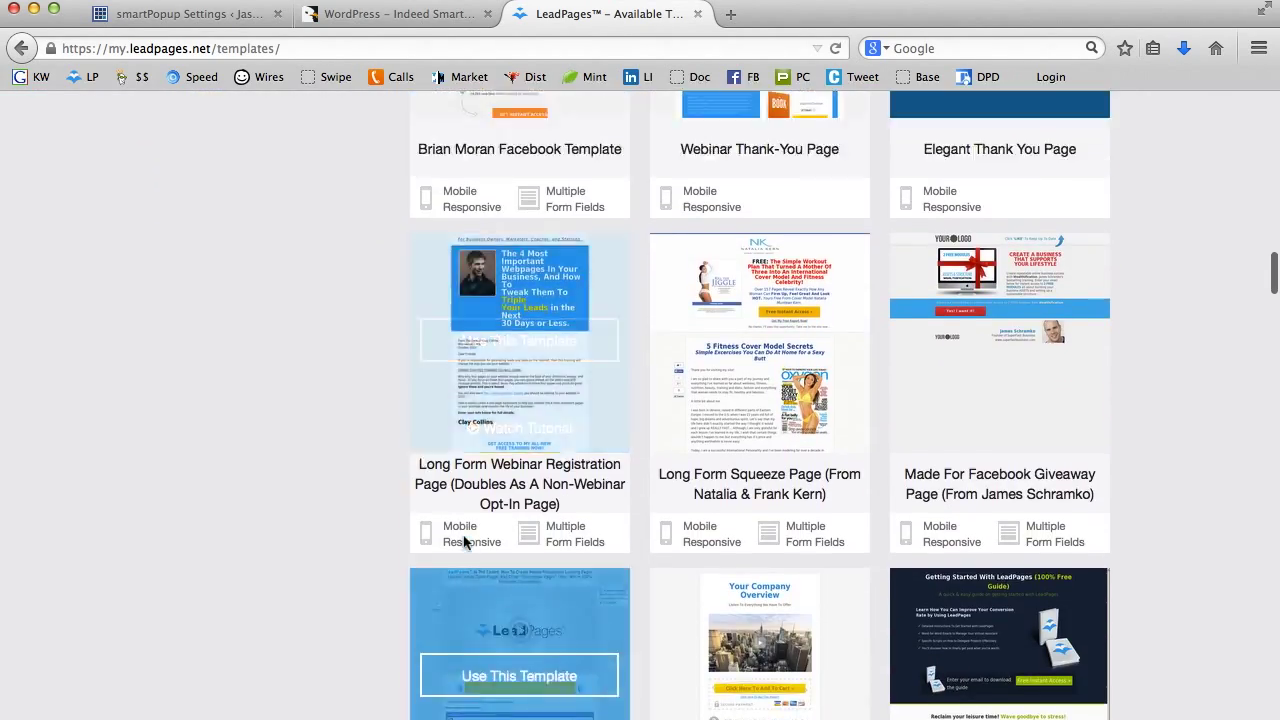
scroll(down, 3)
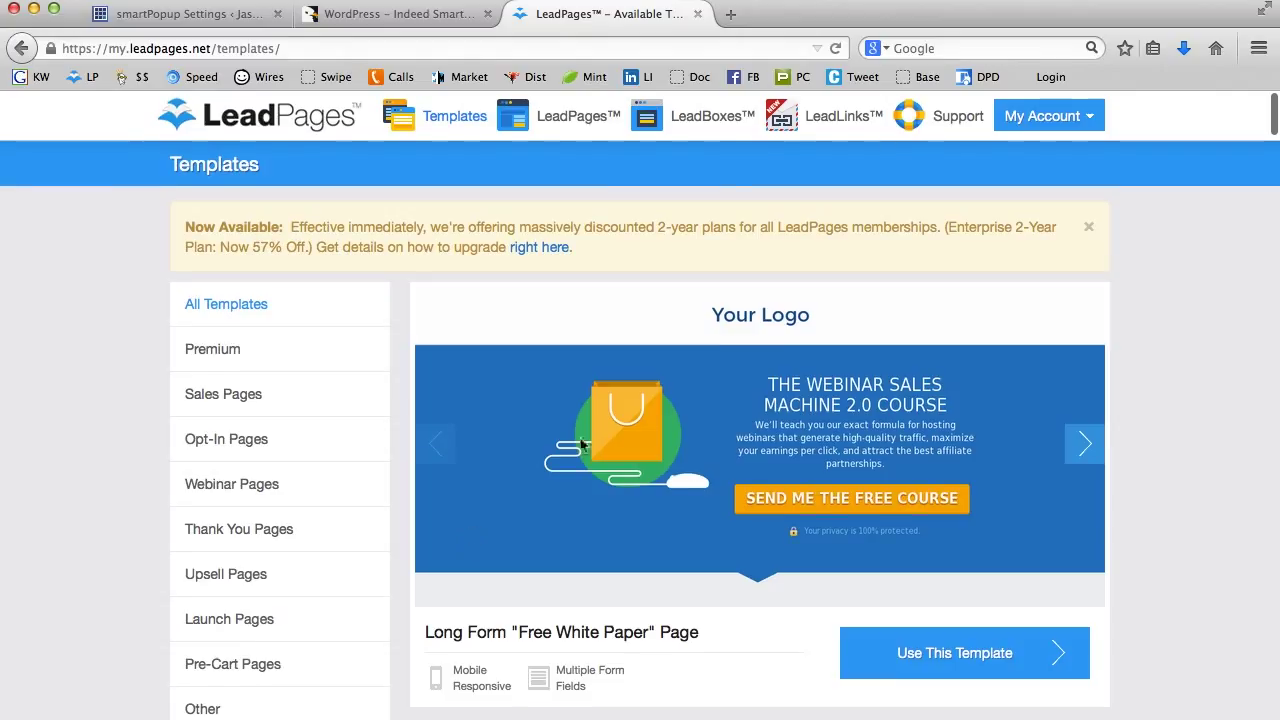
mouse_move(736, 204)
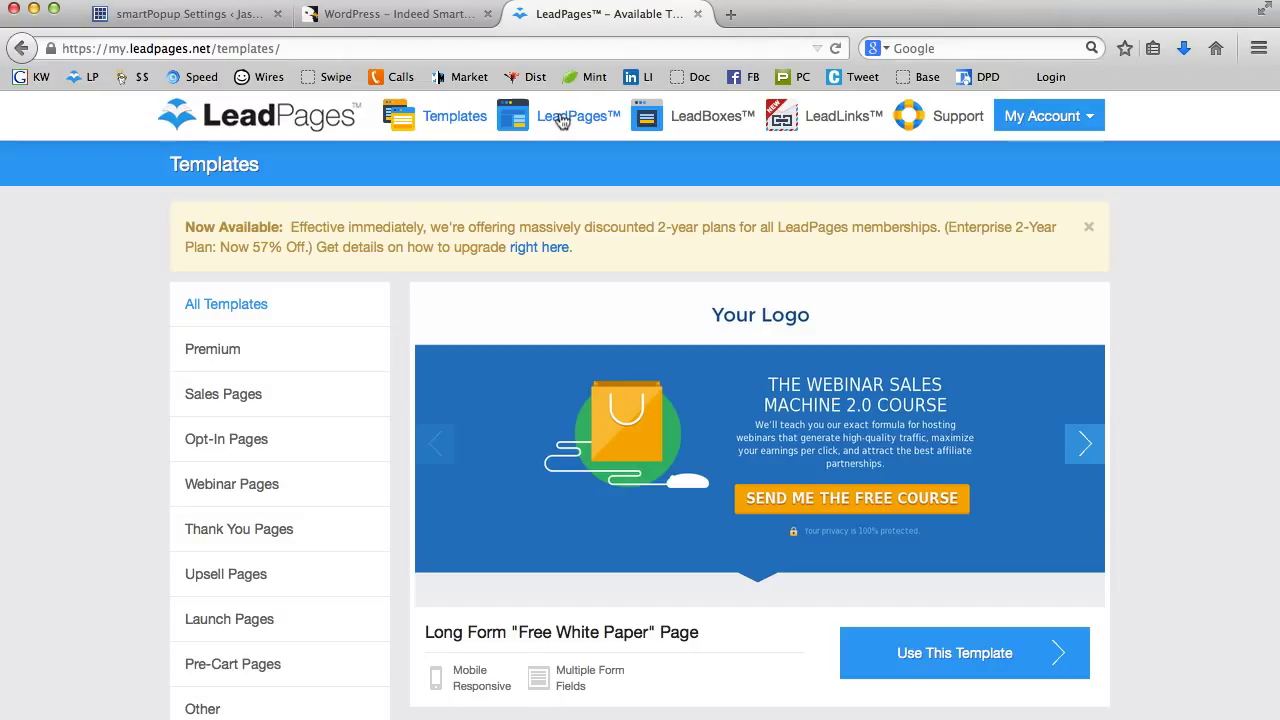
mouse_move(670, 114)
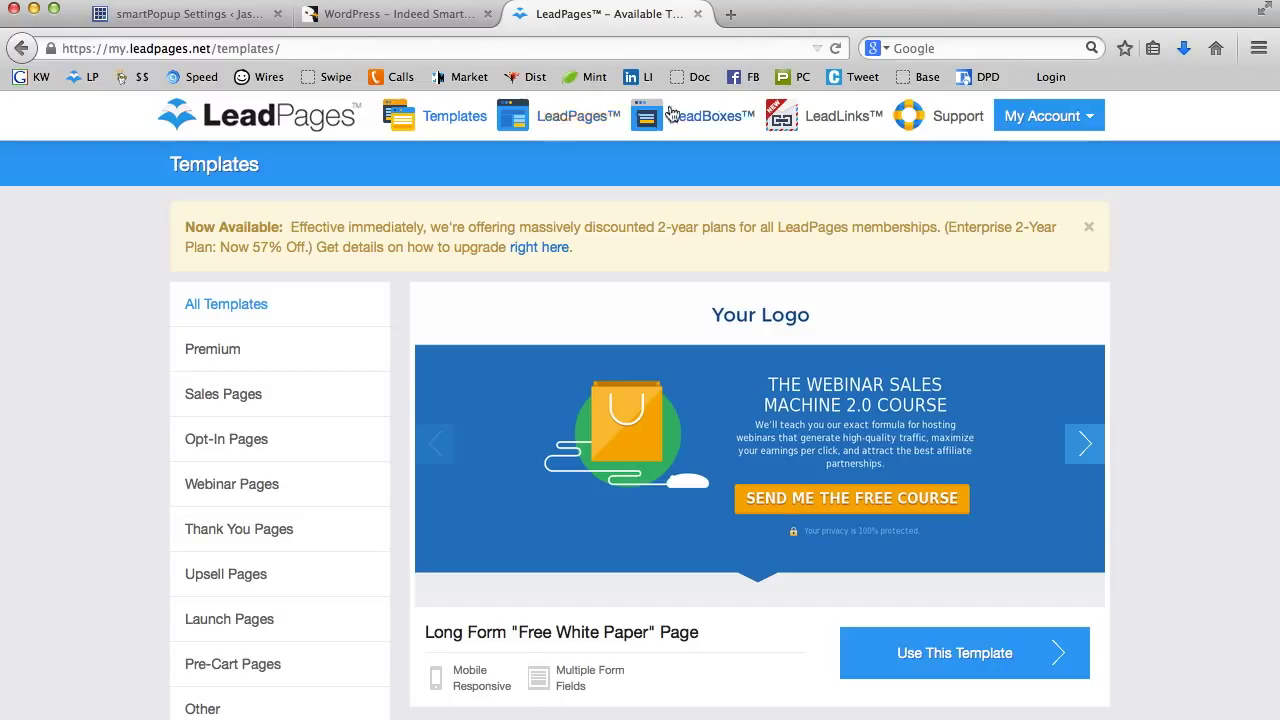
mouse_move(456, 120)
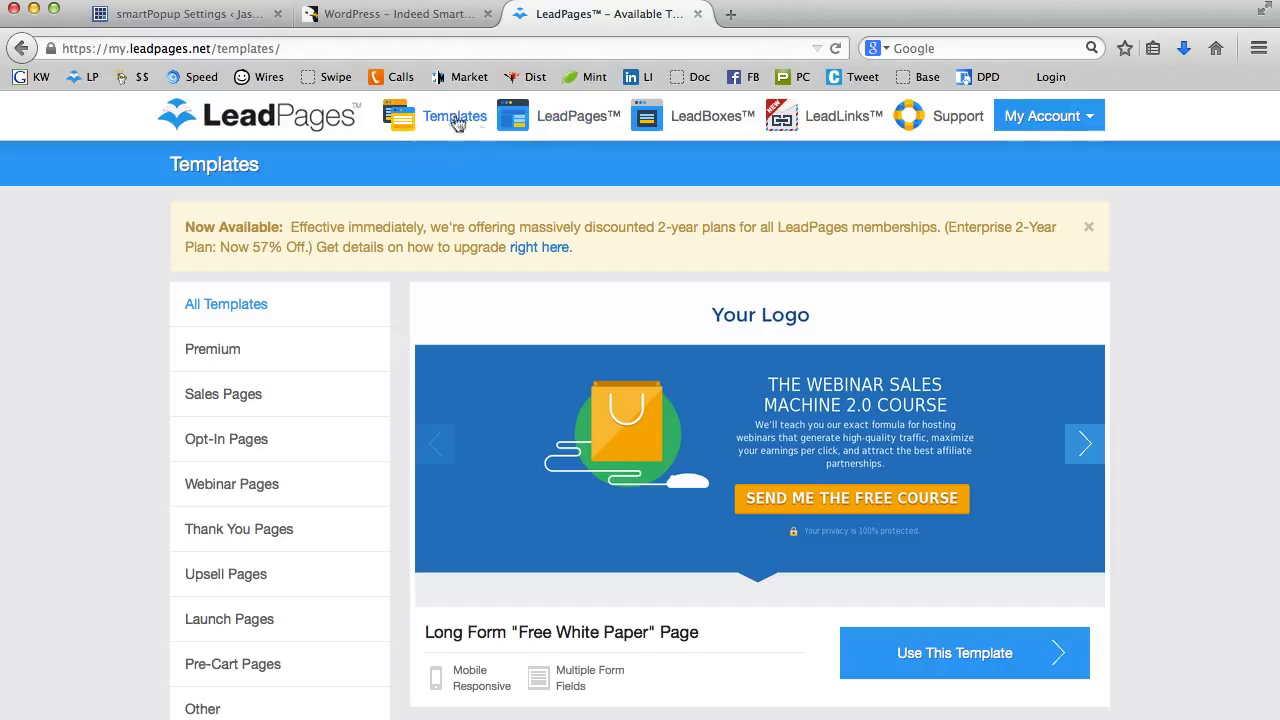
Step: Filter the template gallery to Webinar Pages and browse the results
click(232, 484)
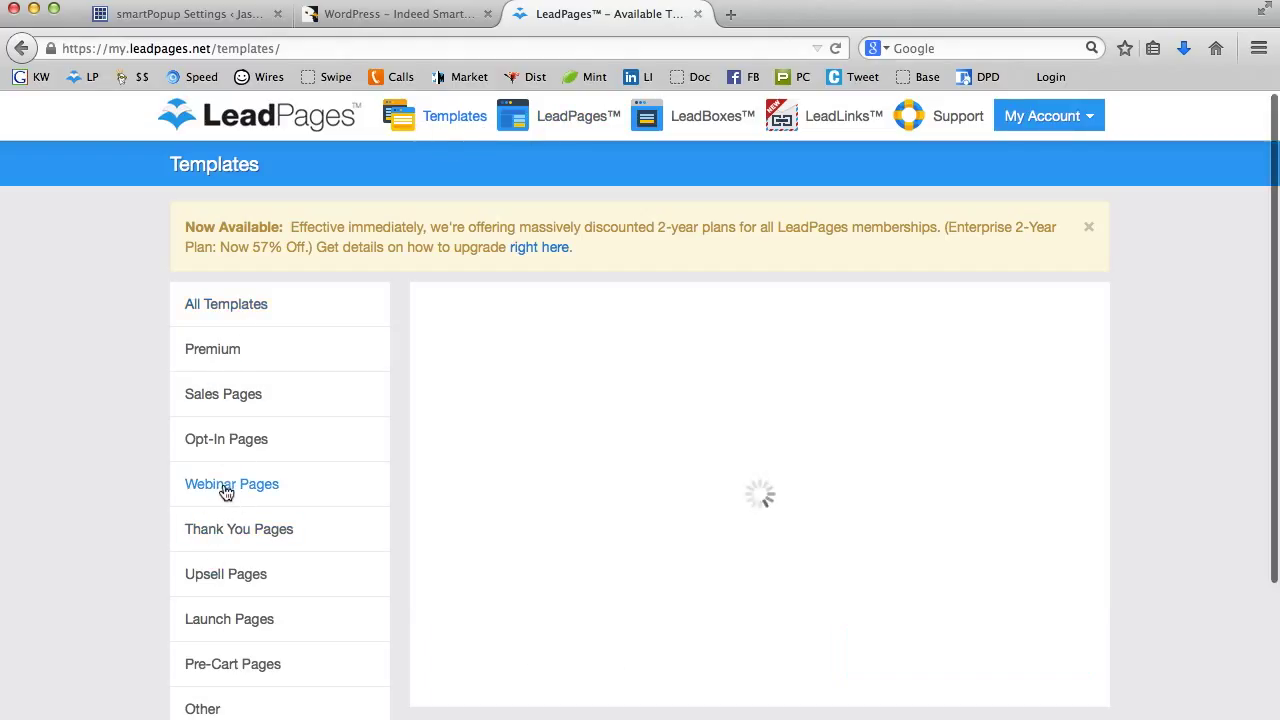
click(232, 484)
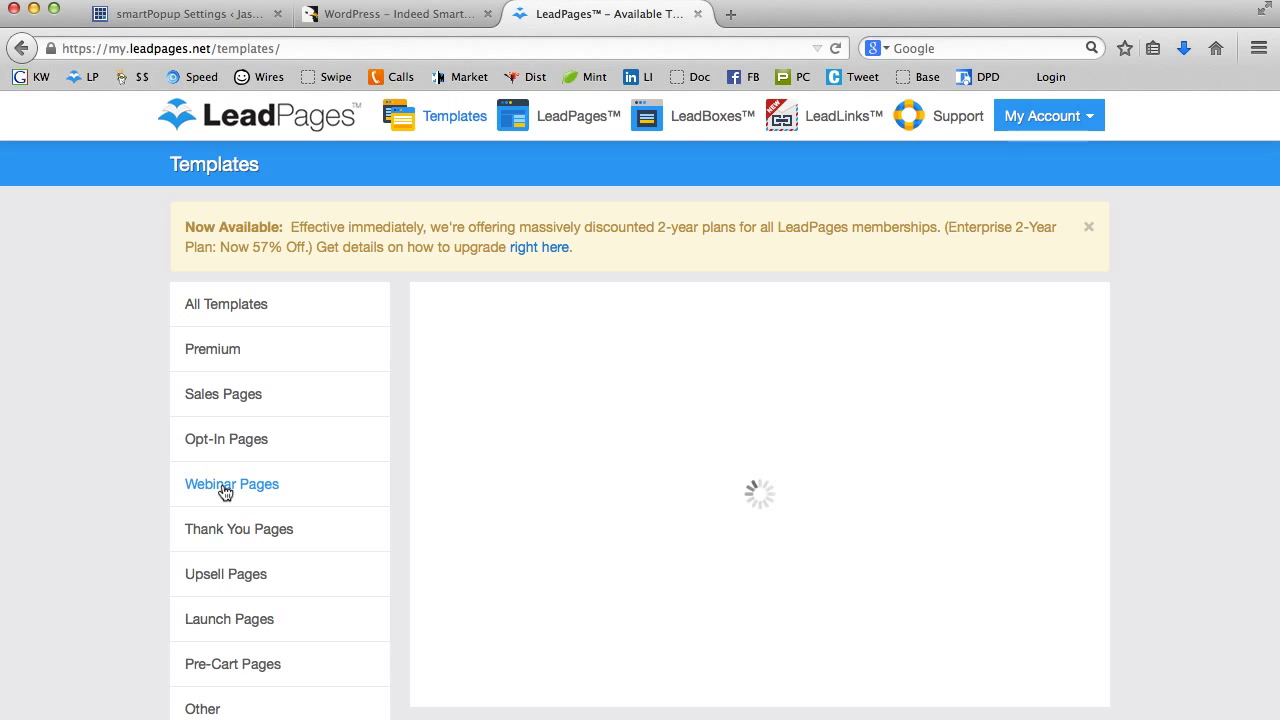
click(232, 484)
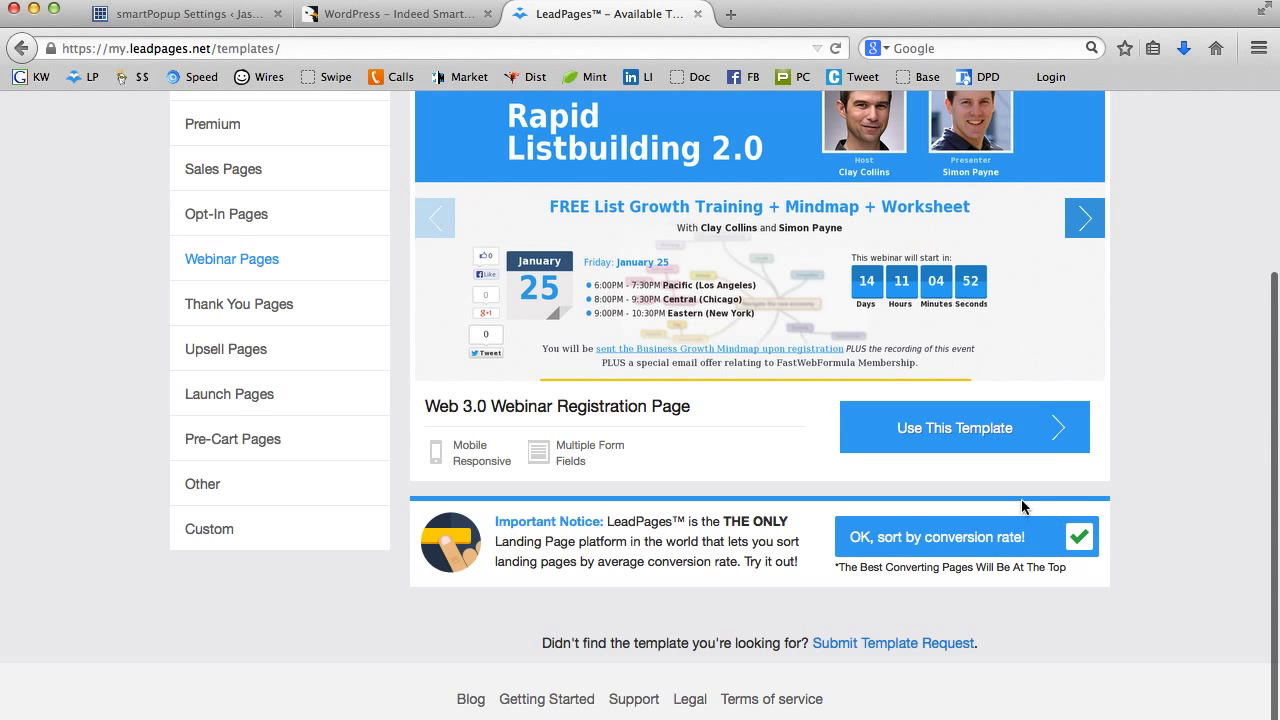
scroll(down, 3)
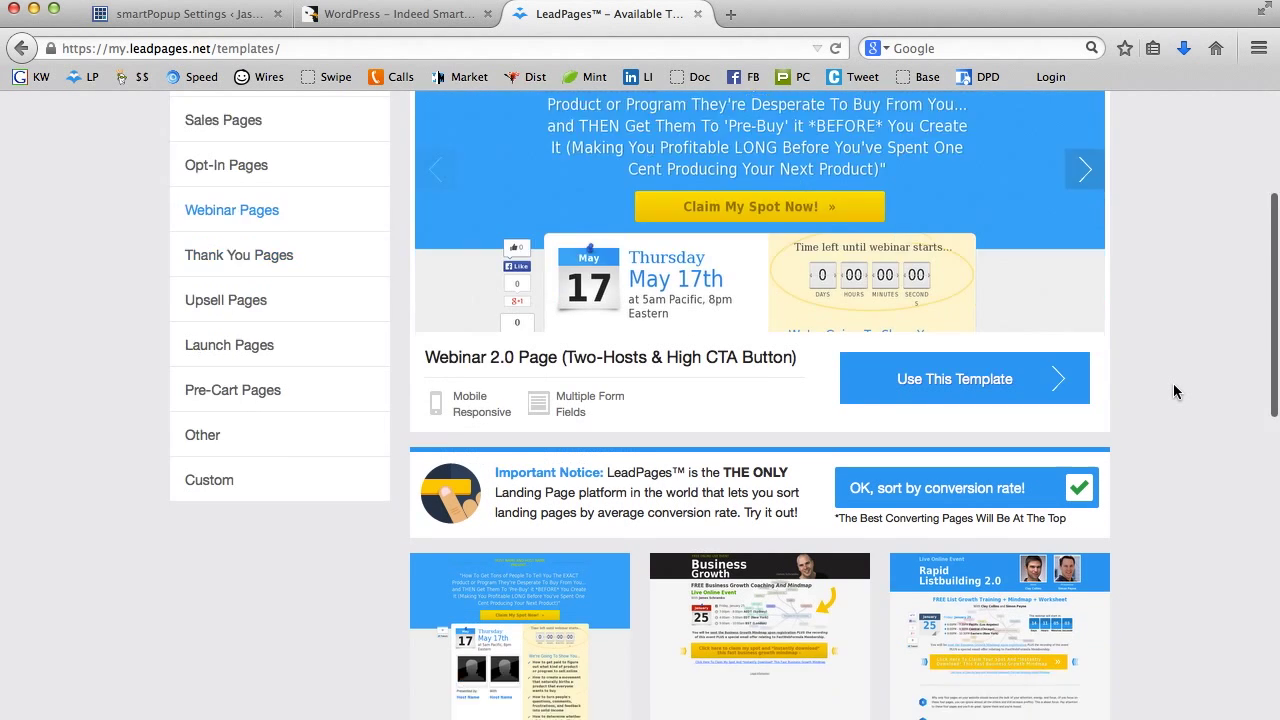
Step: Start a page from the James Schramko webinar template with Marketing as its industry
scroll(down, 3)
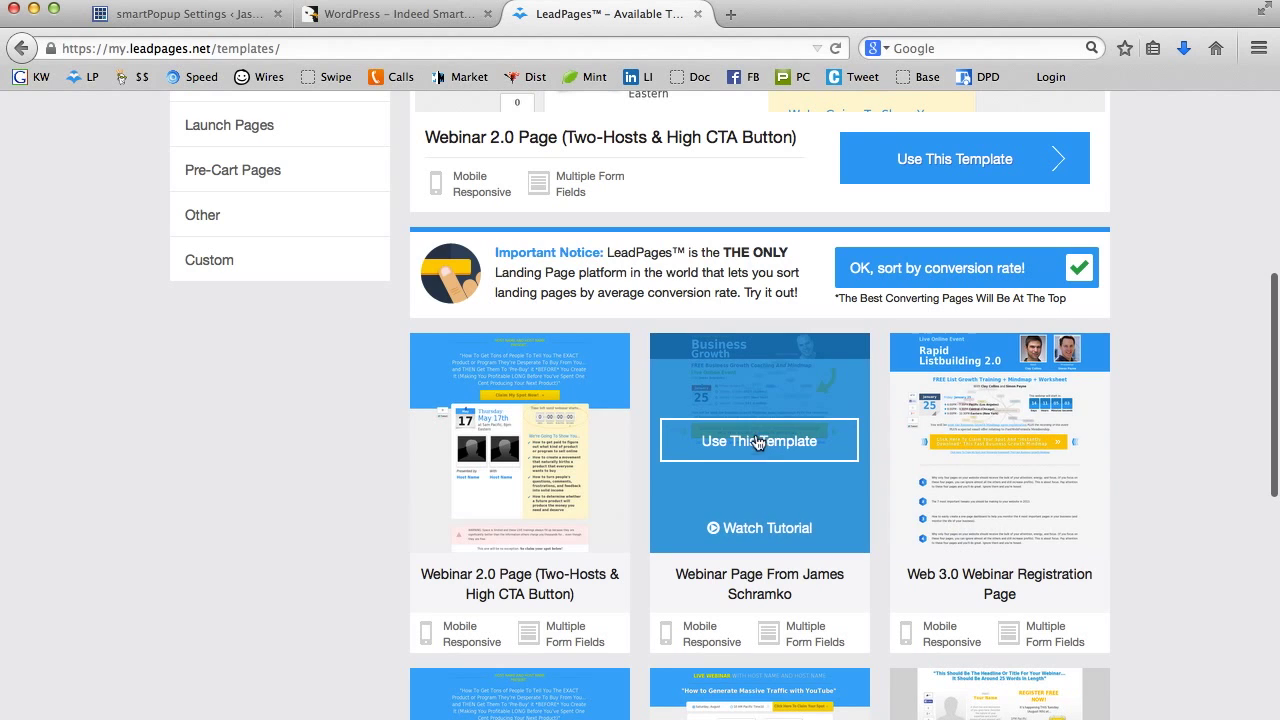
click(758, 442)
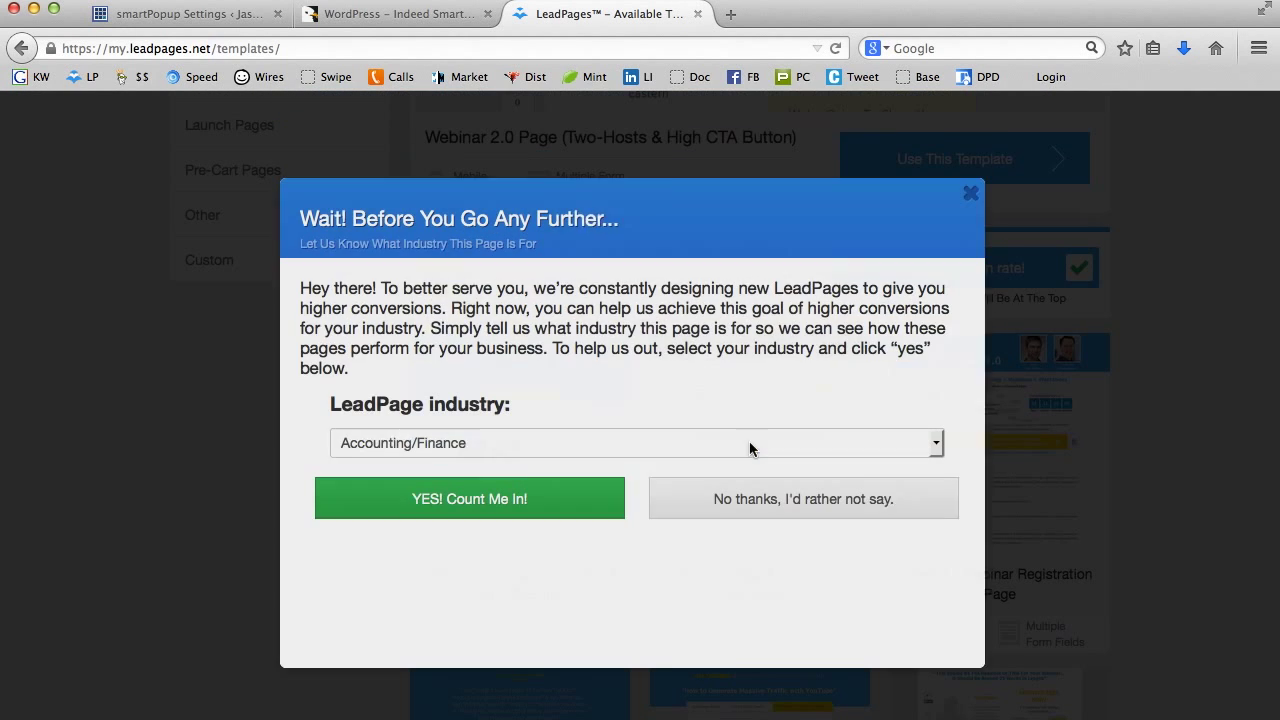
click(636, 444)
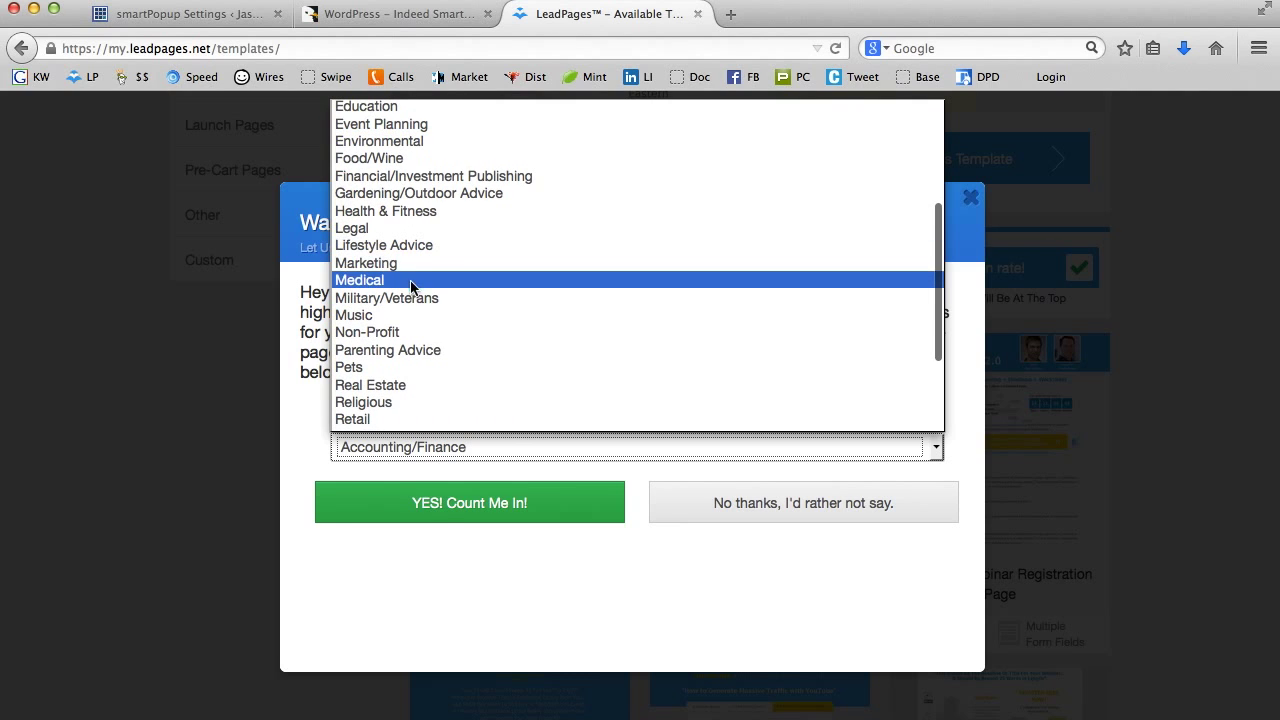
click(468, 502)
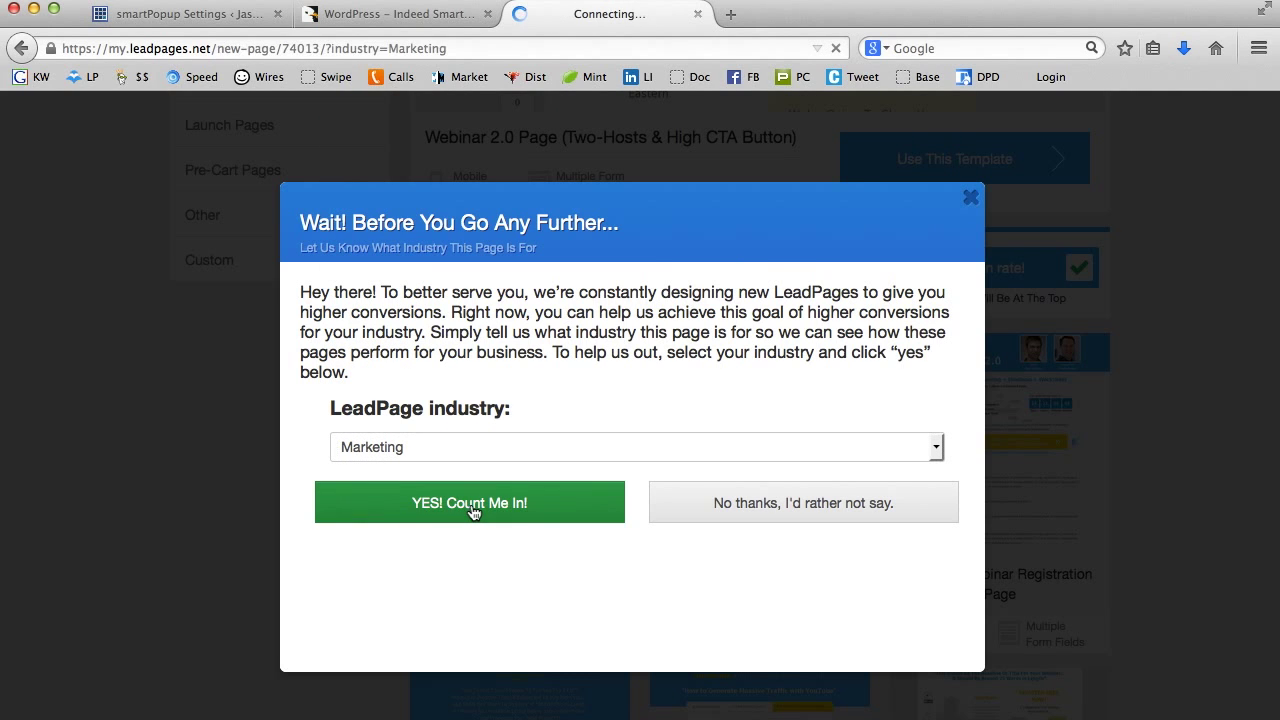
click(468, 502)
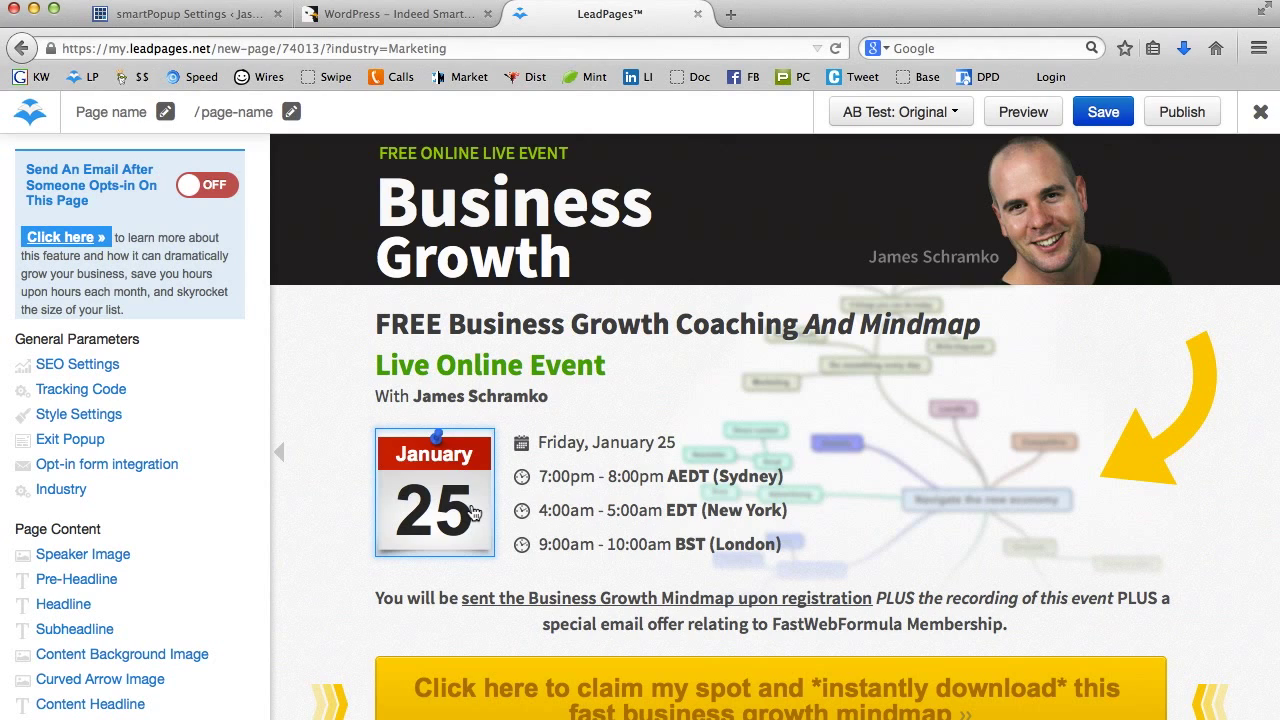
Step: Browse the Speaker Image choices, then leave the editor for the My Pages list
click(510, 200)
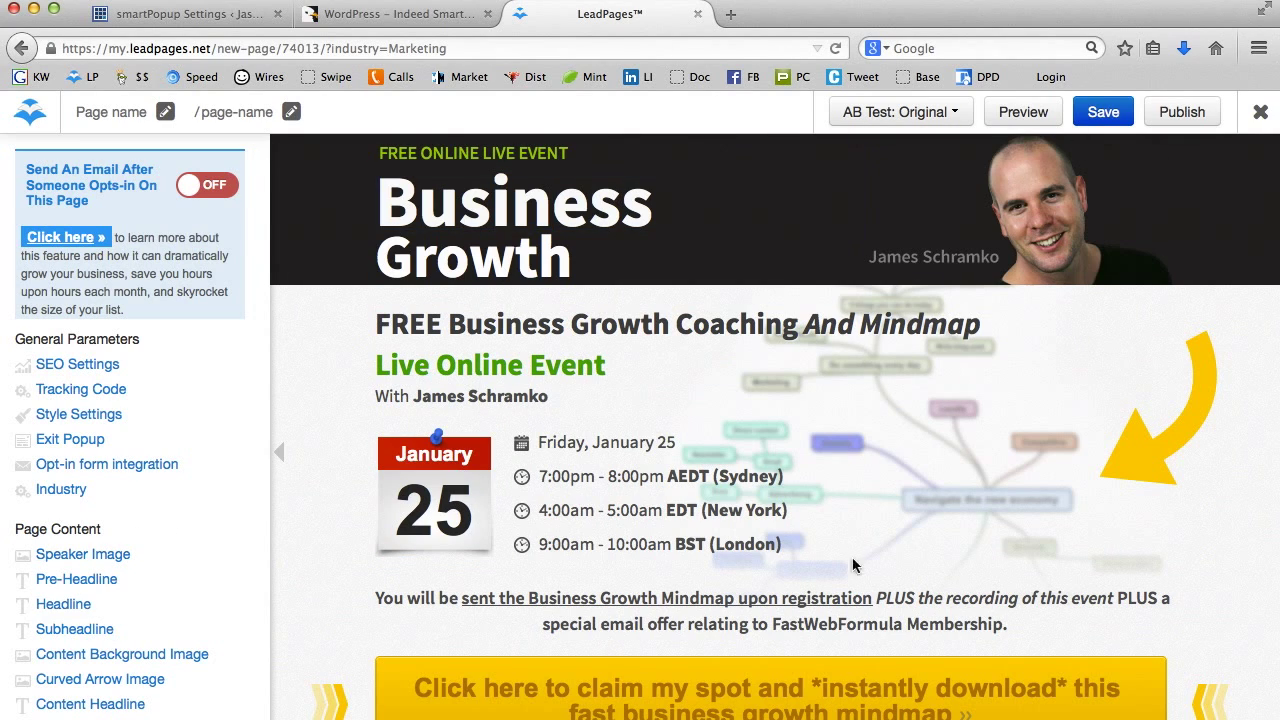
click(84, 554)
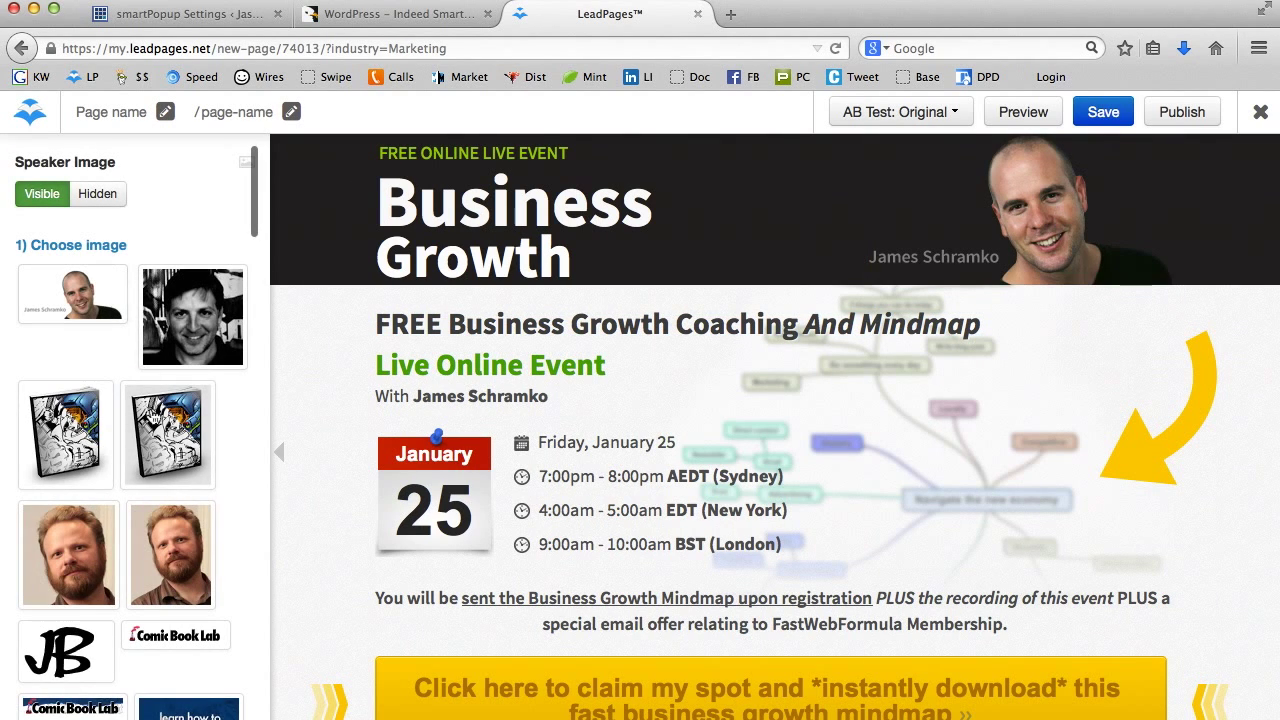
scroll(down, 3)
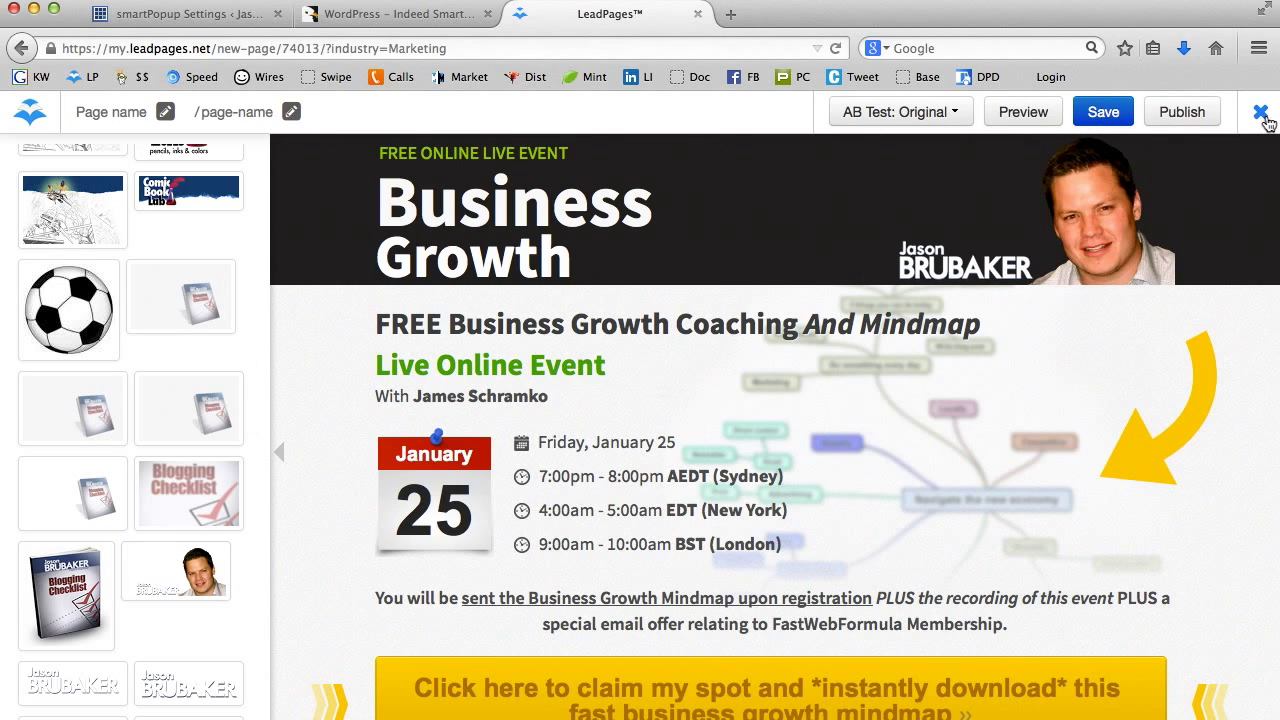
click(1260, 112)
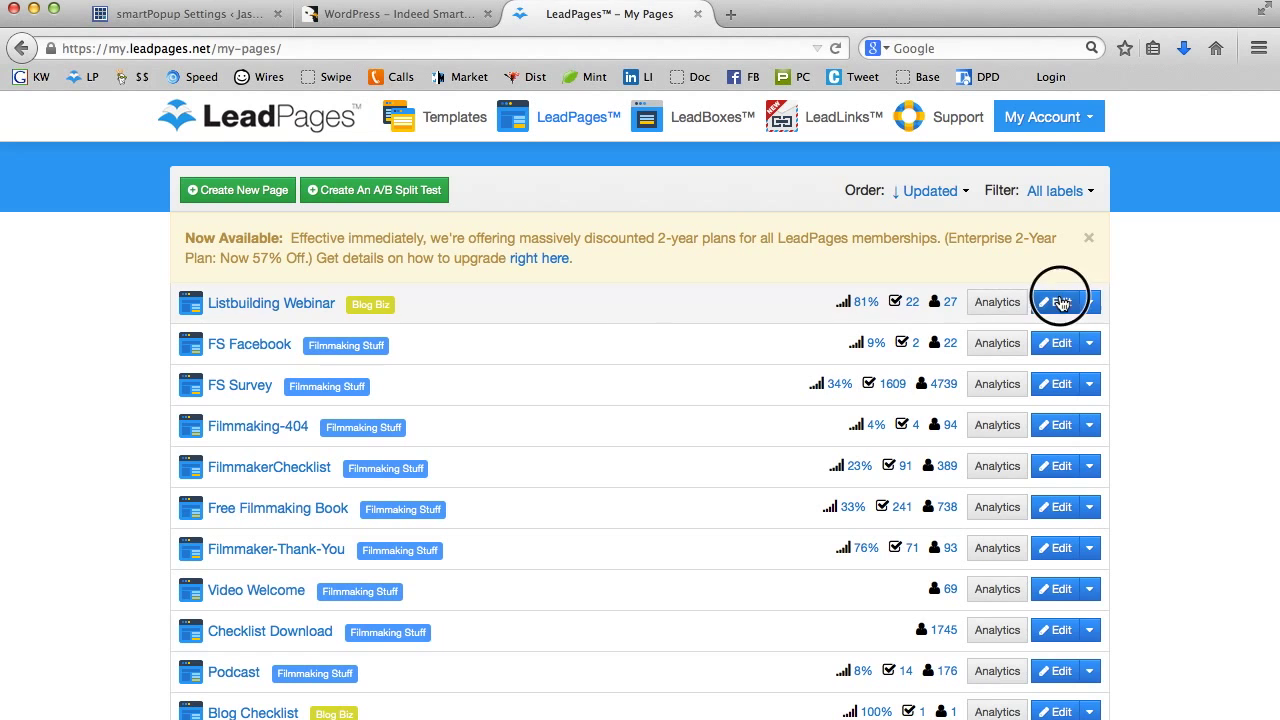
Step: Publish the Listbuilding Webinar page and view it live at brubakerunlimited.leadpages.net/webinar/
click(1058, 300)
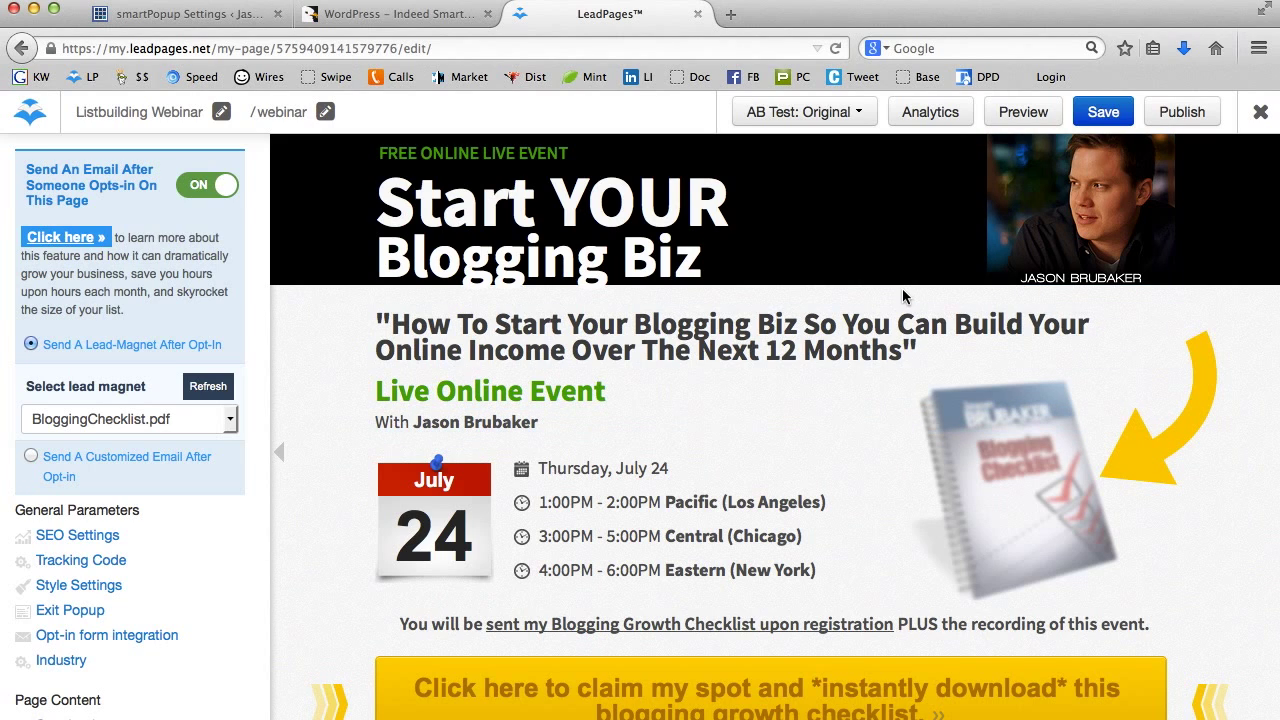
click(718, 336)
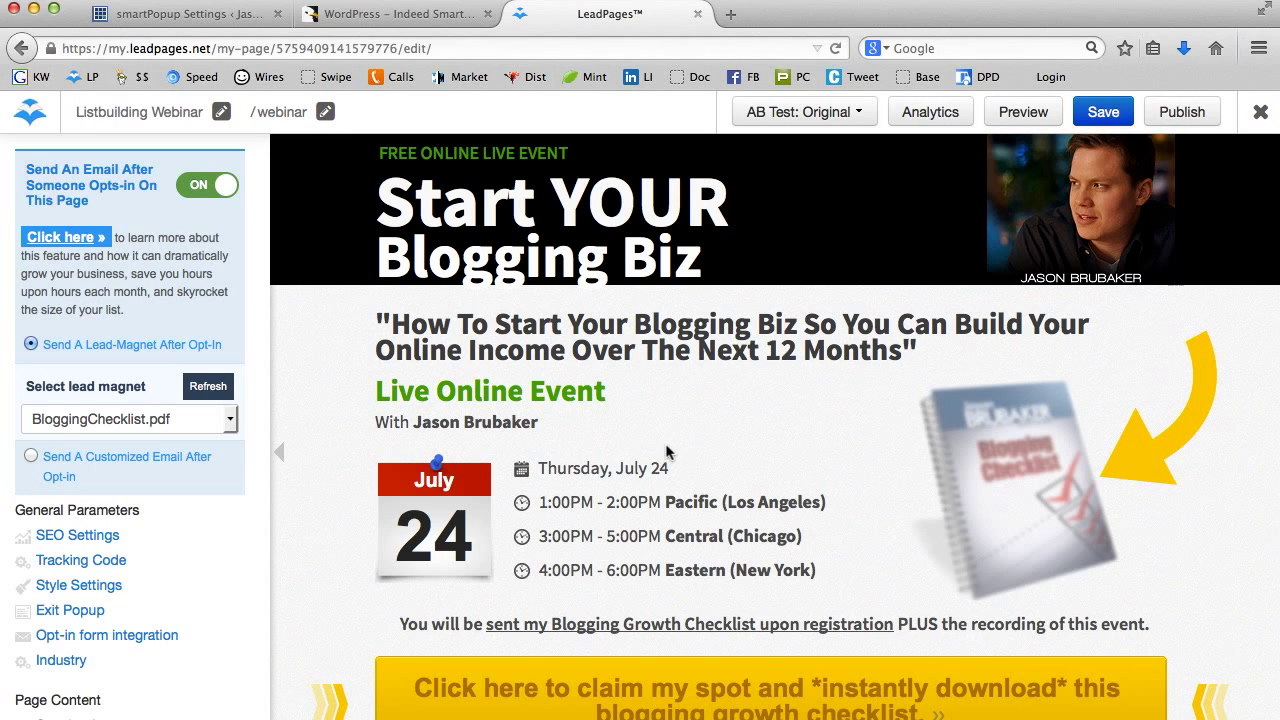
click(1180, 112)
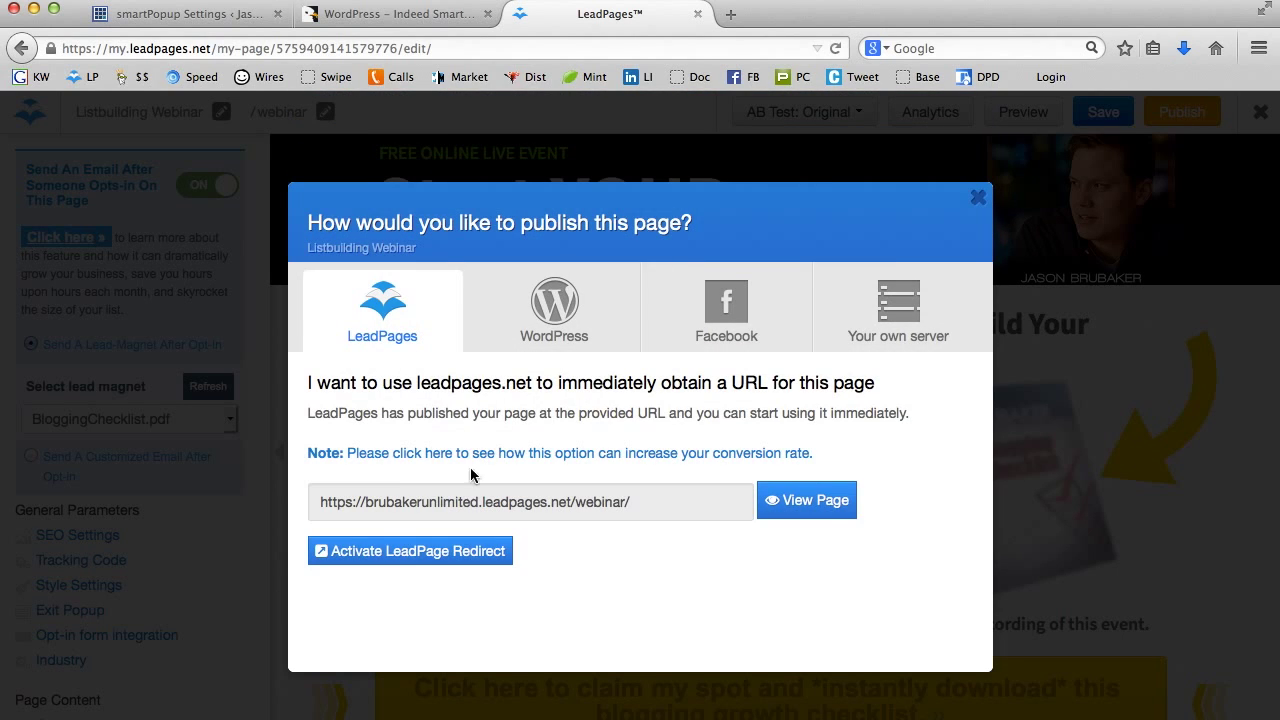
mouse_move(790, 496)
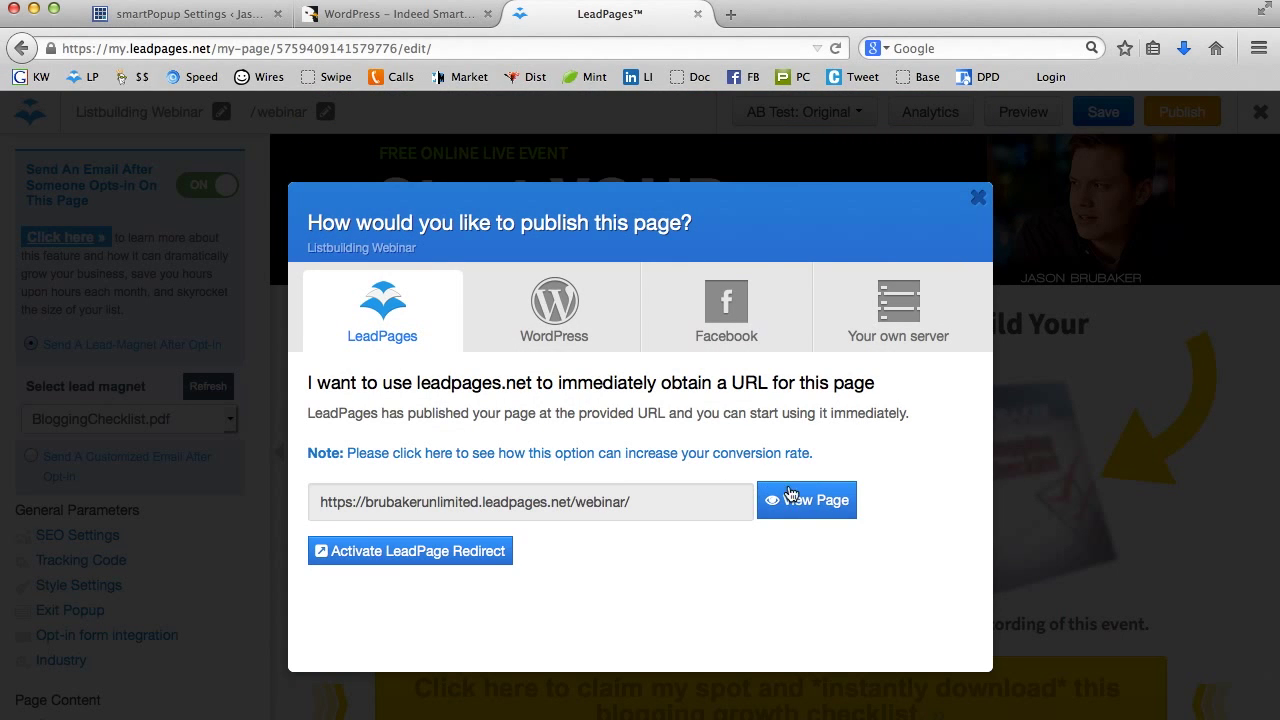
click(806, 500)
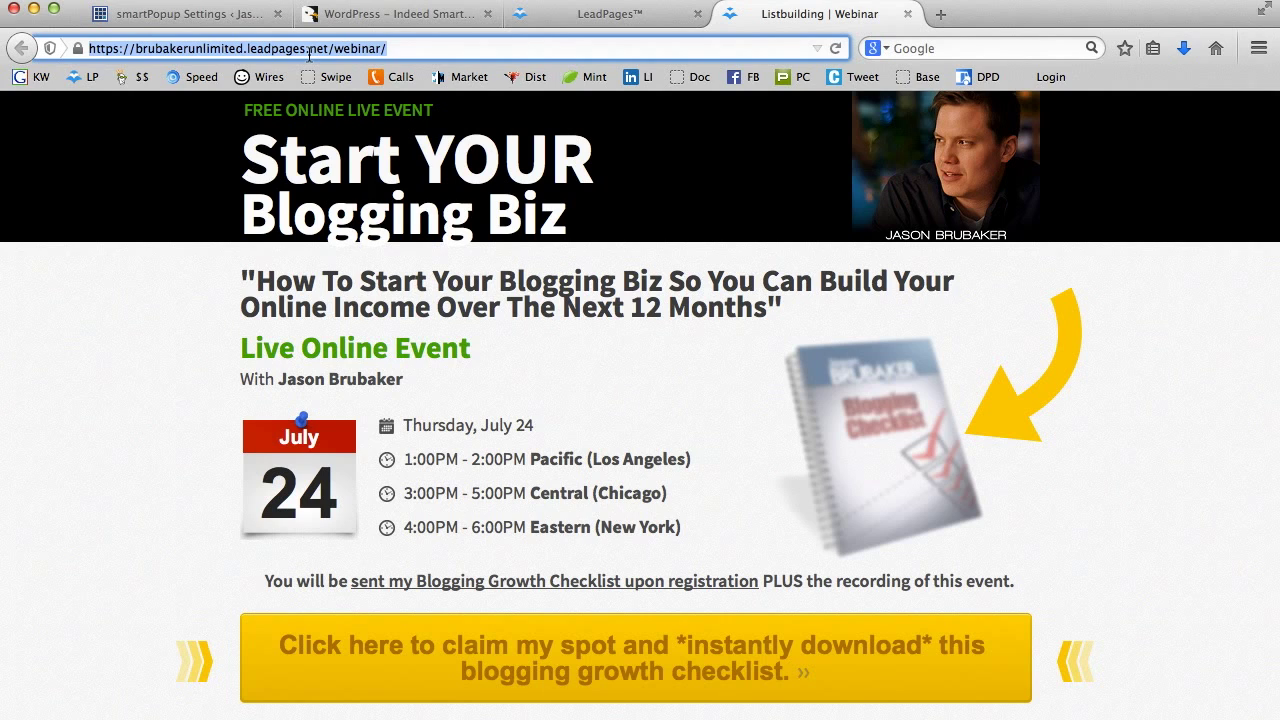
Step: In the smartPopup settings, set the Content type to Iframe
click(180, 12)
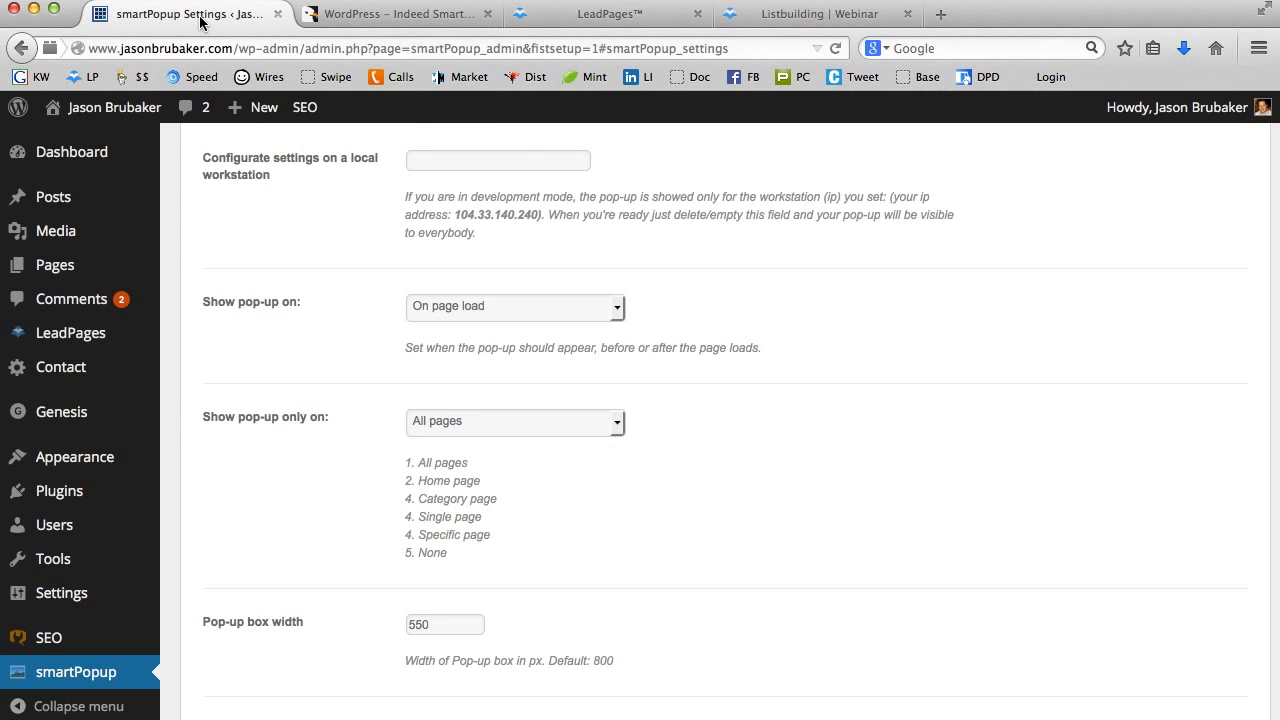
scroll(down, 3)
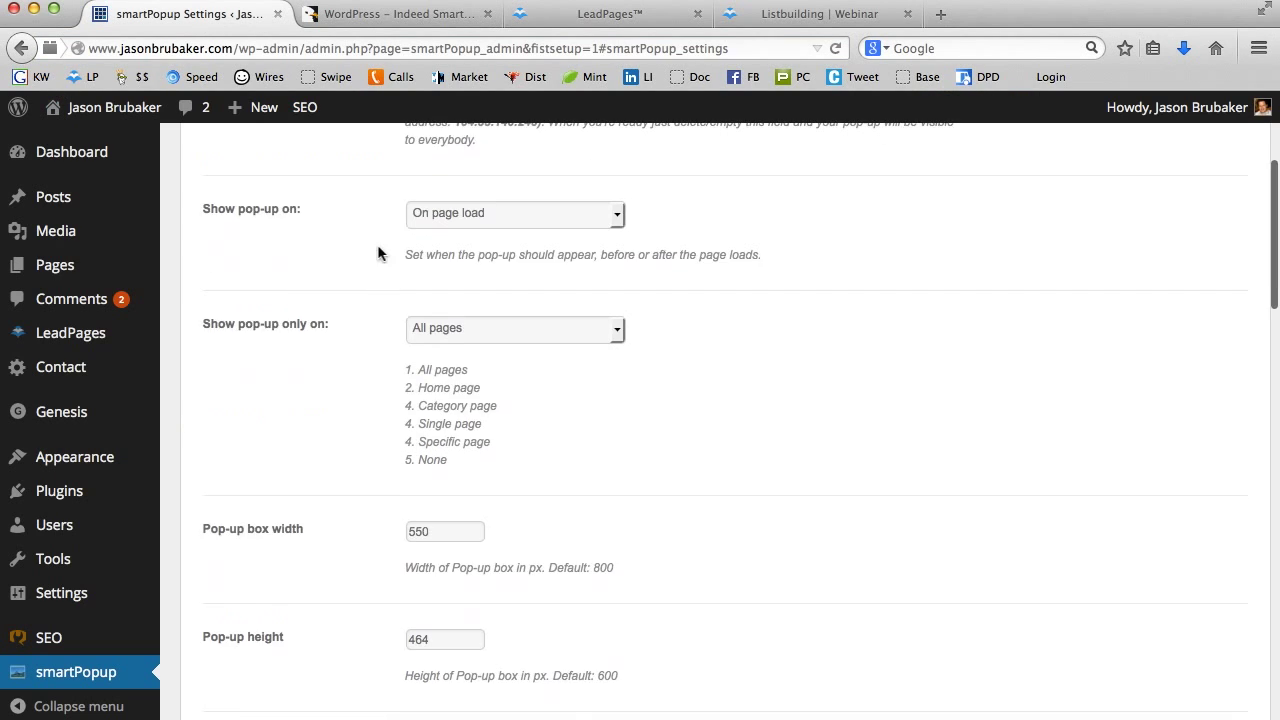
scroll(down, 3)
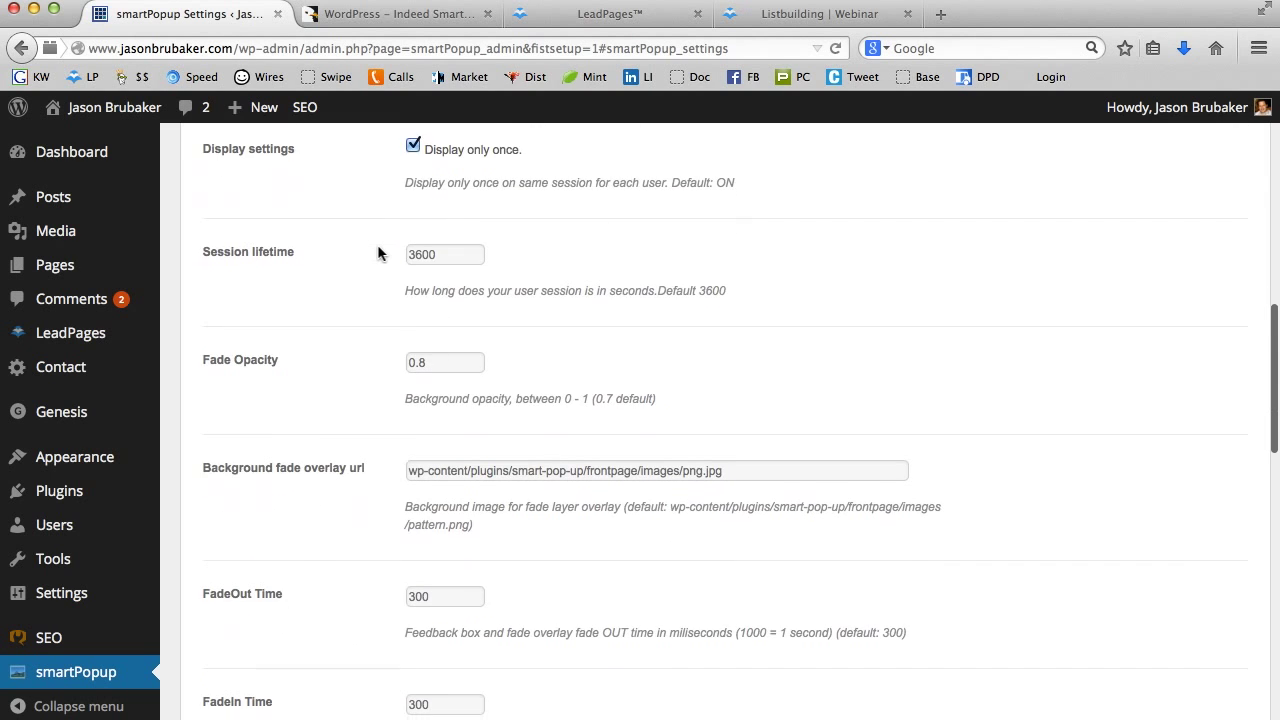
scroll(down, 3)
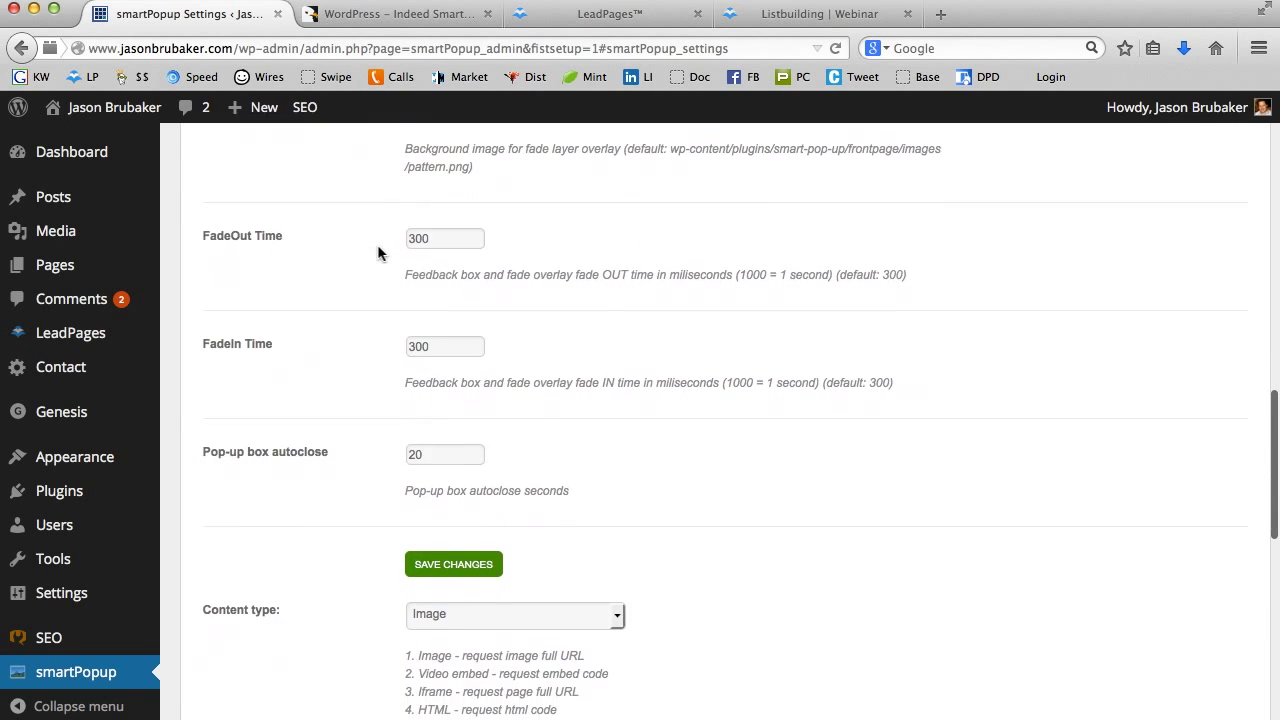
click(516, 418)
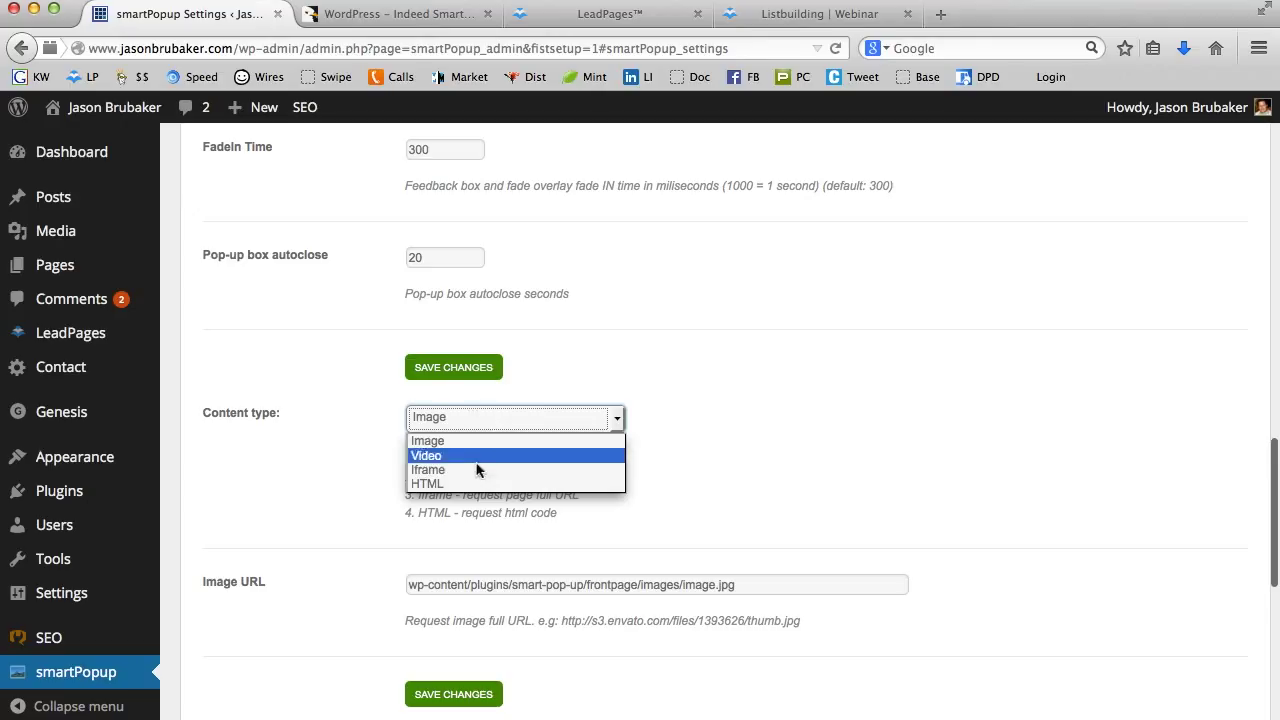
click(428, 470)
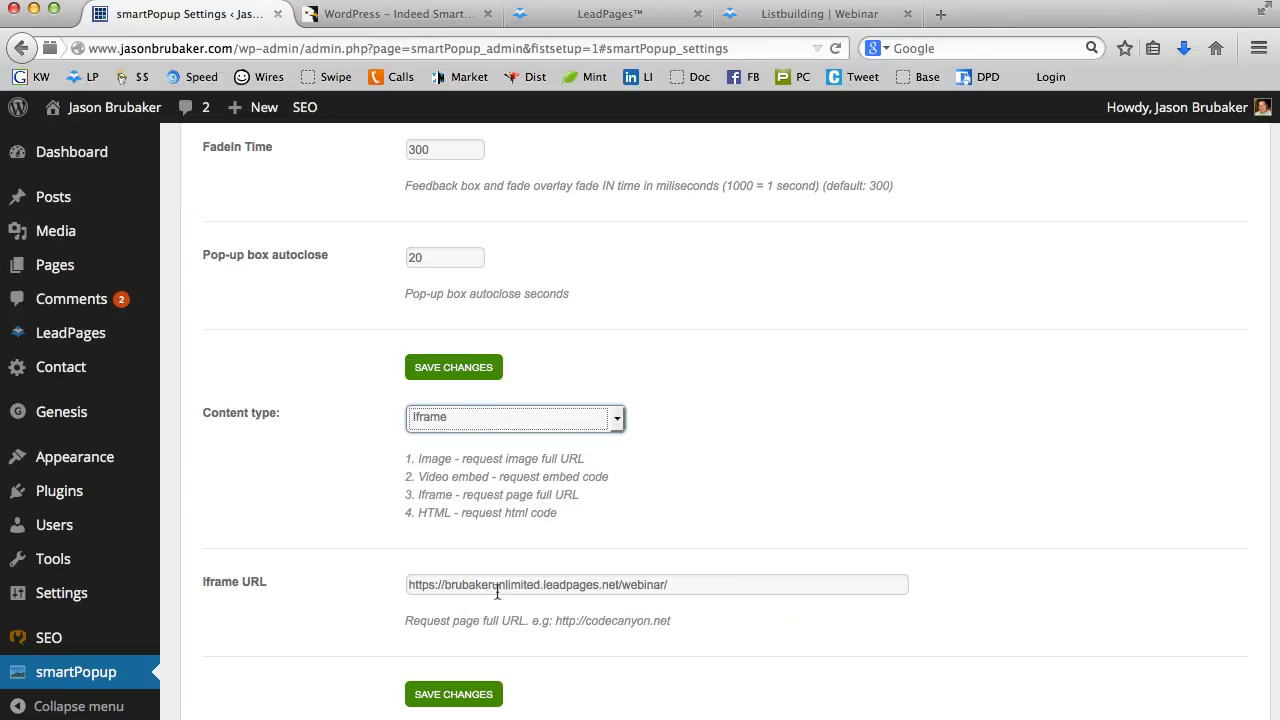
Step: Point the Iframe URL to brubakerunlimited.leadpages.net/webinar/ and save the settings
click(656, 584)
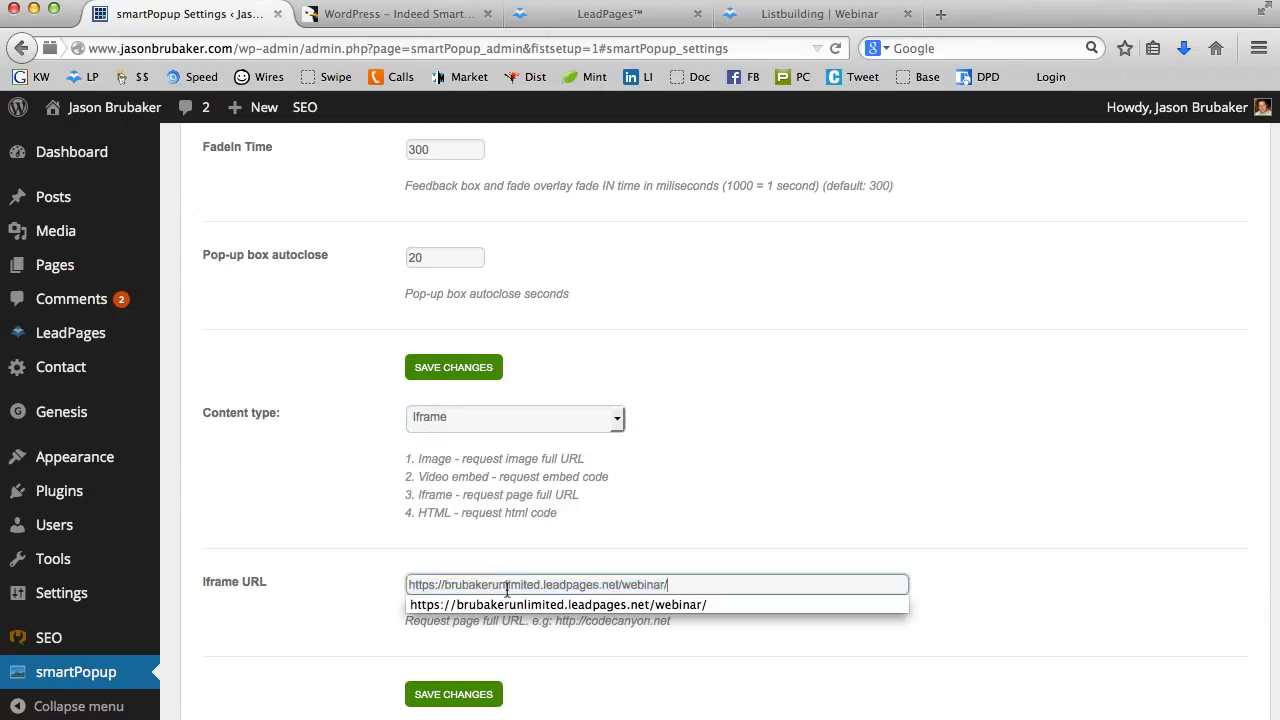
click(816, 514)
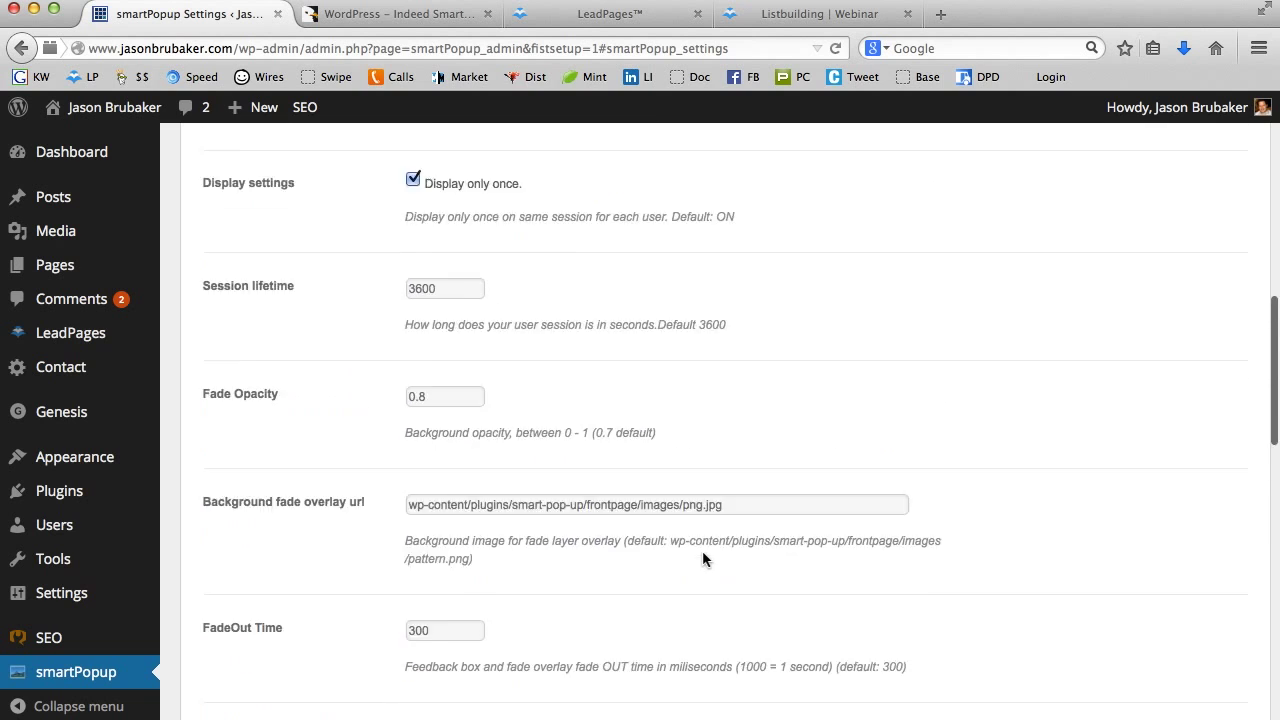
scroll(down, 3)
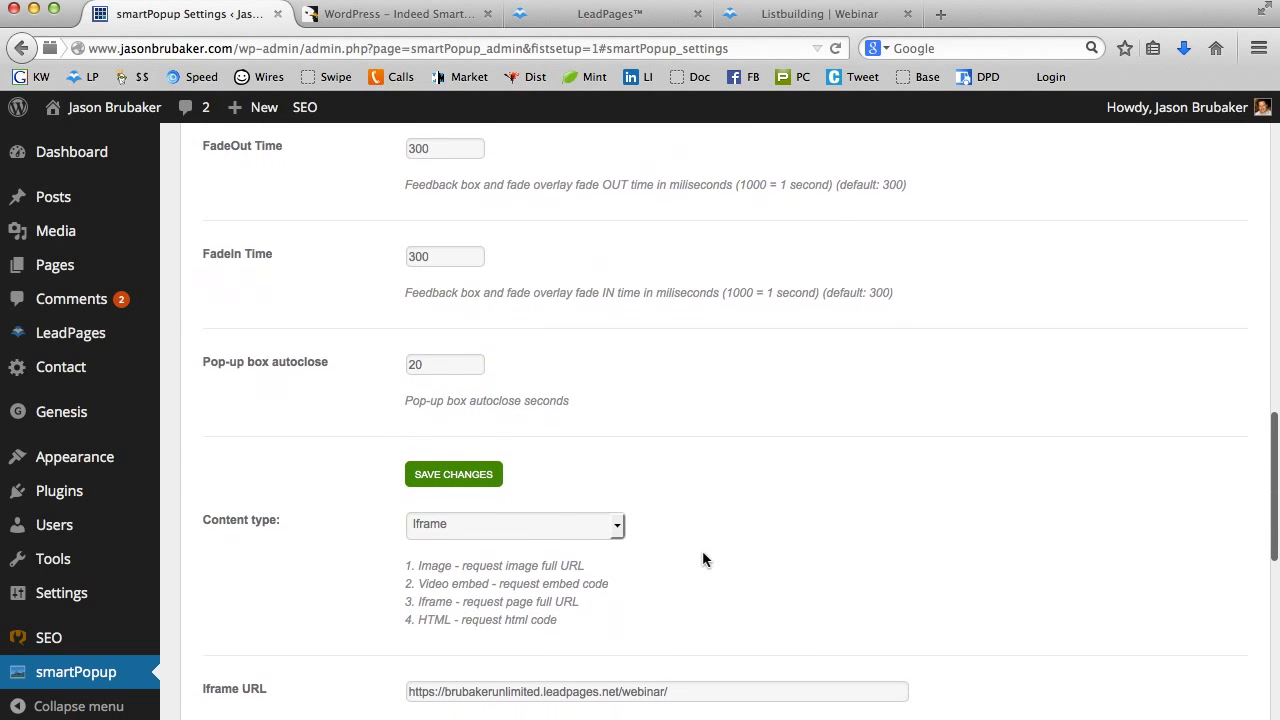
click(452, 474)
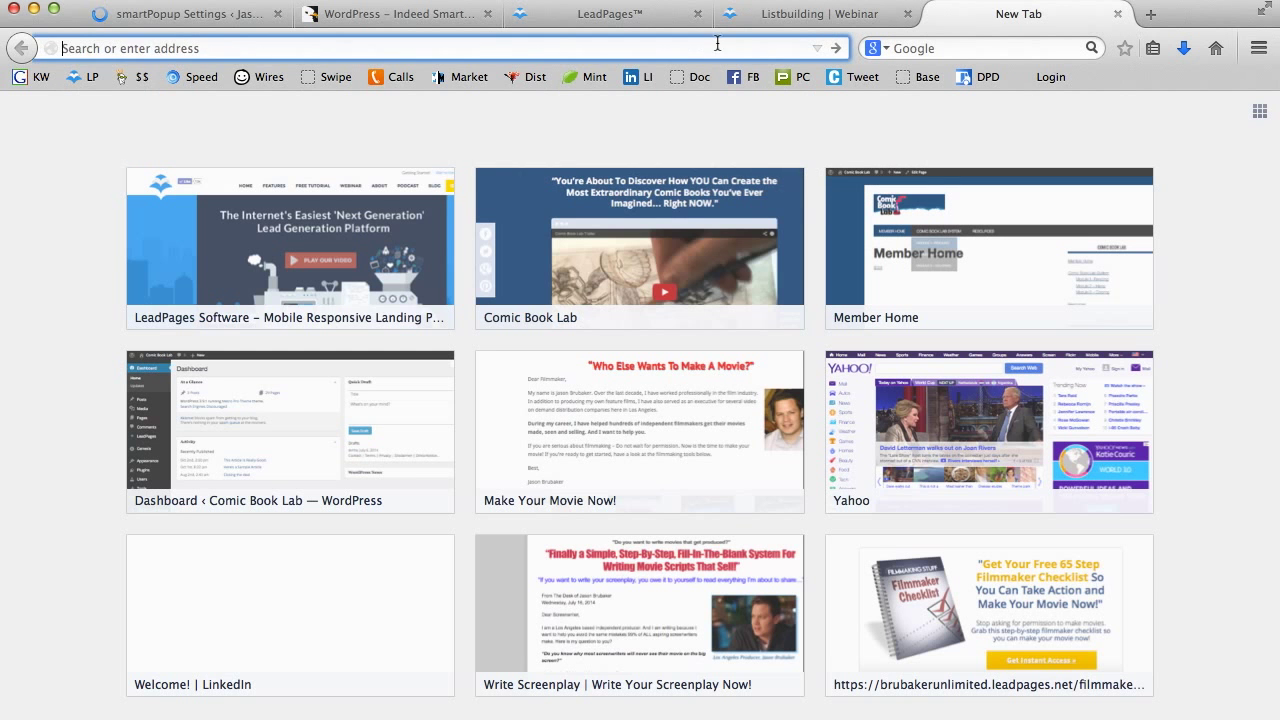
Step: Preview the popup live on jasonbrubaker.com, then return to the LeadPages webinar page
text(www.jasonbrubaker.com/)
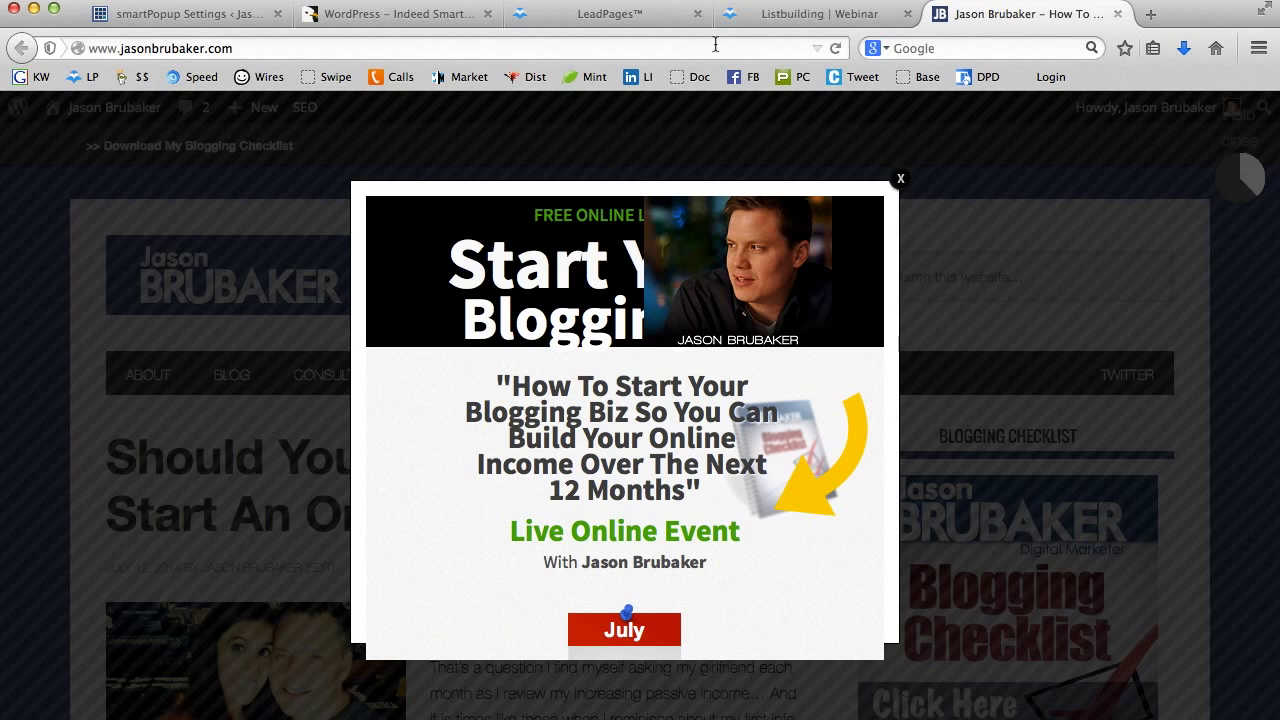
mouse_move(760, 178)
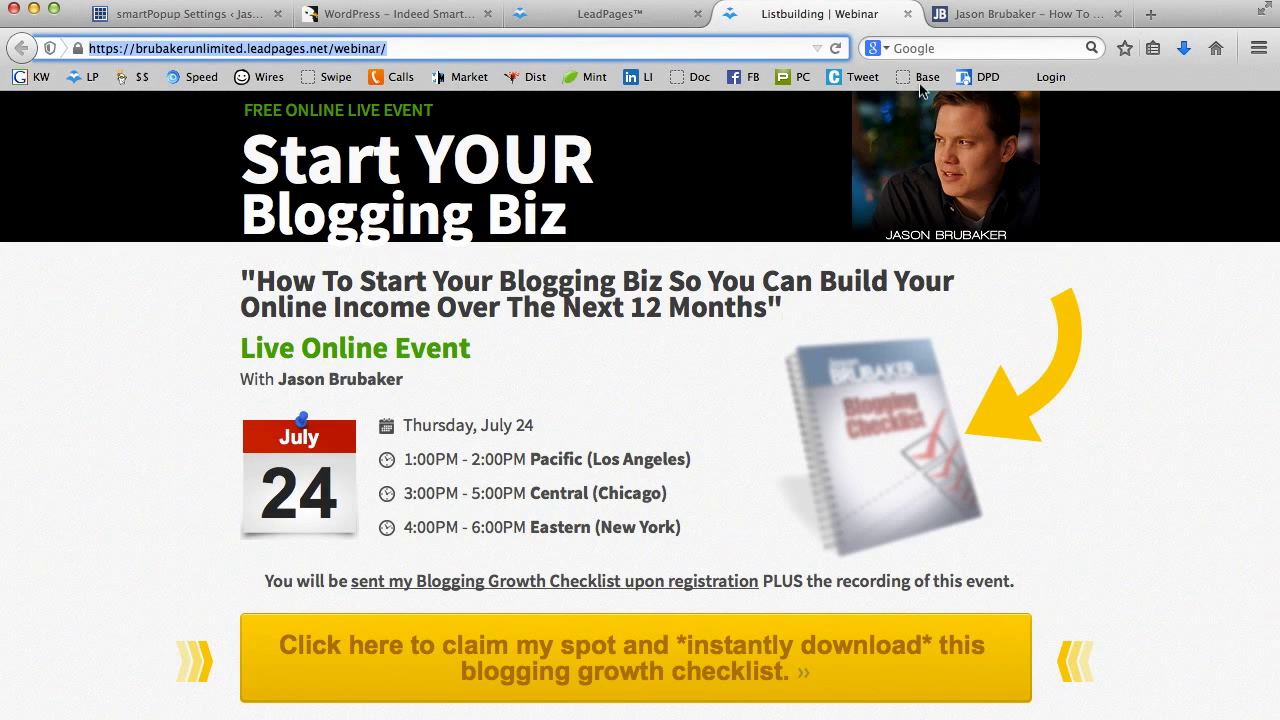
click(180, 12)
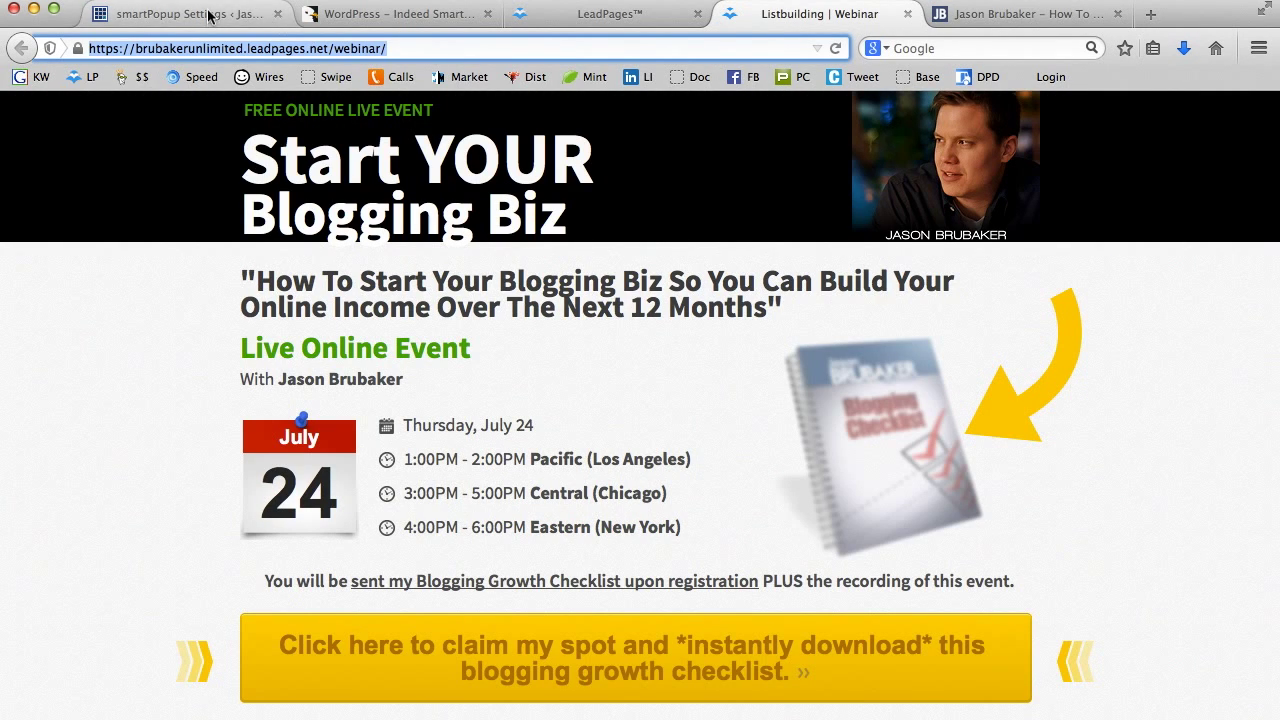
Step: In Smart PopUp settings, set the pop-up box width to 1100 and height to 620
click(150, 12)
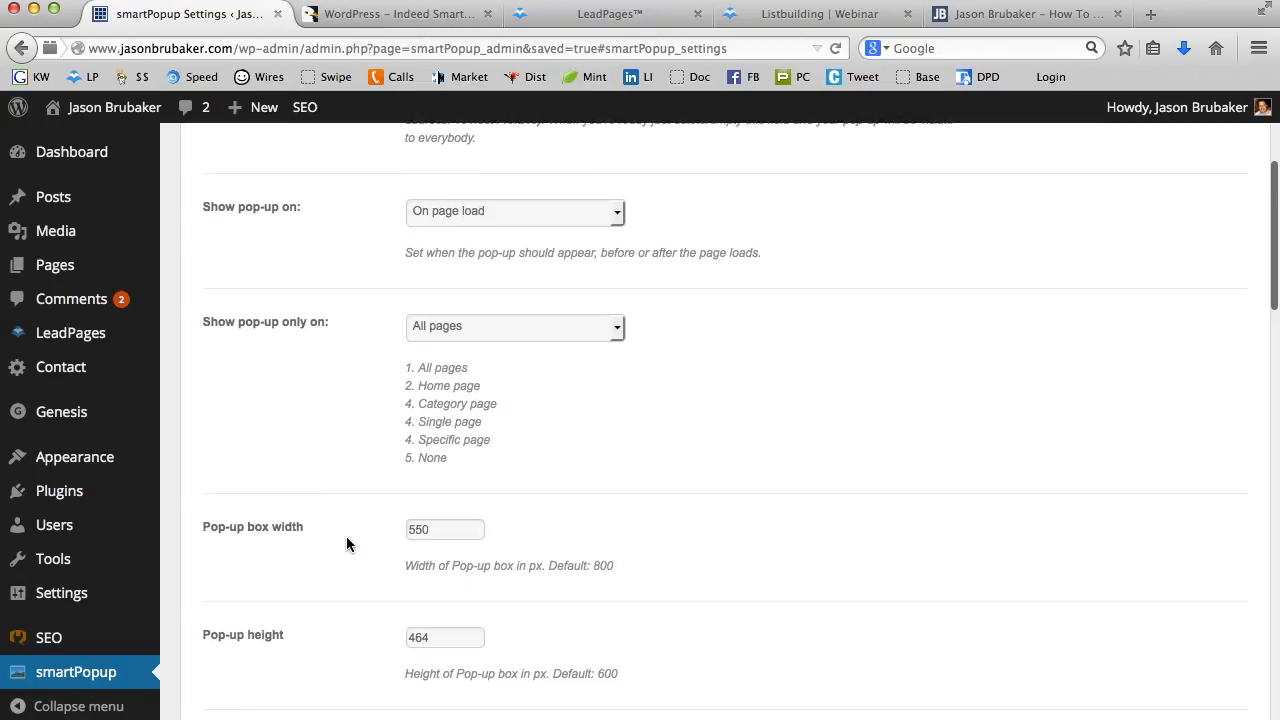
click(444, 528)
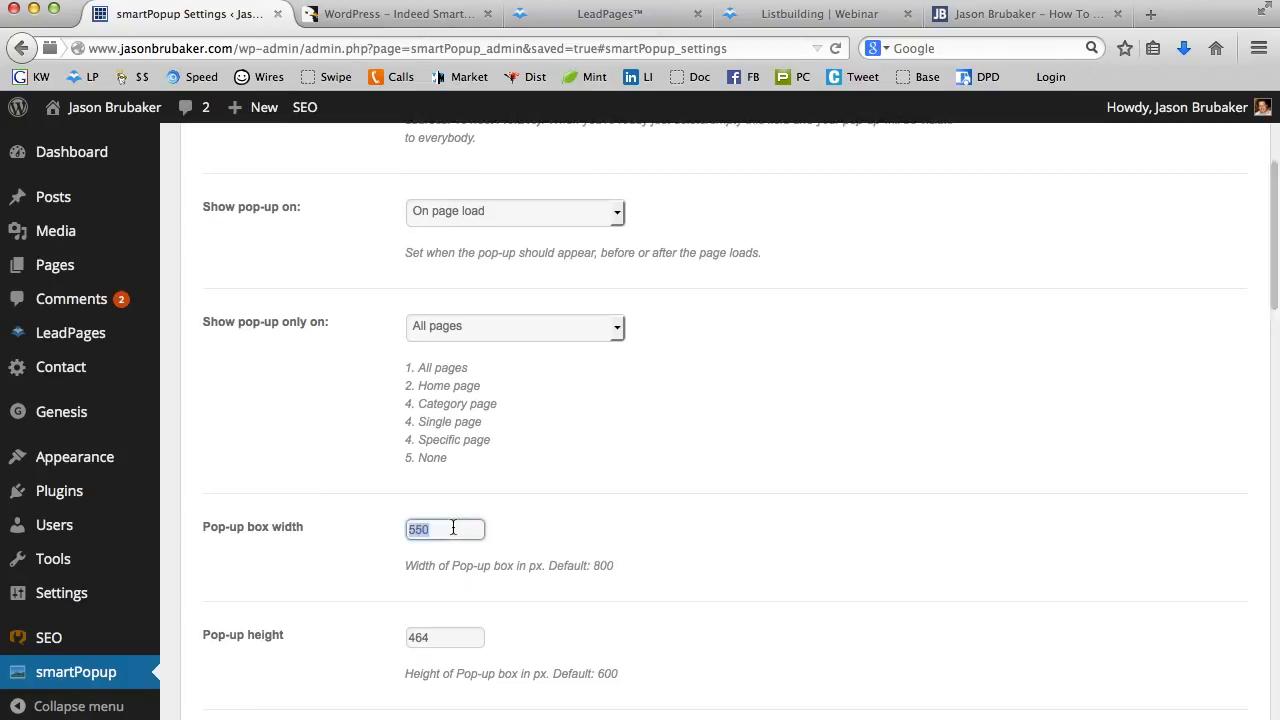
text(1)
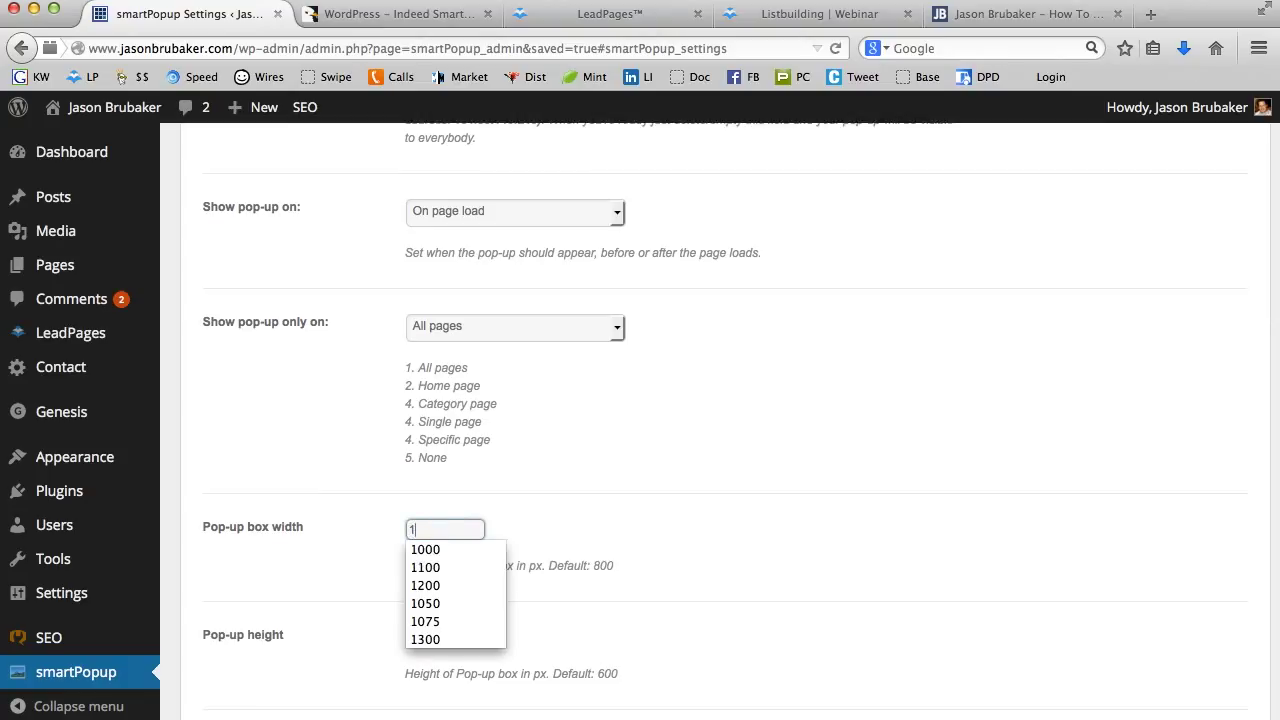
click(424, 568)
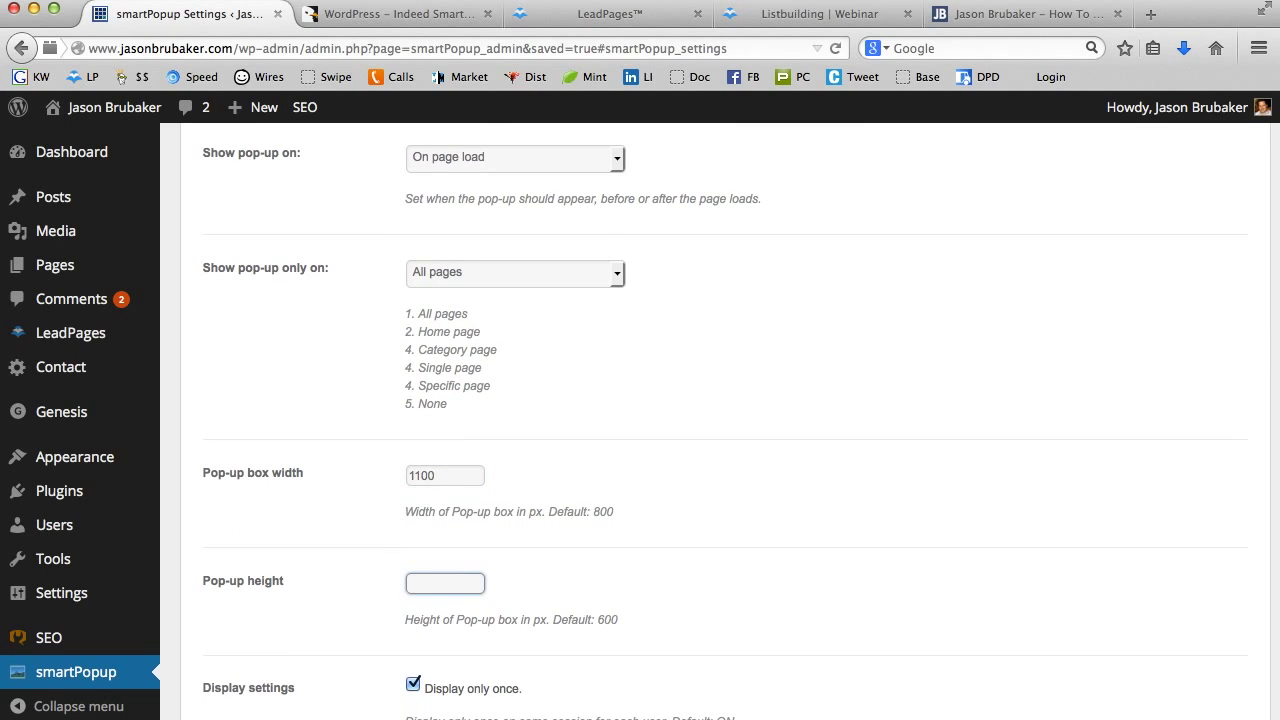
text(620)
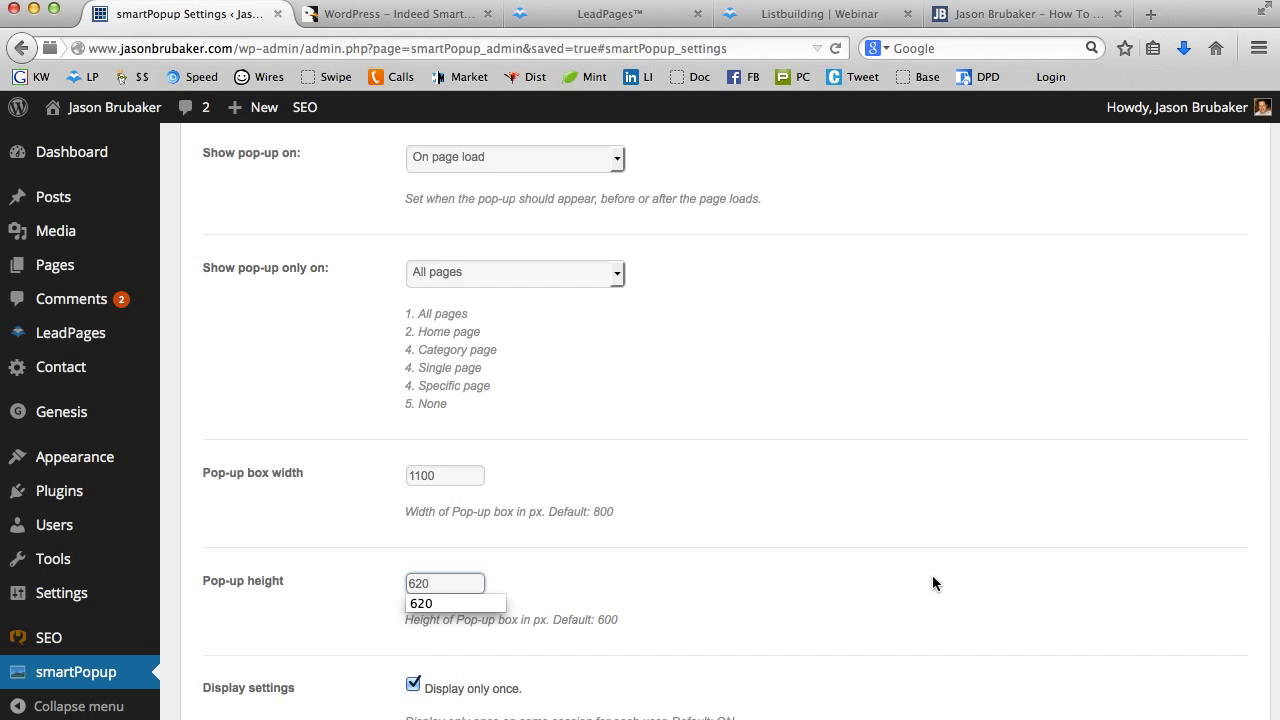
scroll(down, 3)
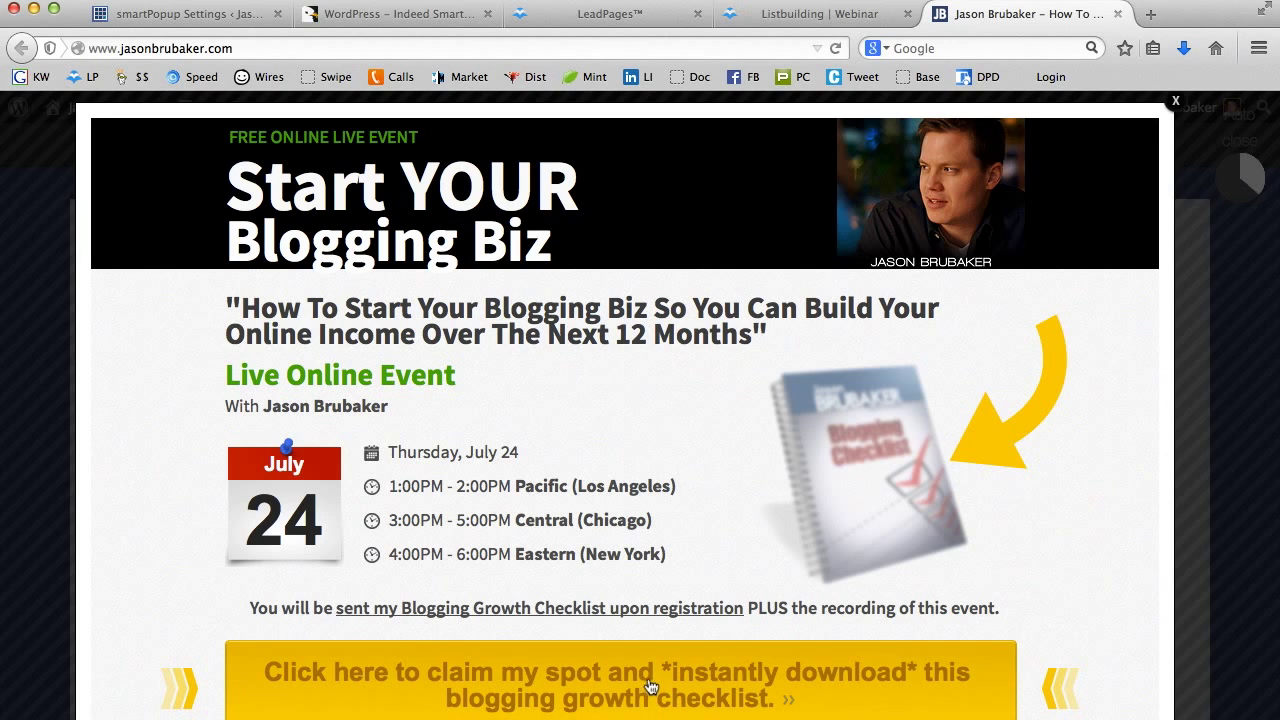
Step: Test the popup's claim-my-spot opt-in form on the live site, then close the form and popup
click(624, 680)
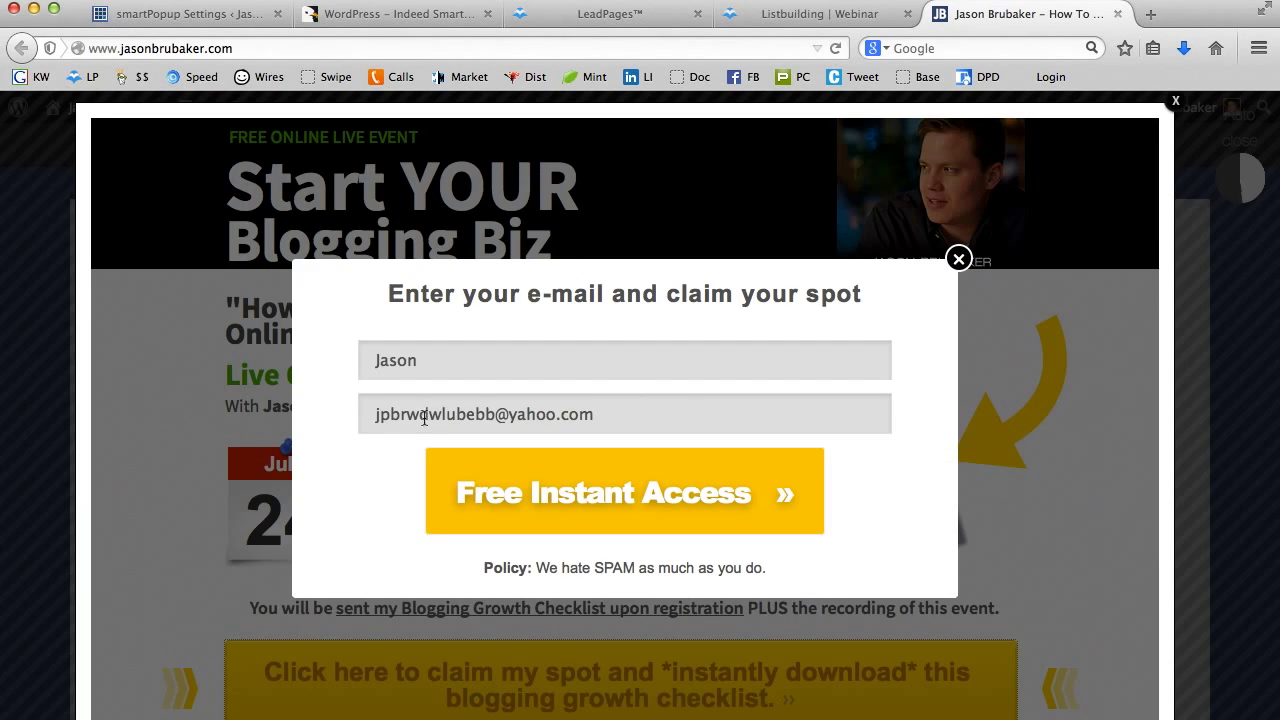
mouse_move(552, 428)
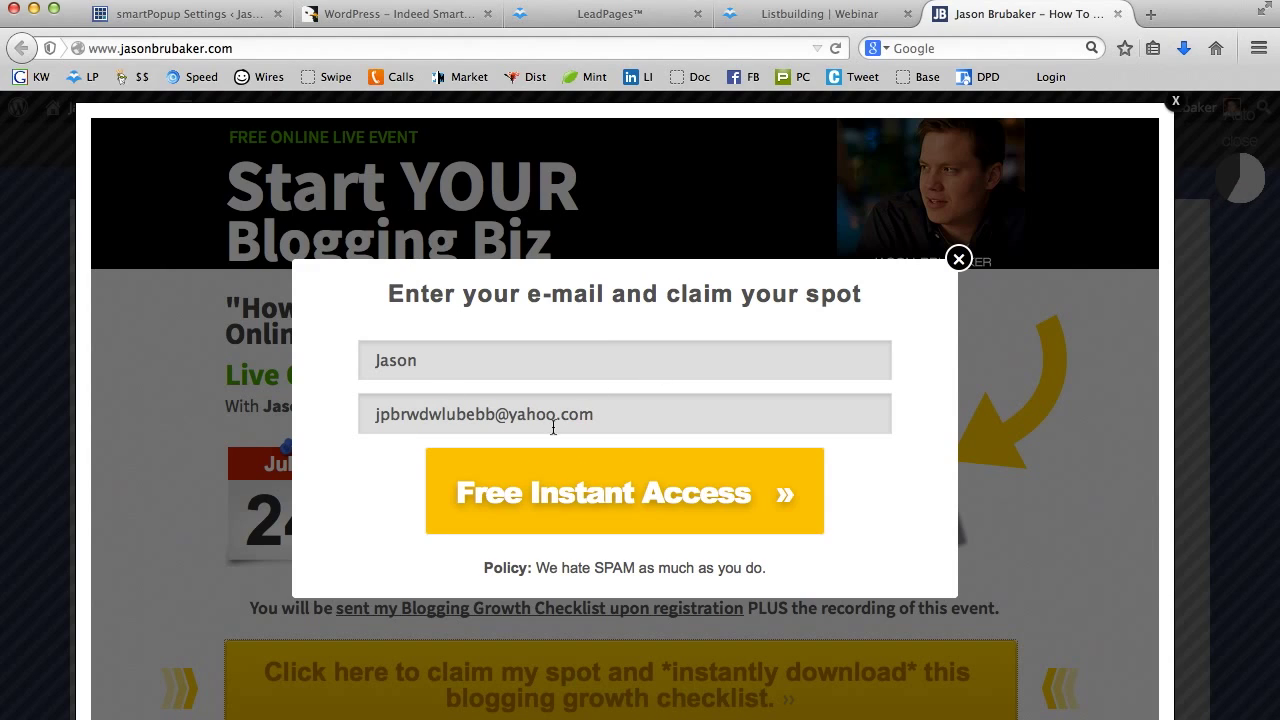
click(960, 258)
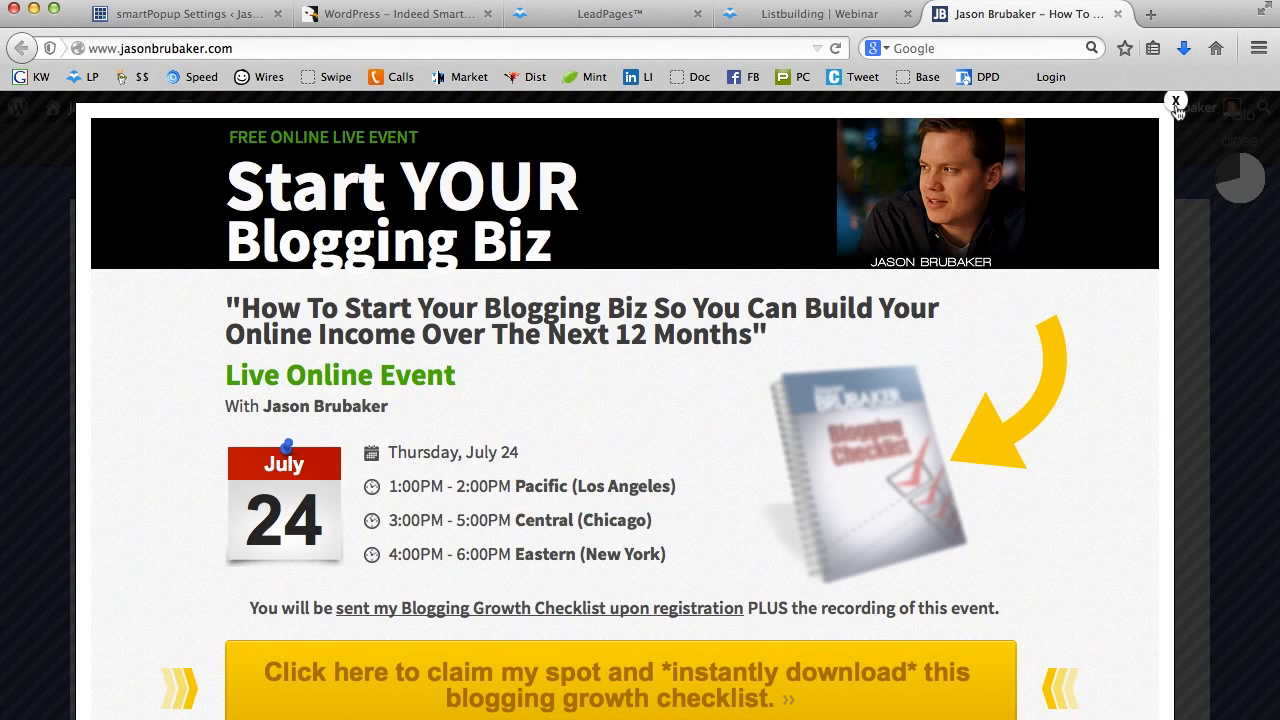
click(1174, 100)
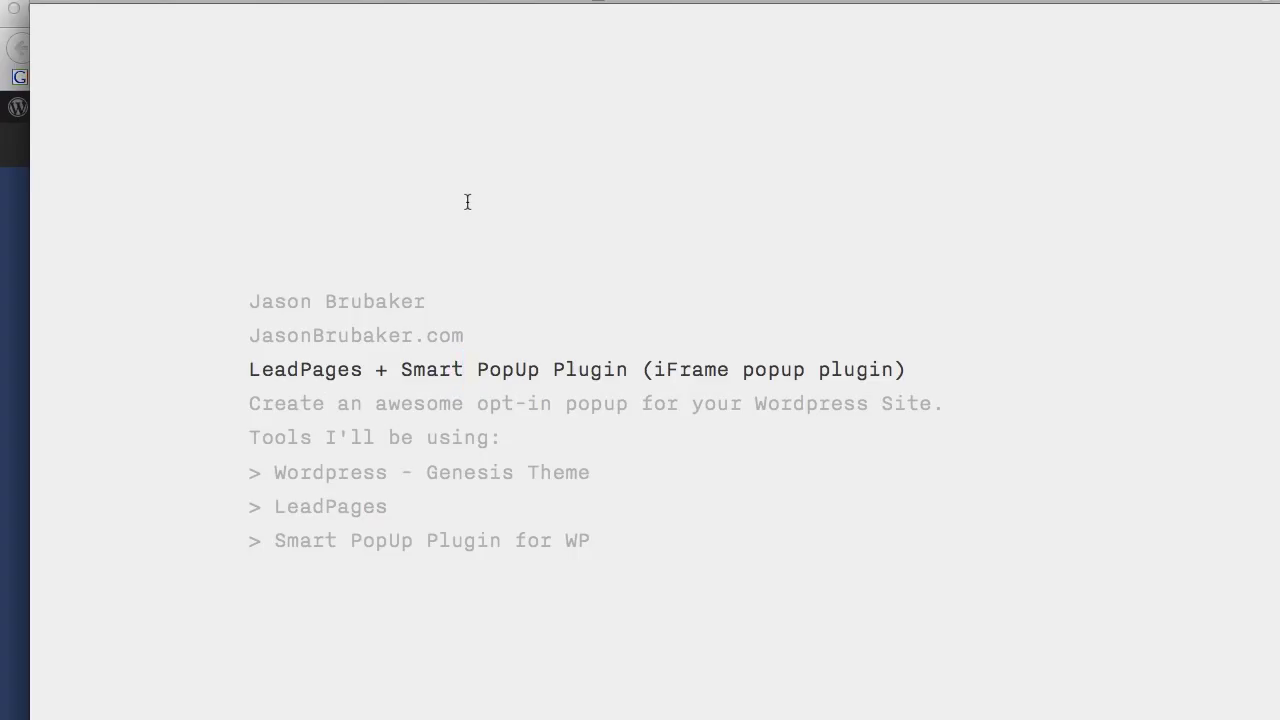
click(464, 368)
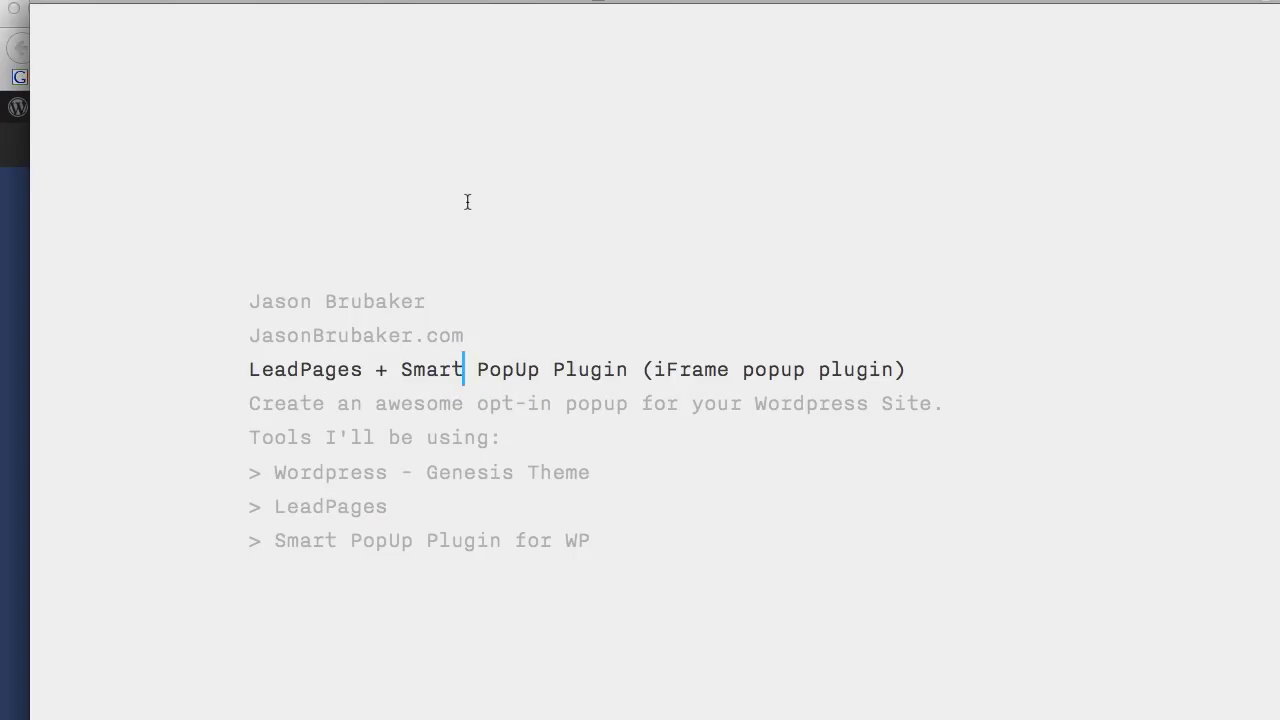
mouse_move(444, 218)
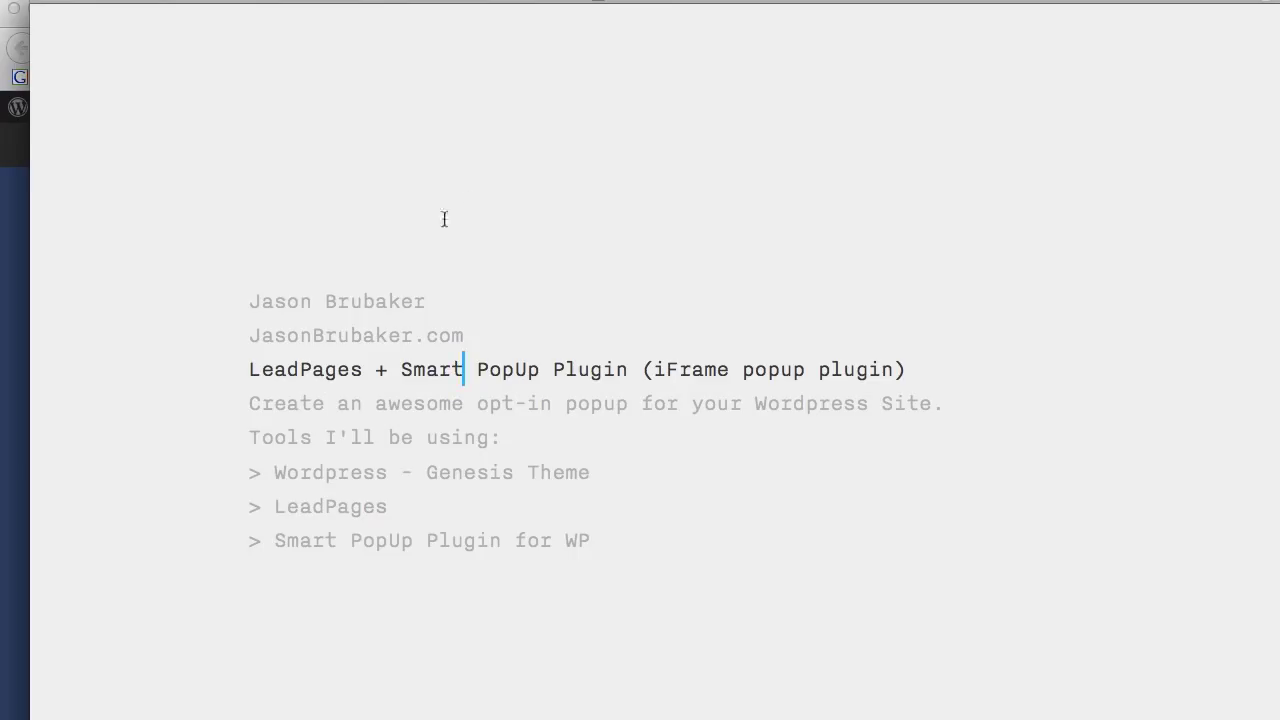